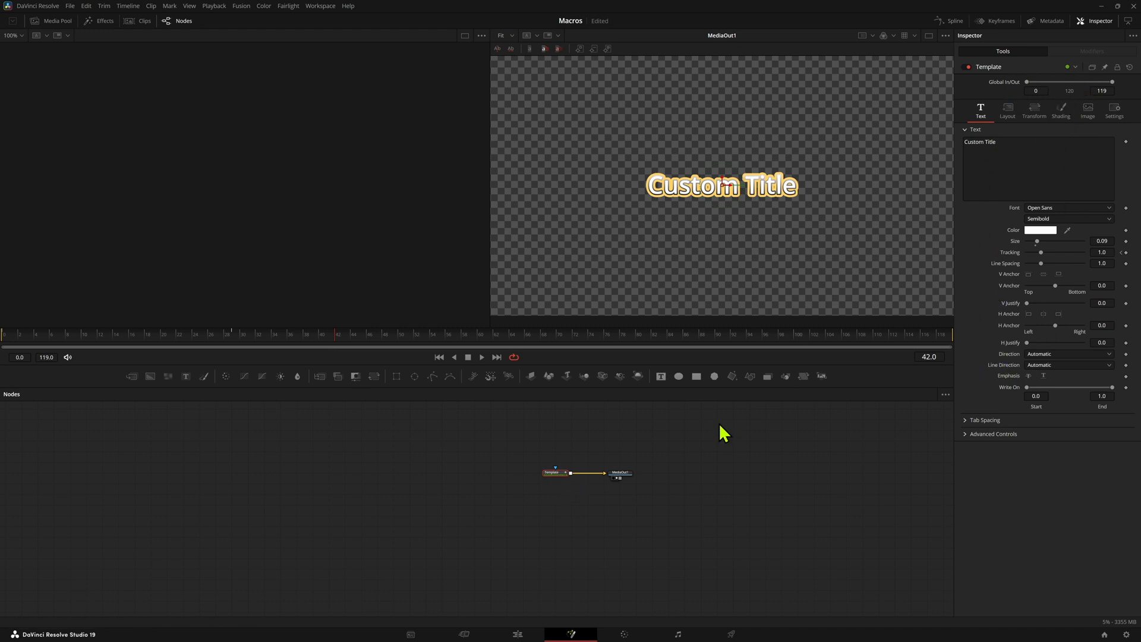
{"action": "mouse_move", "coordinate": [544, 604]}
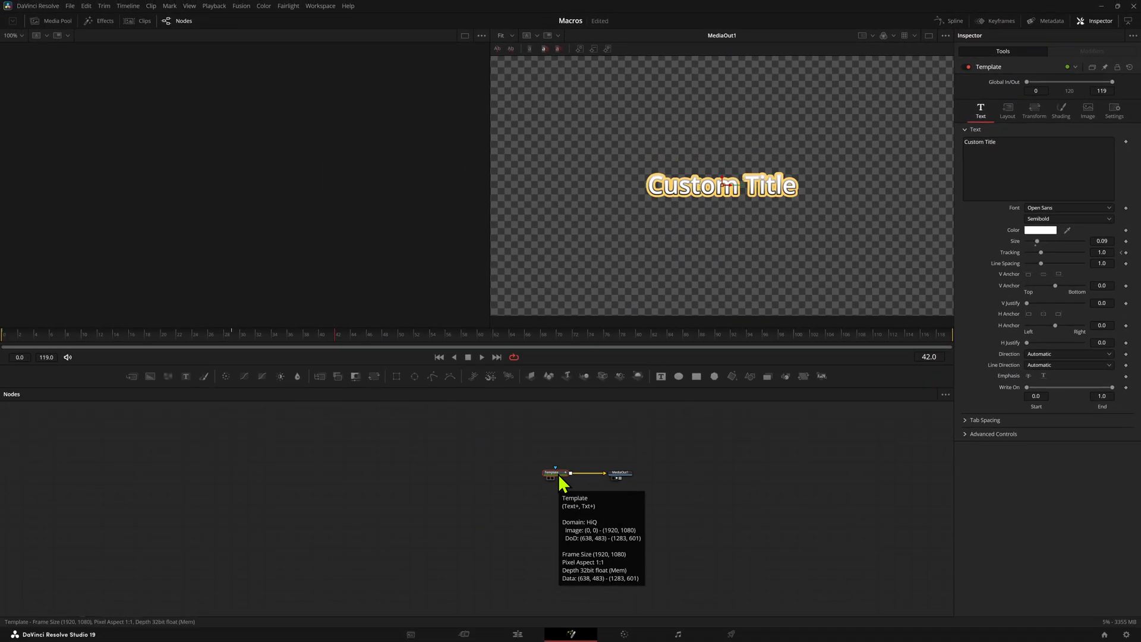
{"action": "mouse_move", "coordinate": [569, 484]}
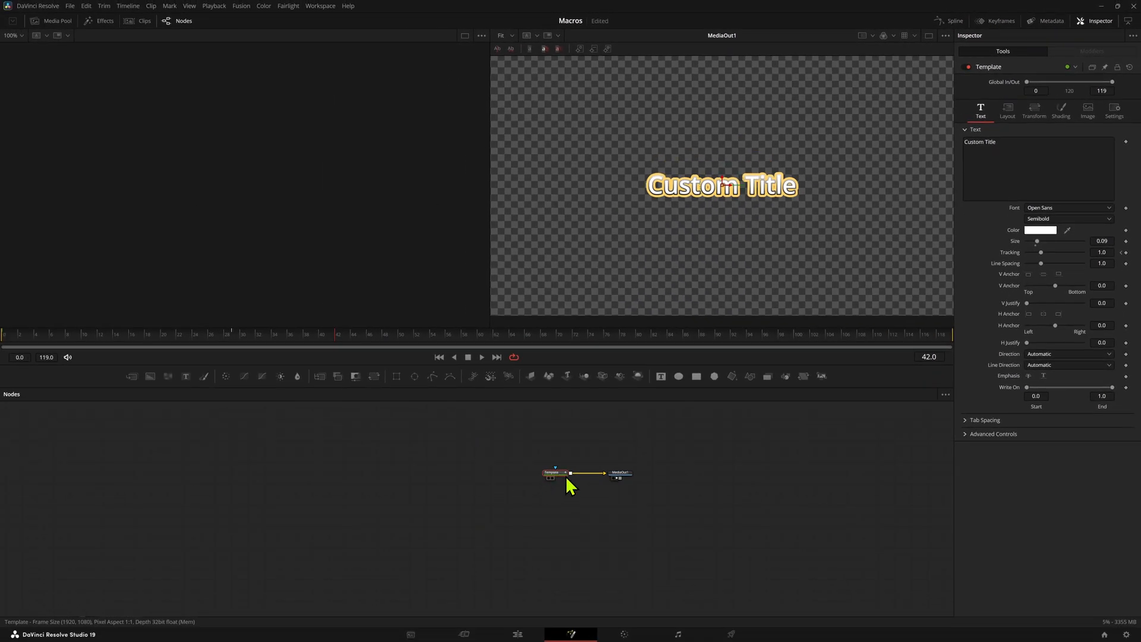
{"action": "mouse_move", "coordinate": [553, 472]}
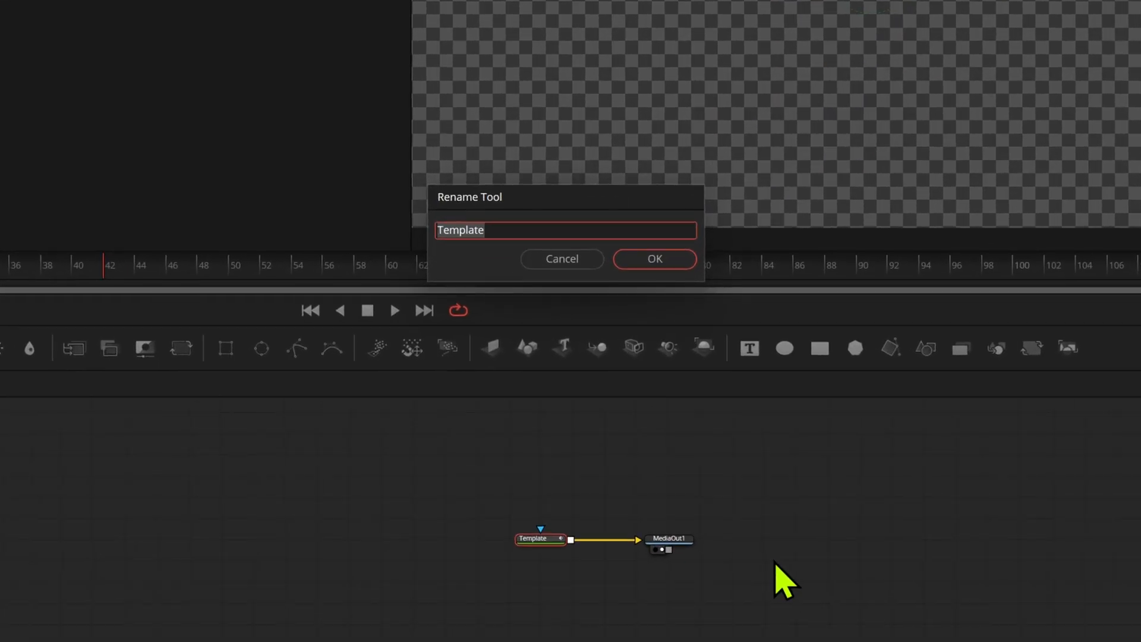
Step: Rename the node to Text1 and create a macro from it named Sliced Title
{"action": "left_click", "coordinate": [653, 260]}
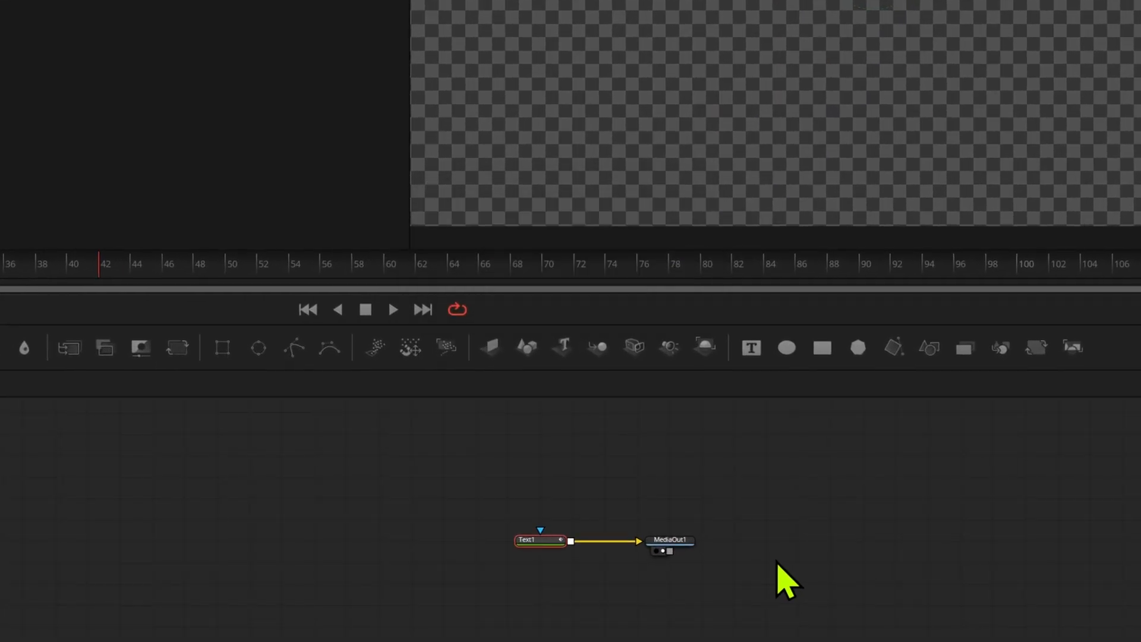
{"action": "right_click", "coordinate": [540, 540]}
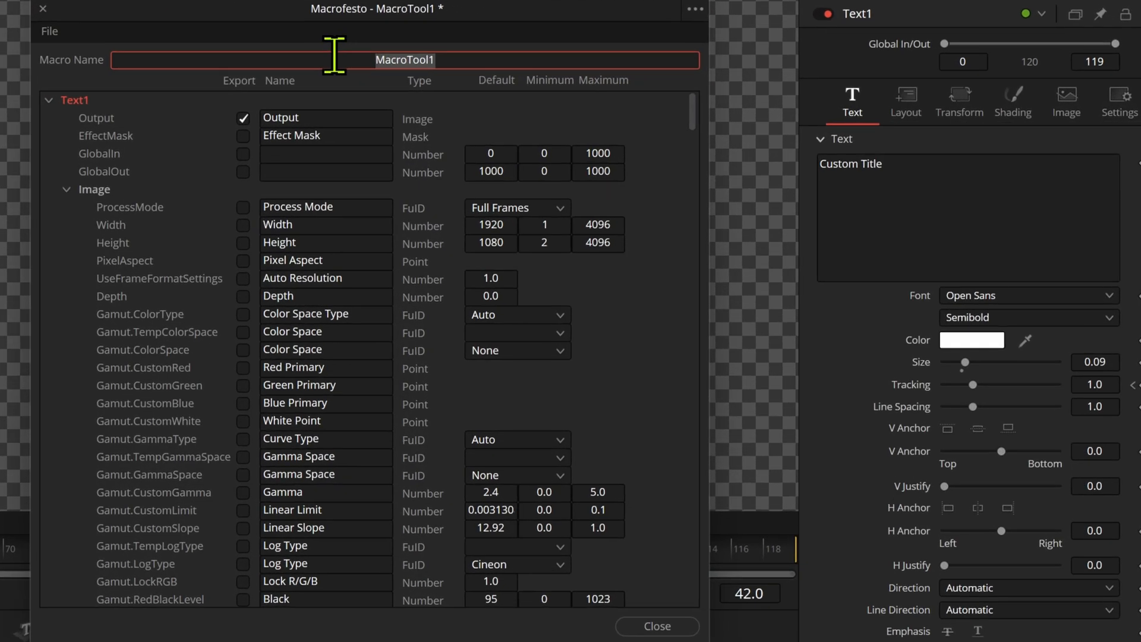
{"action": "type", "text": "Sliced Title"}
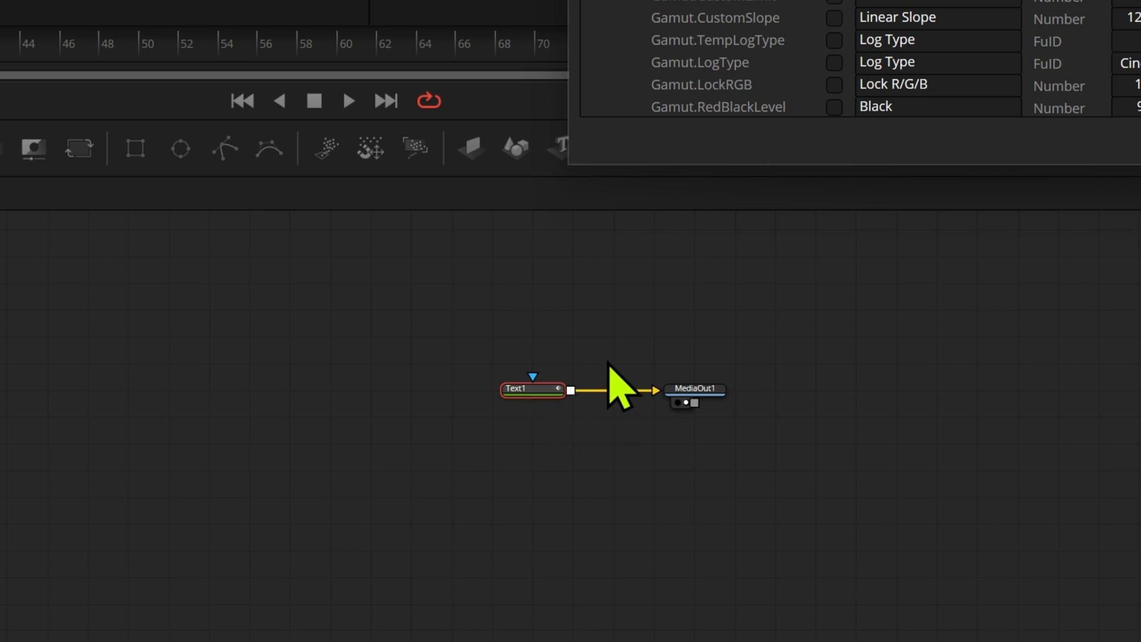
{"action": "mouse_move", "coordinate": [806, 381]}
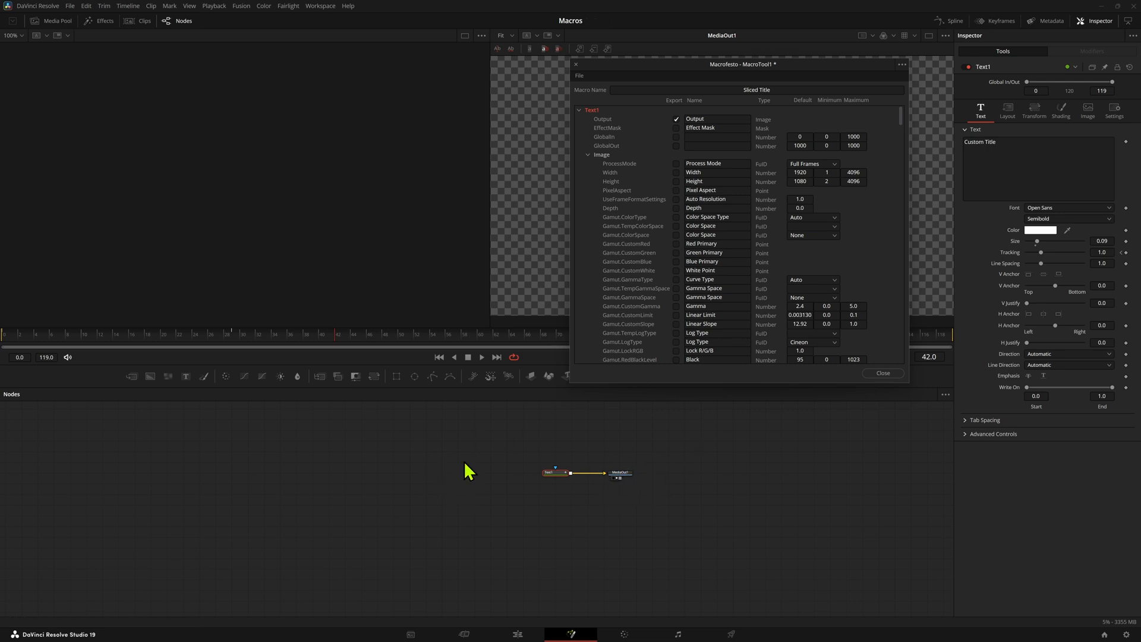
{"action": "mouse_move", "coordinate": [581, 502]}
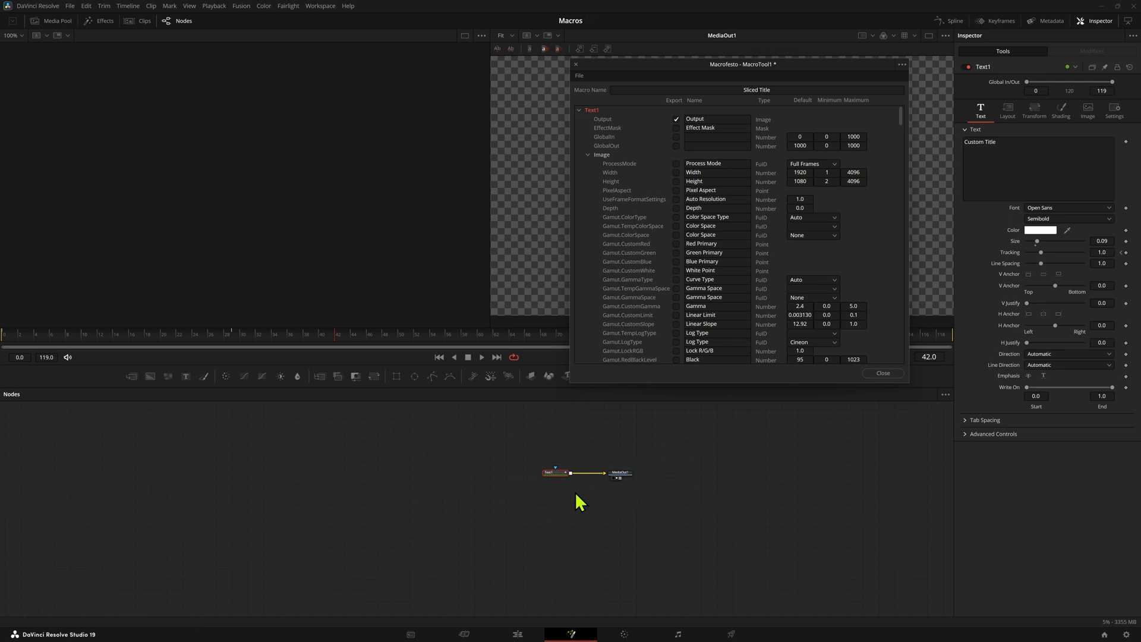
{"action": "mouse_move", "coordinate": [692, 457]}
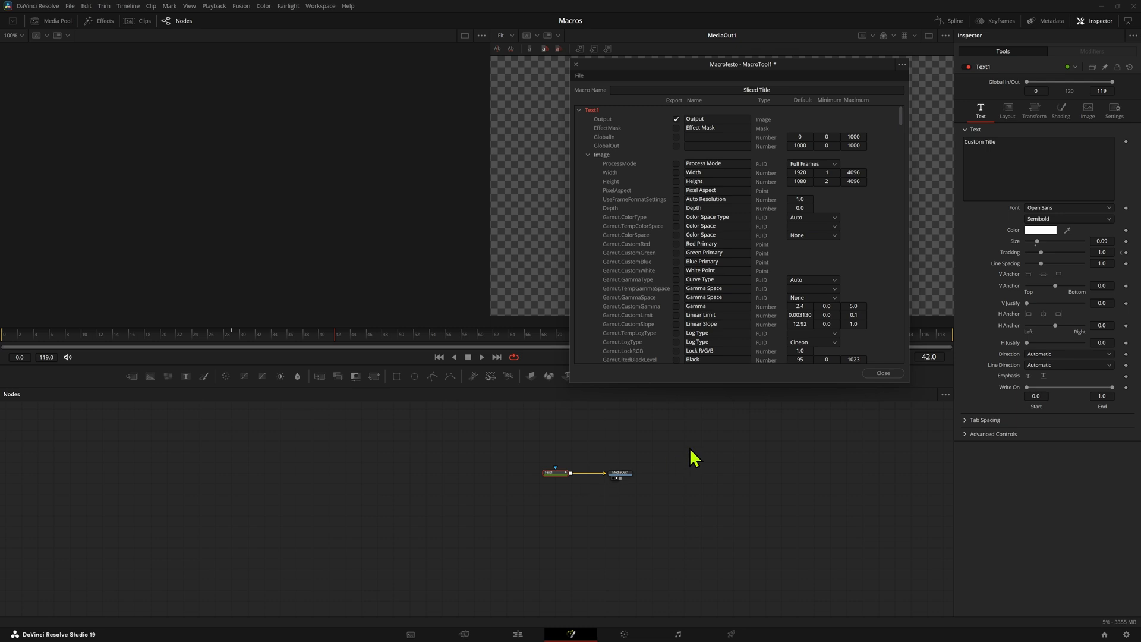
{"action": "mouse_move", "coordinate": [653, 180]}
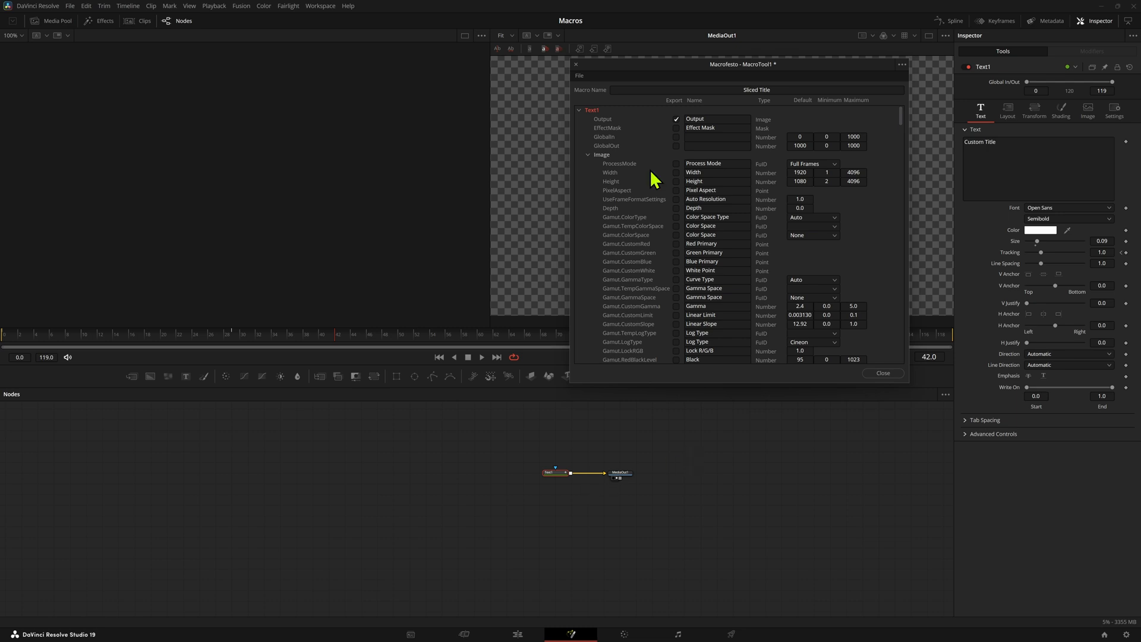
{"action": "mouse_move", "coordinate": [539, 529]}
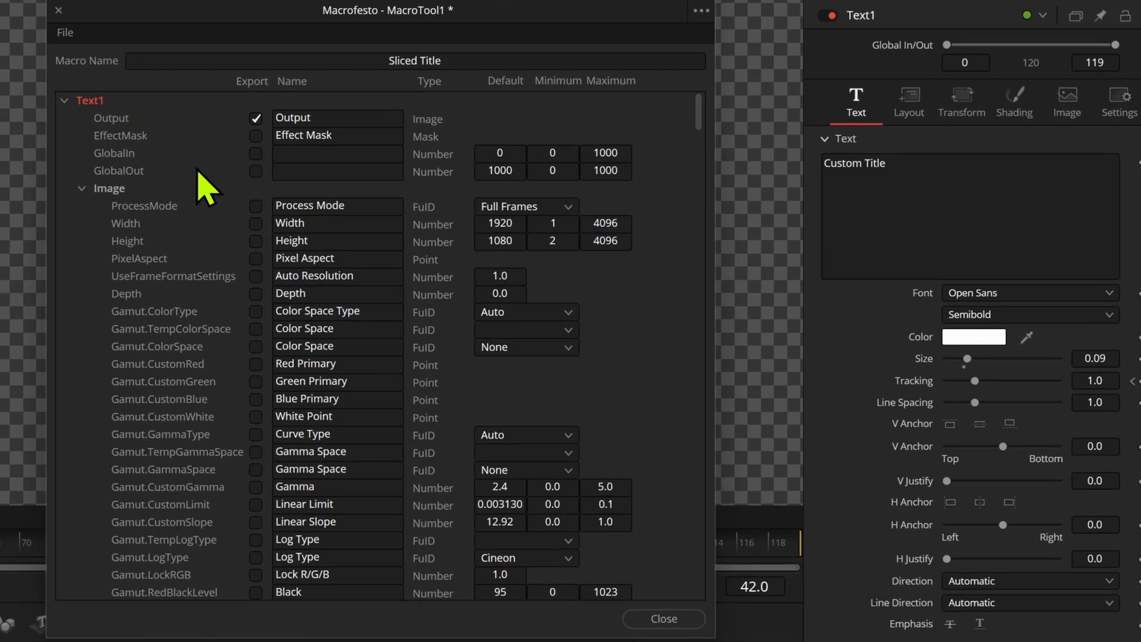
Step: Expose Effect Mask plus the Text group's Styled Text and Style controls in the macro
{"action": "left_click", "coordinate": [256, 135]}
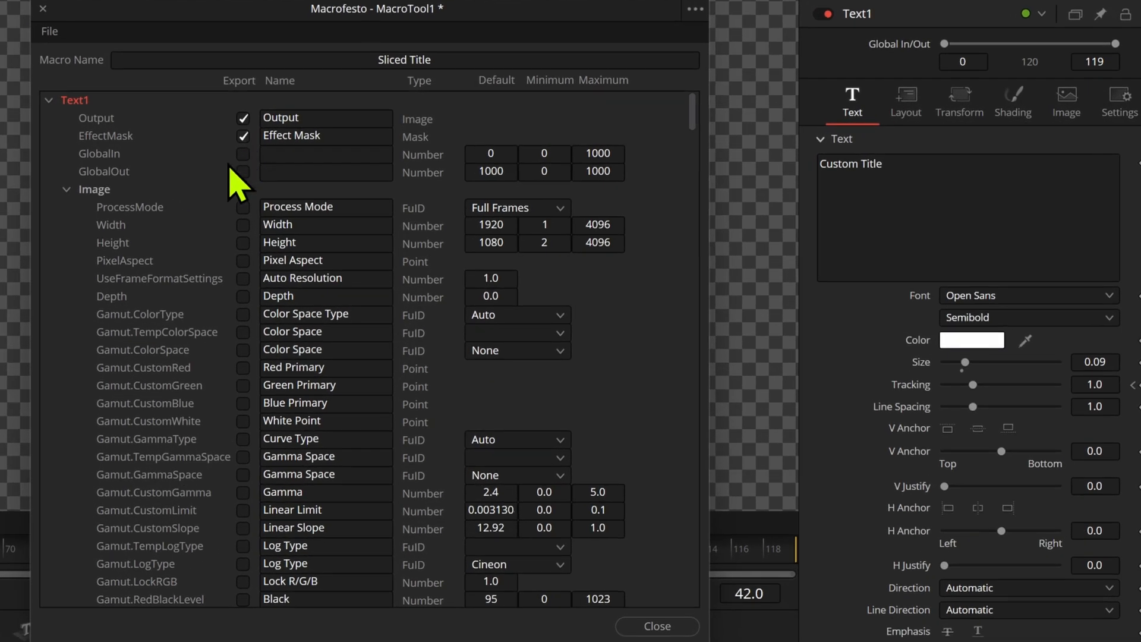
{"action": "mouse_move", "coordinate": [141, 401]}
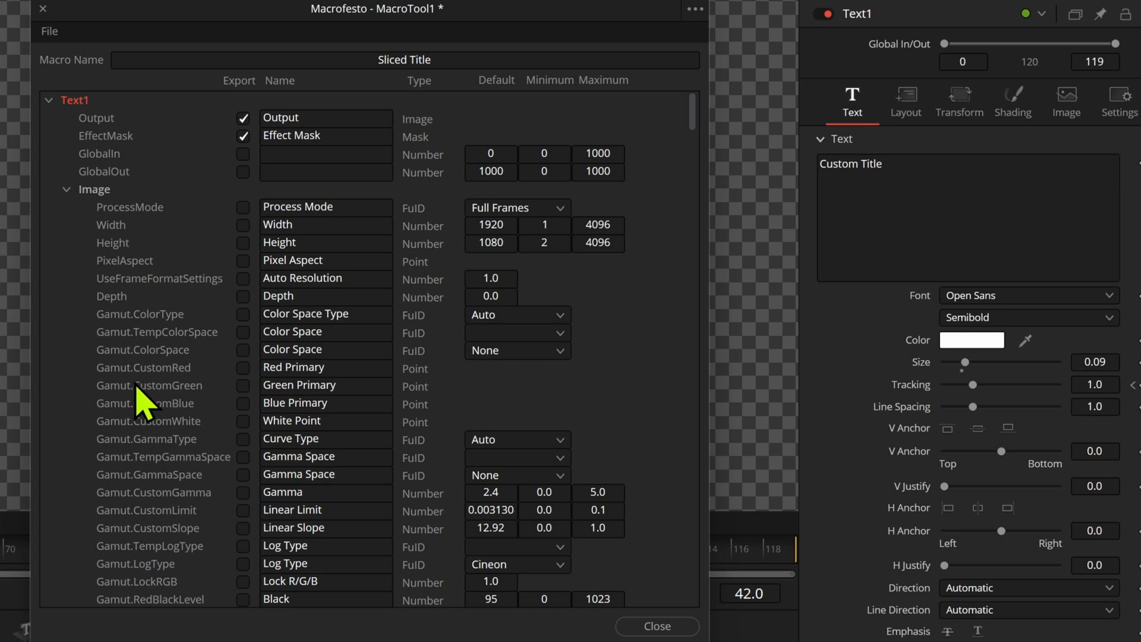
{"action": "left_click", "coordinate": [65, 189]}
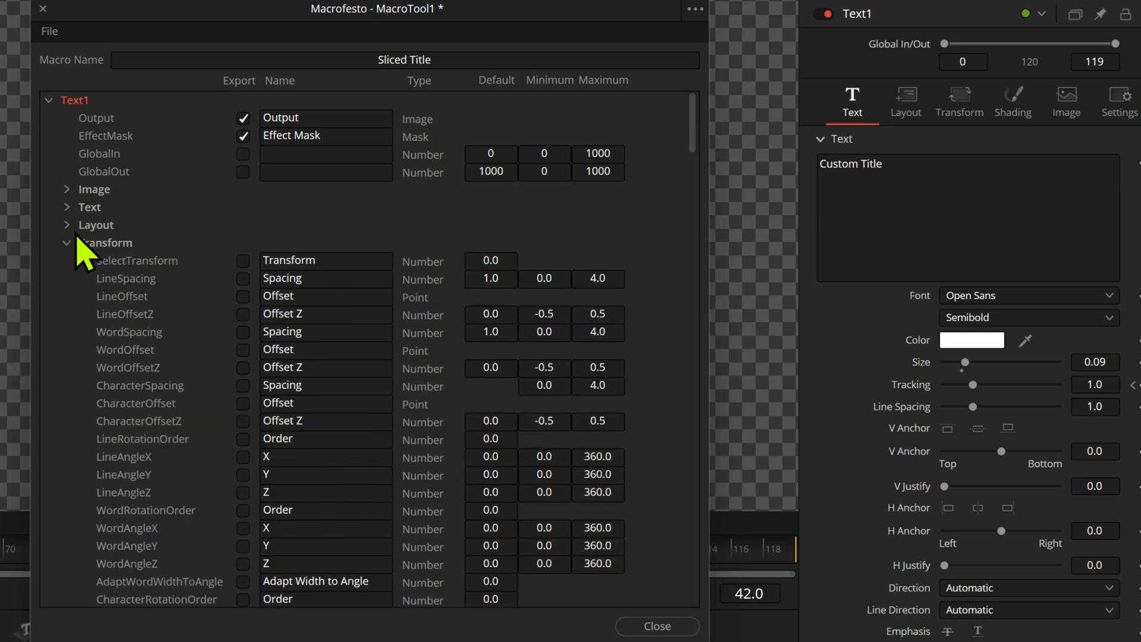
{"action": "left_click", "coordinate": [66, 242]}
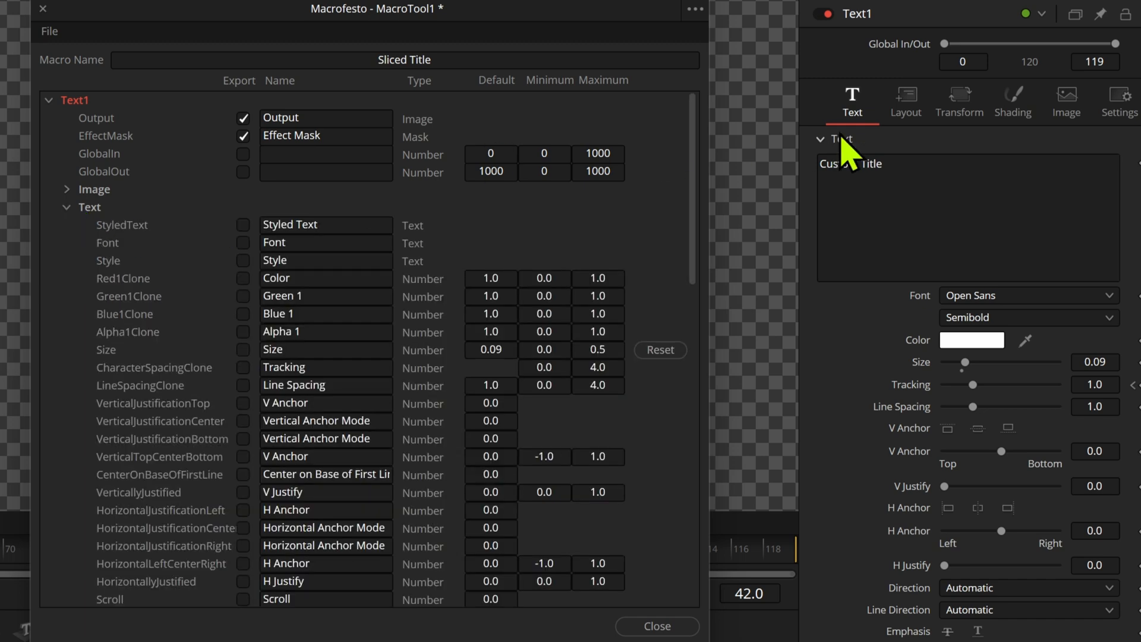
{"action": "left_click", "coordinate": [244, 225]}
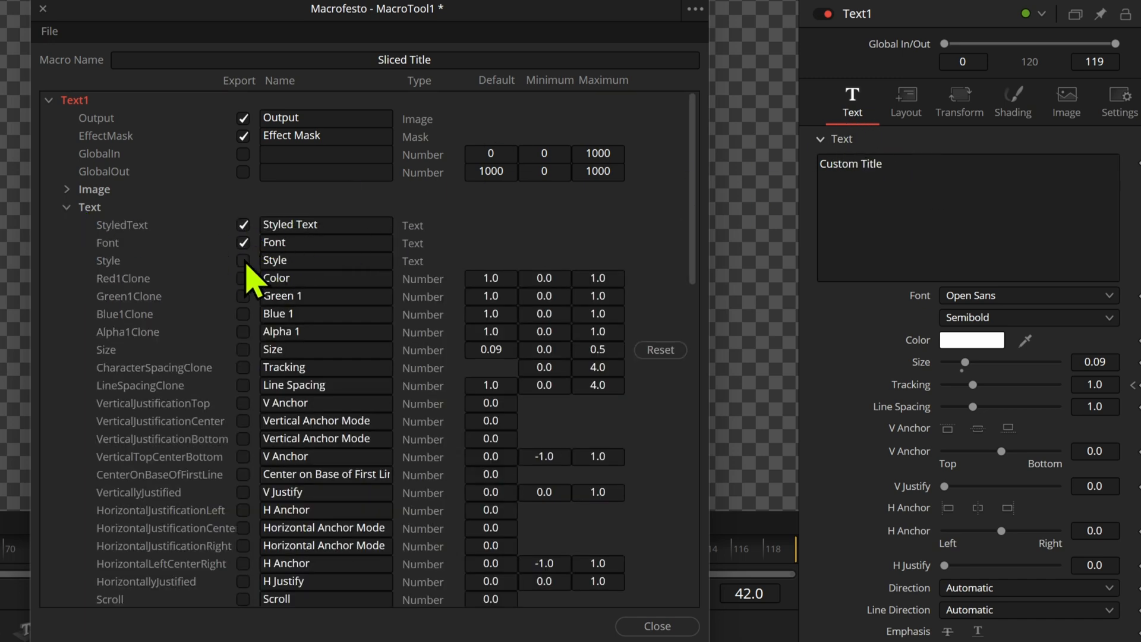
{"action": "left_click", "coordinate": [244, 260]}
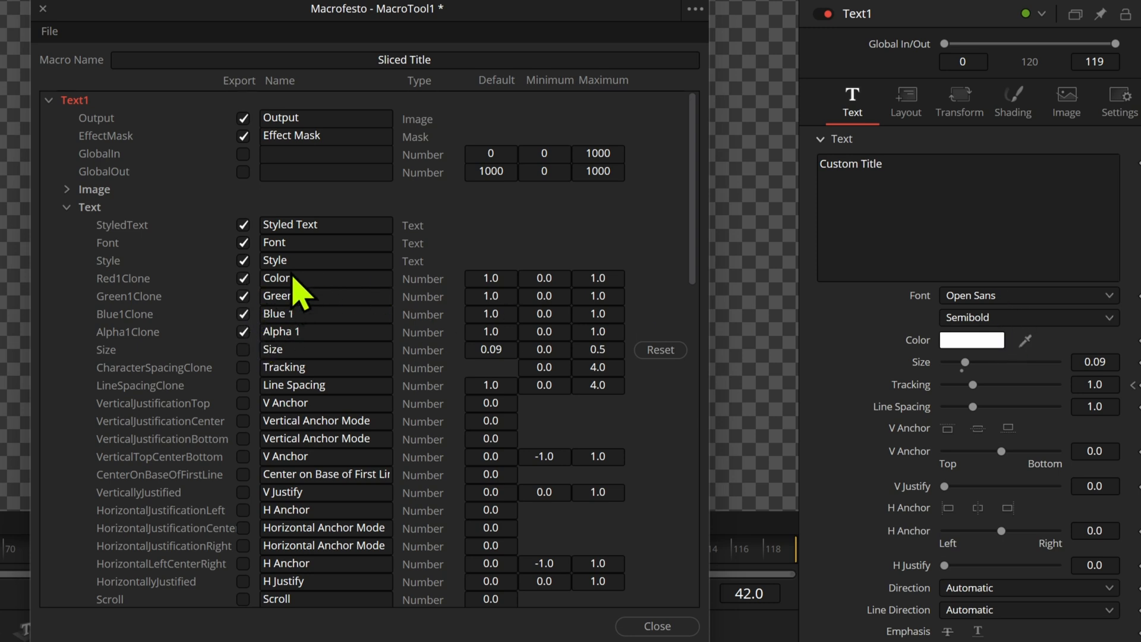
{"action": "mouse_move", "coordinate": [255, 371]}
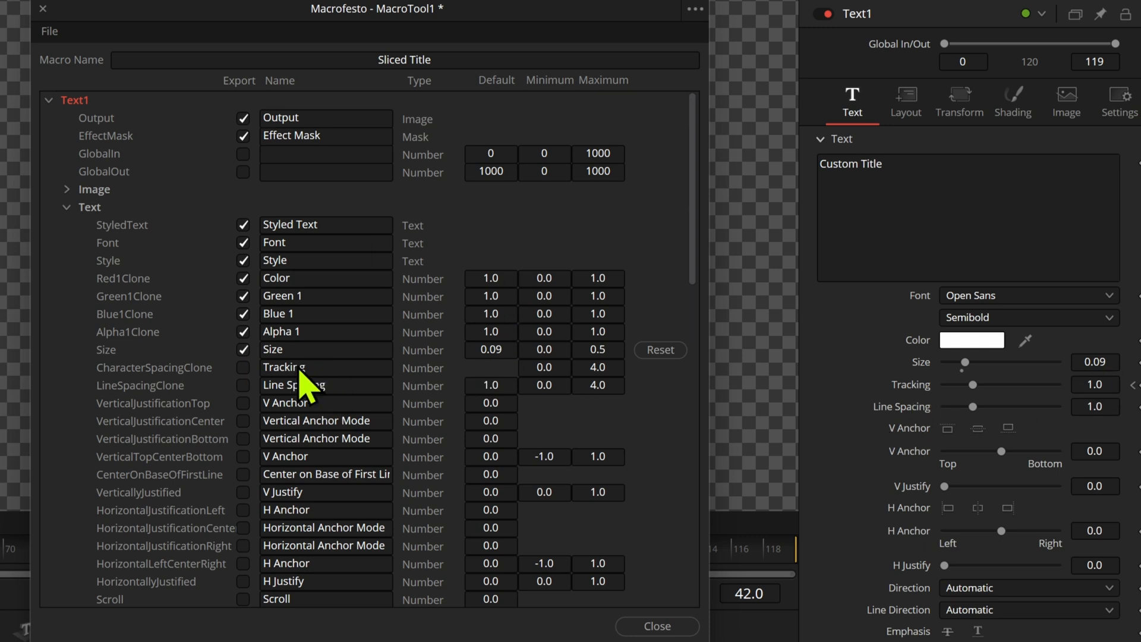
Step: Collapse the Text group and review the Layout group without exposing its controls
{"action": "left_click", "coordinate": [66, 207]}
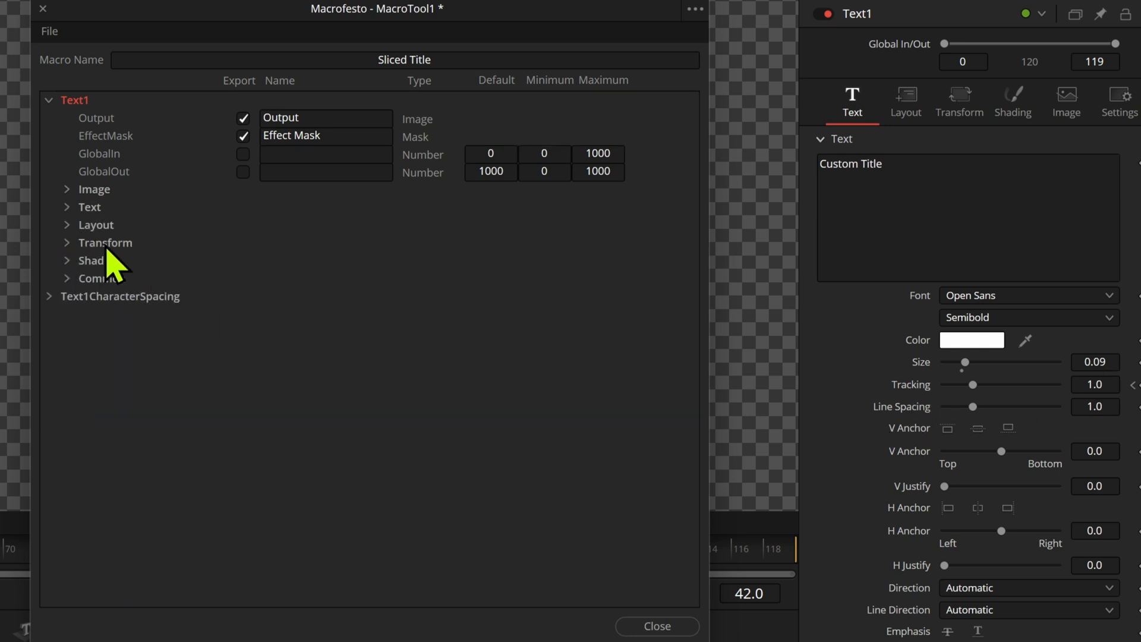
{"action": "left_click", "coordinate": [96, 225]}
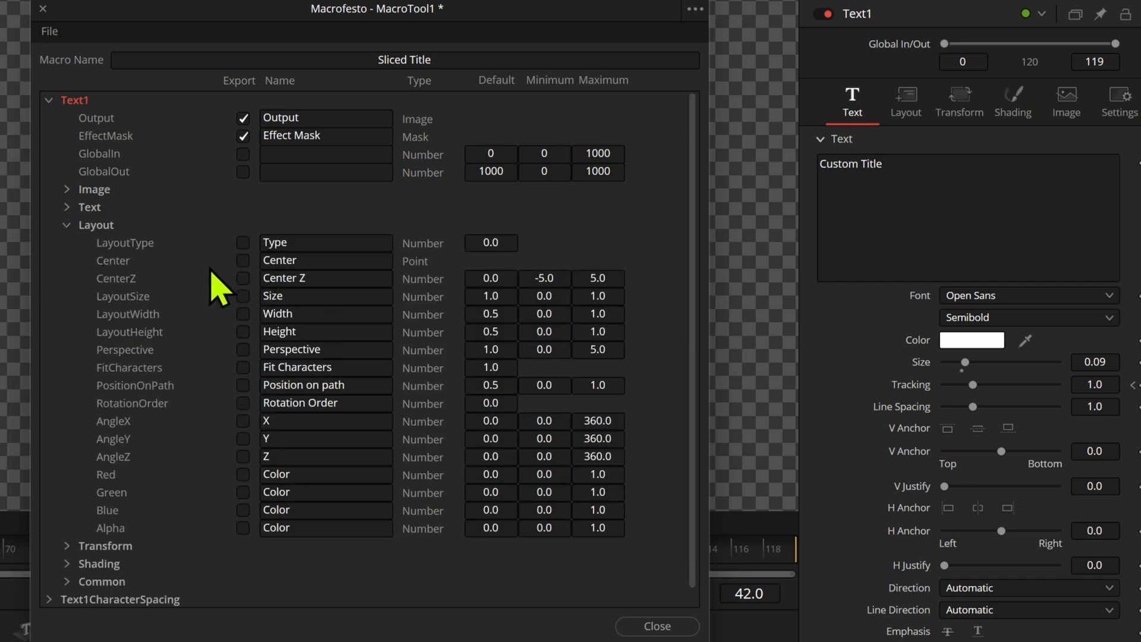
{"action": "left_click", "coordinate": [67, 225]}
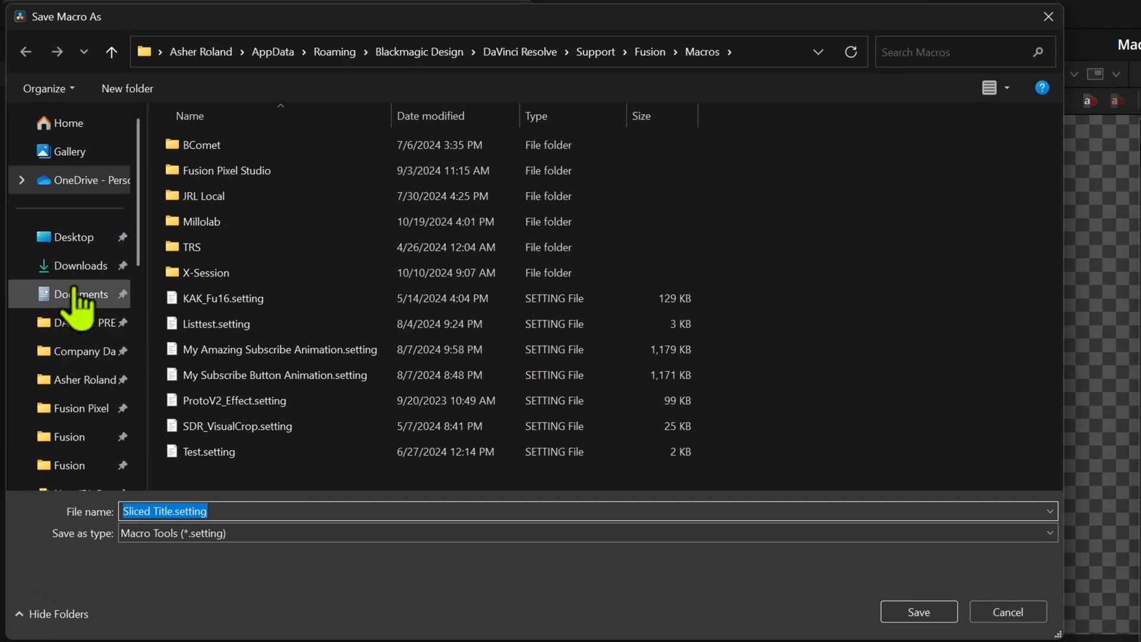
Step: Save Sliced Title.setting into Documents\Davinci Macros\Testing\Tutorial\Title
{"action": "left_click", "coordinate": [84, 294]}
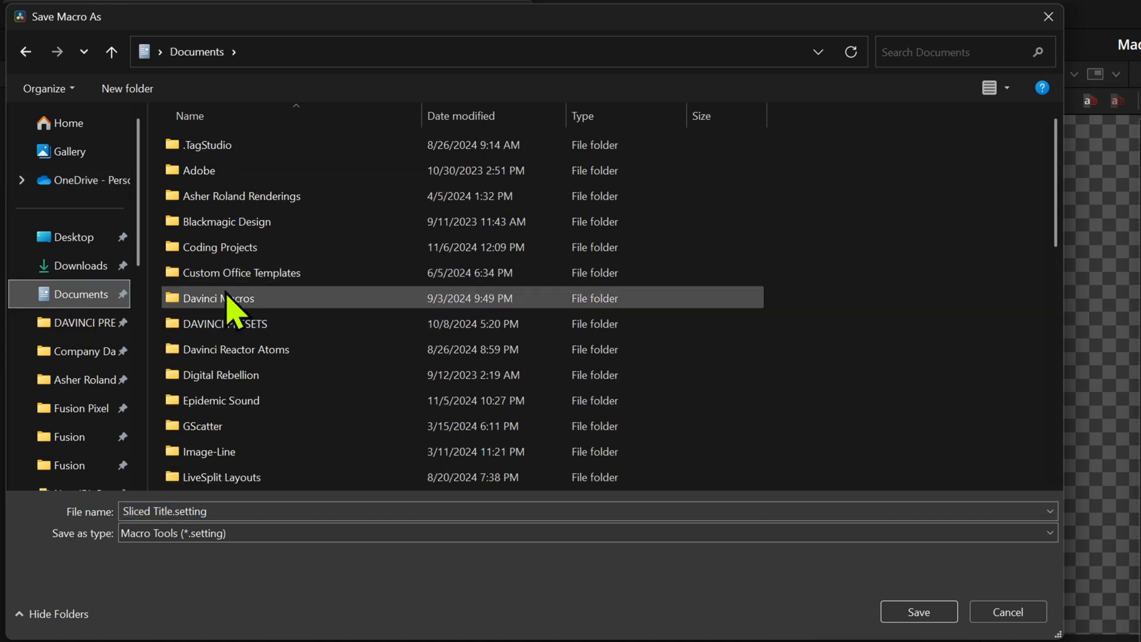
{"action": "double_click", "coordinate": [219, 297]}
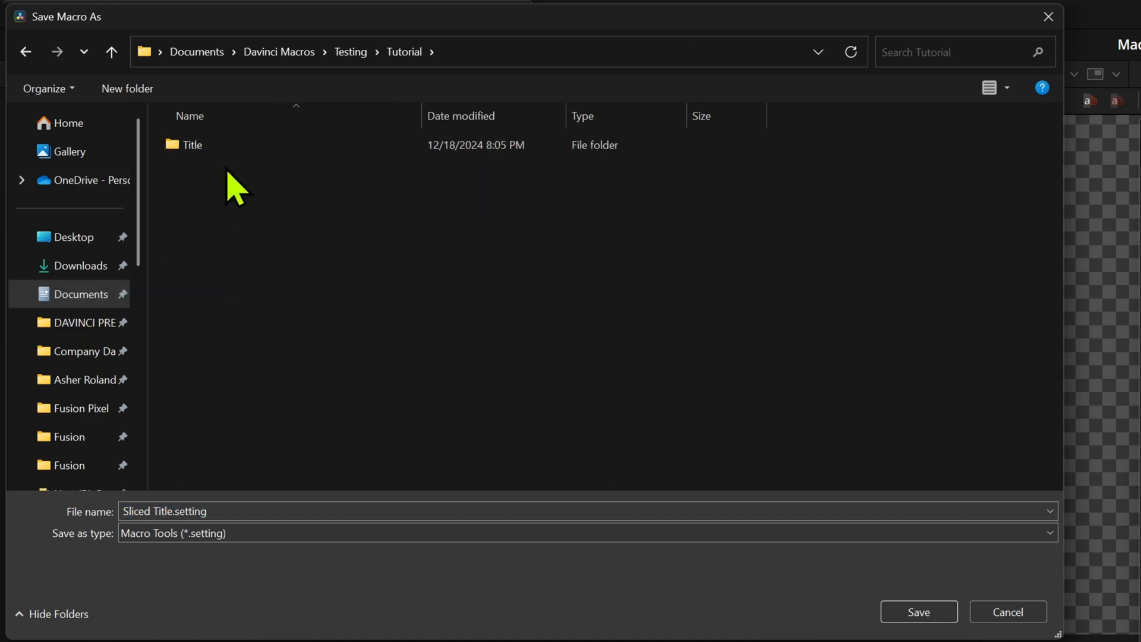
{"action": "double_click", "coordinate": [192, 144]}
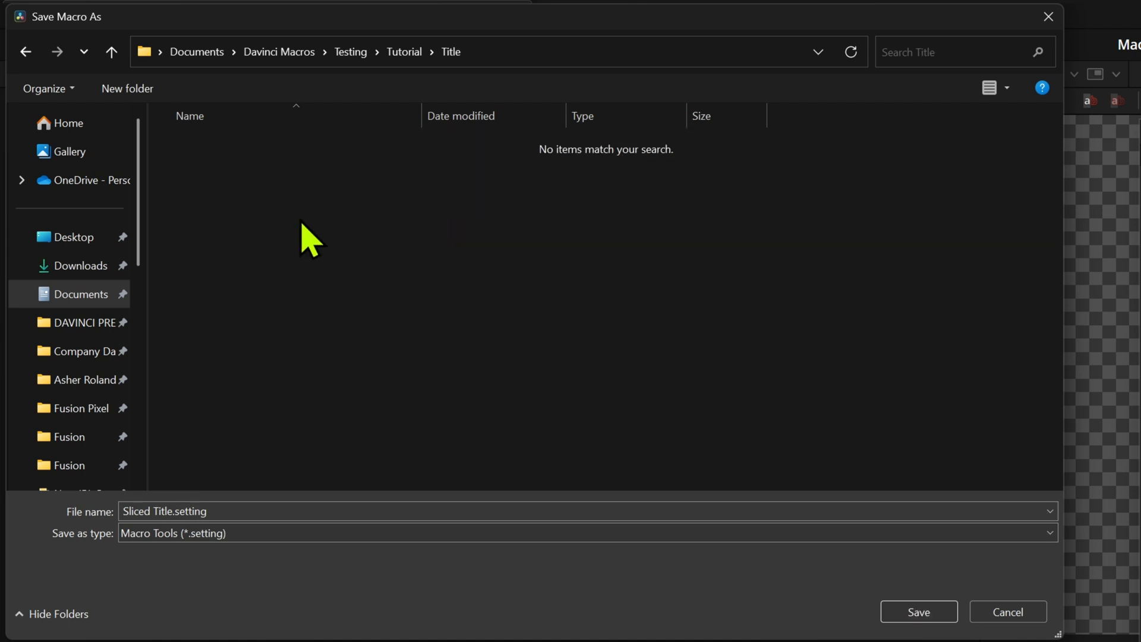
{"action": "mouse_move", "coordinate": [363, 486]}
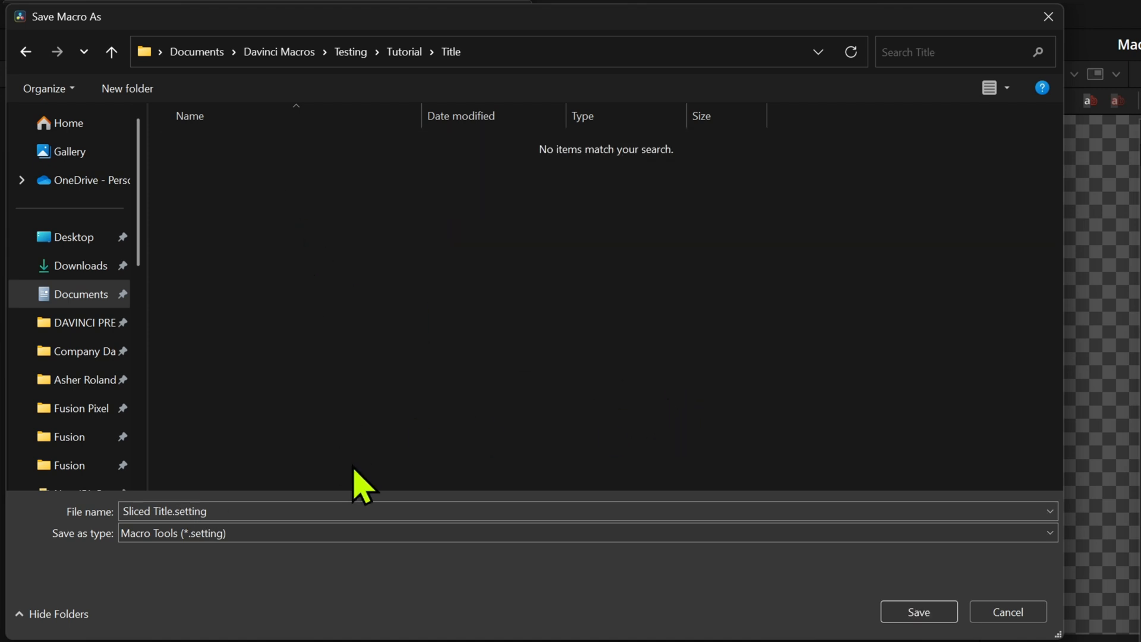
{"action": "left_click", "coordinate": [918, 611]}
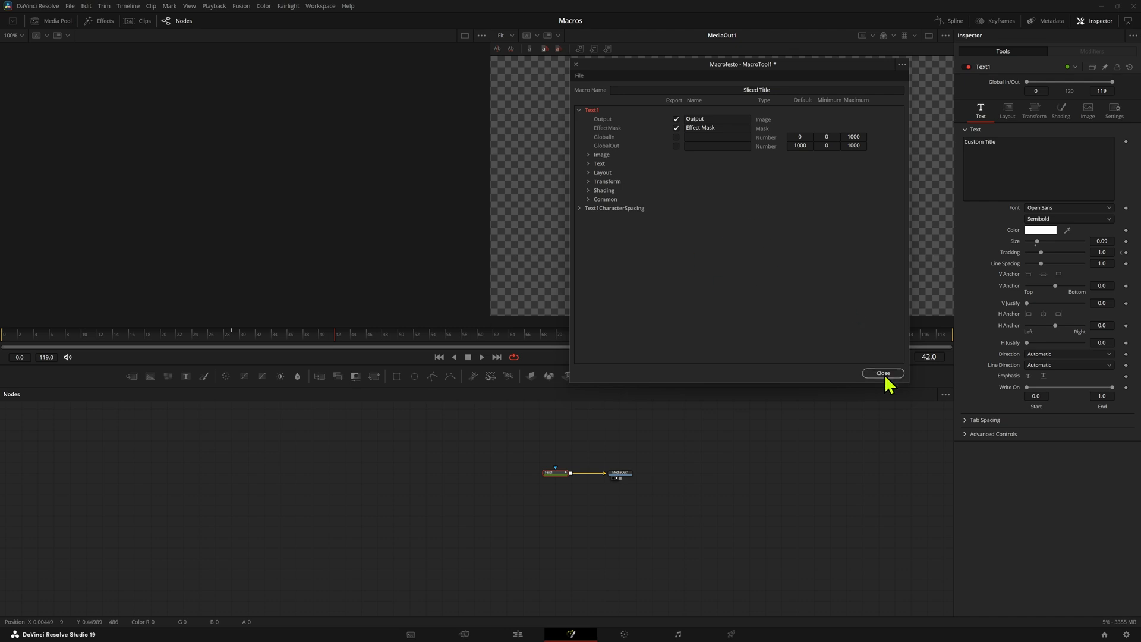
{"action": "left_click", "coordinate": [881, 373]}
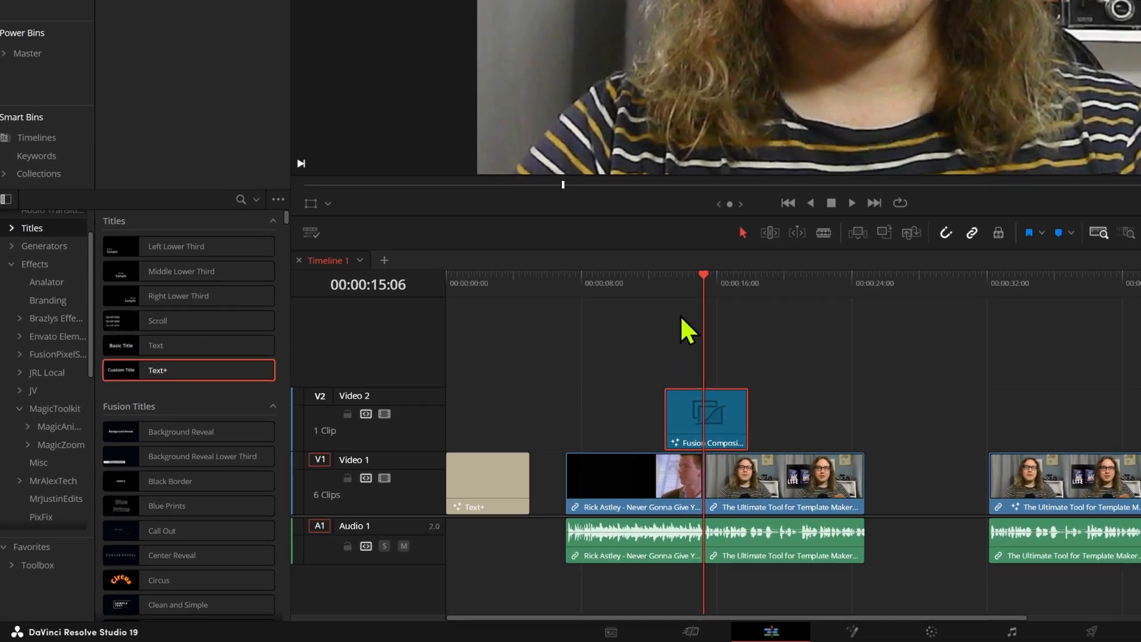
{"action": "mouse_move", "coordinate": [863, 390]}
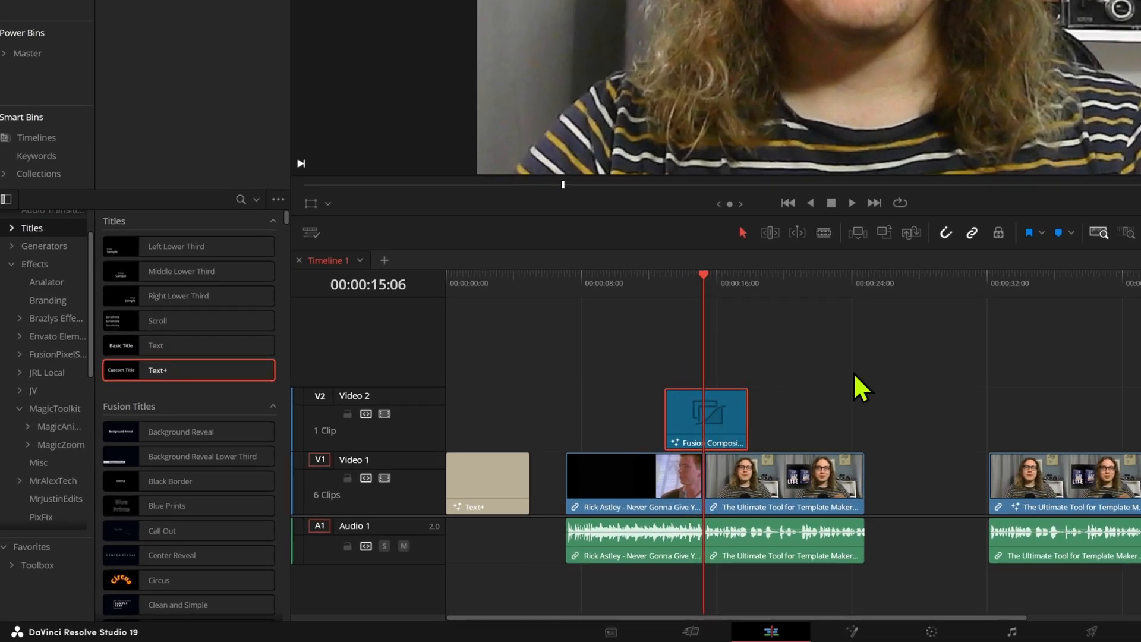
Step: Place a single Fusion Composition from the Effects list on Video 2, leaving Video 3 empty
{"action": "left_click", "coordinate": [706, 419]}
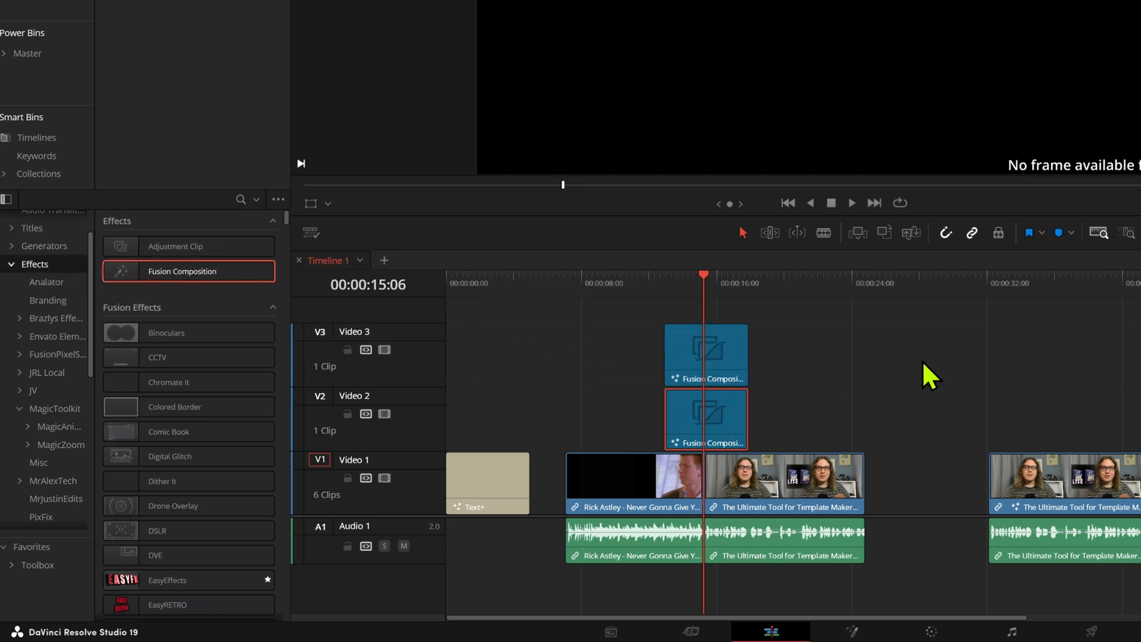
{"action": "left_click", "coordinate": [705, 356]}
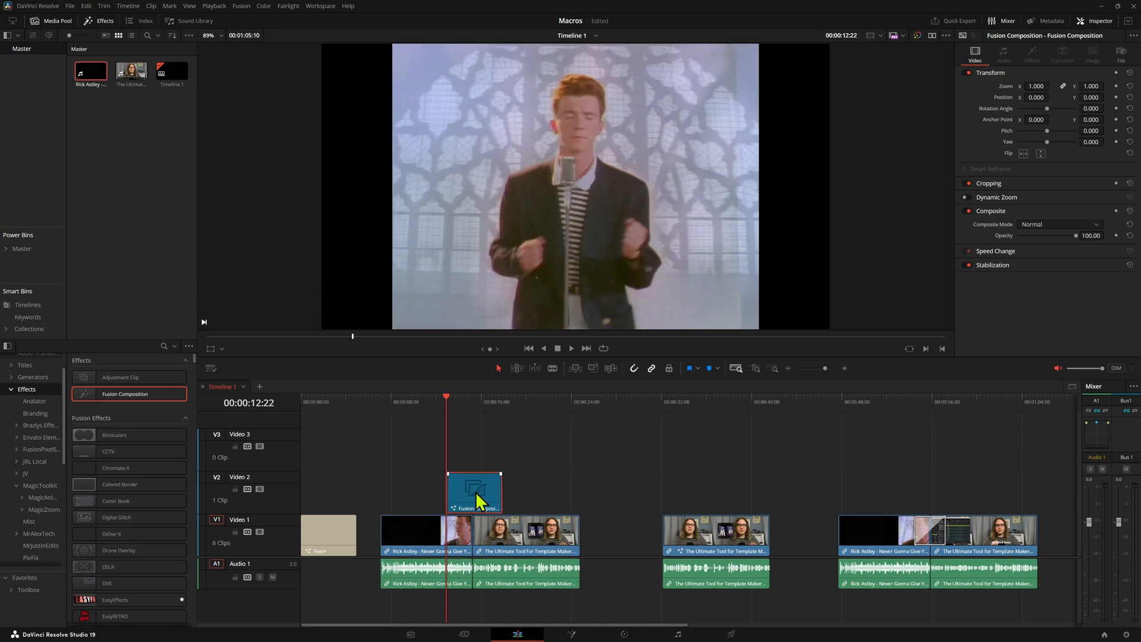
{"action": "mouse_move", "coordinate": [524, 495]}
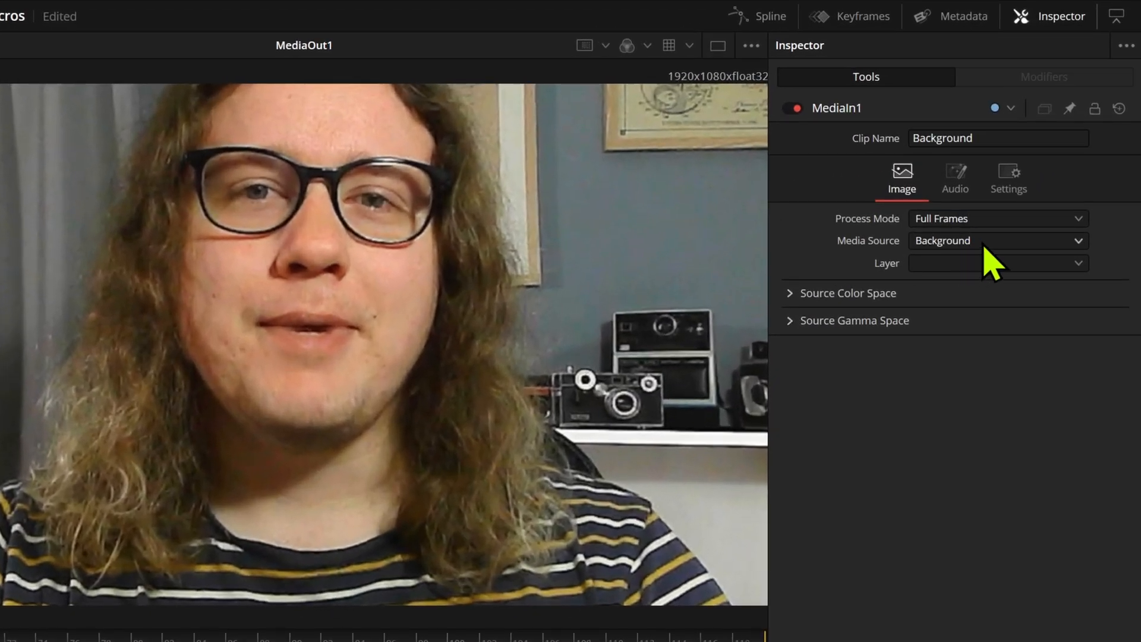
{"action": "mouse_move", "coordinate": [542, 491]}
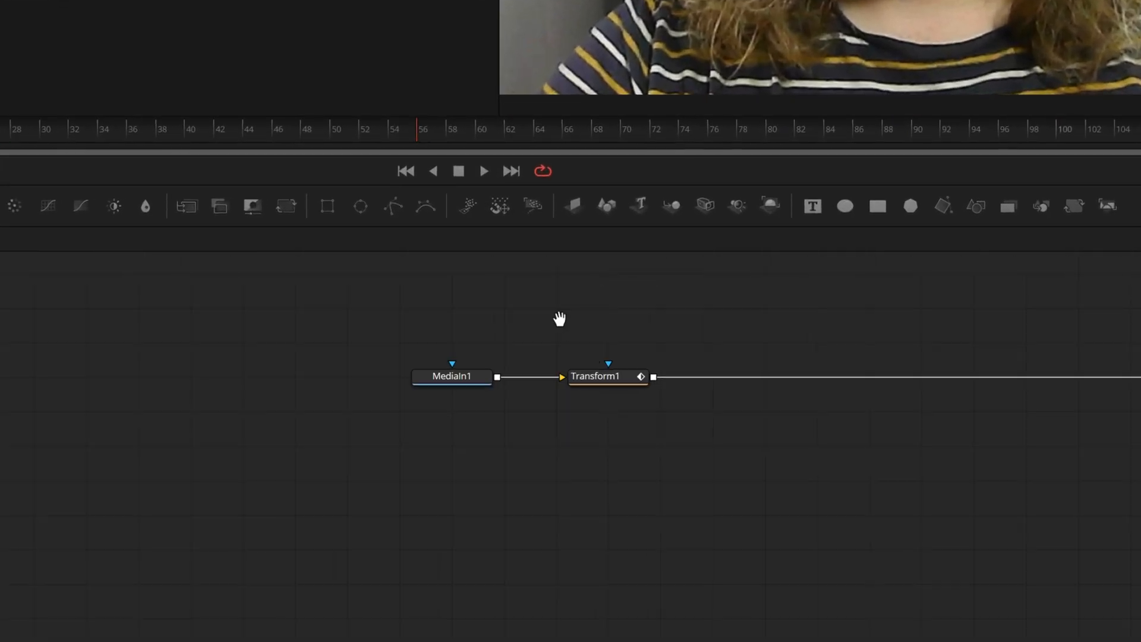
{"action": "mouse_move", "coordinate": [523, 404]}
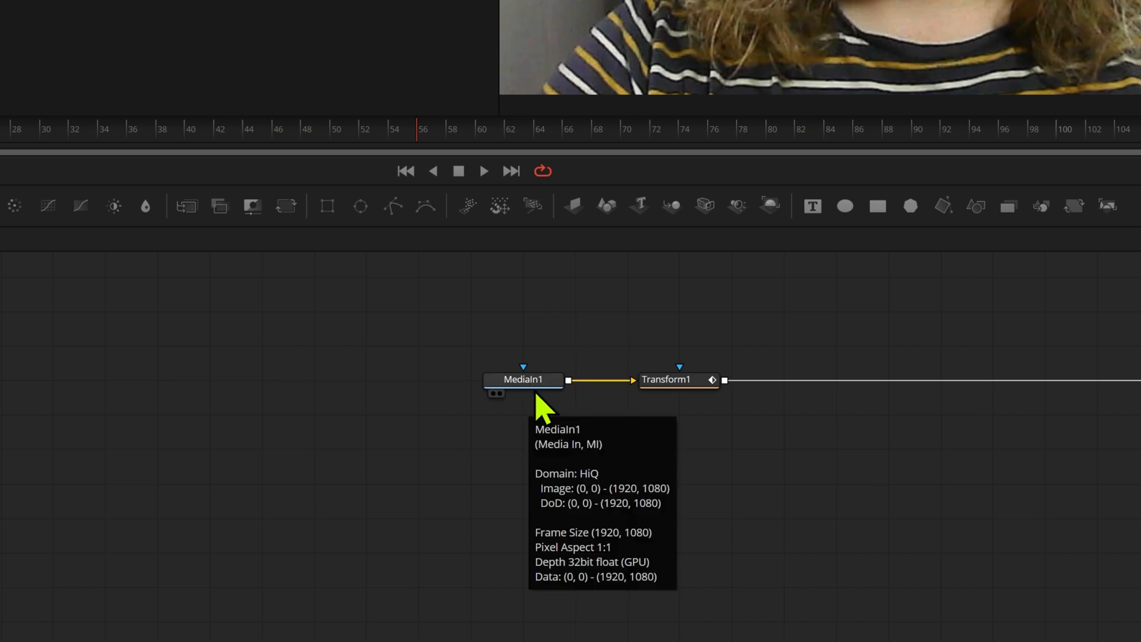
{"action": "mouse_move", "coordinate": [572, 465]}
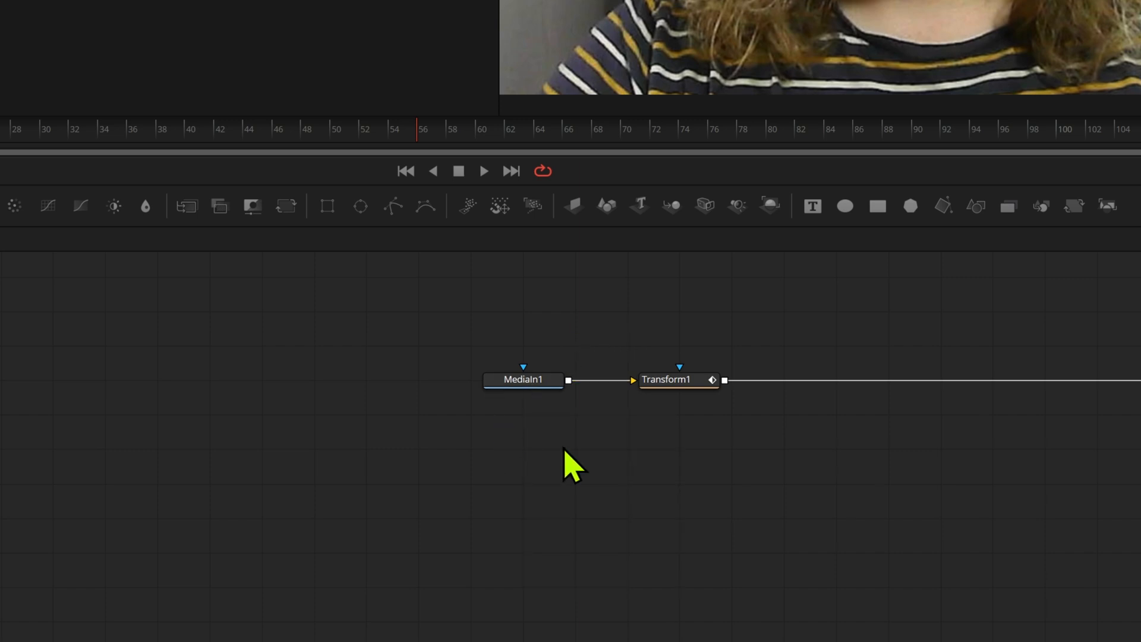
{"action": "mouse_move", "coordinate": [769, 62]}
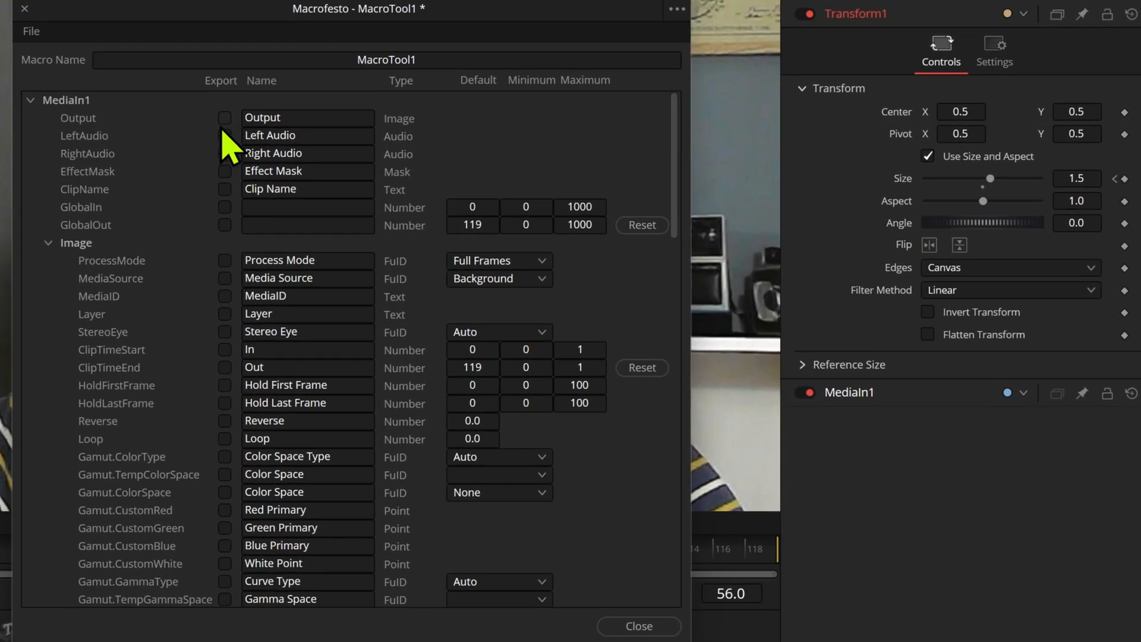
Step: Expose Transform1's Size control, name the macro Quick Zoom and return to the Edit page
{"action": "left_click", "coordinate": [31, 100]}
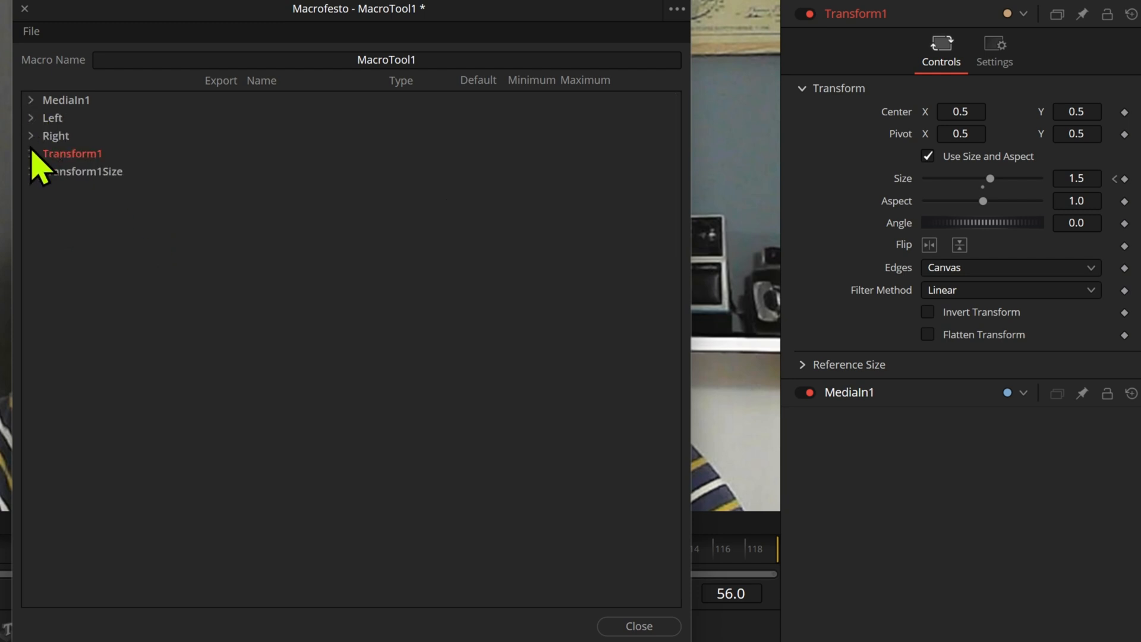
{"action": "left_click", "coordinate": [31, 154]}
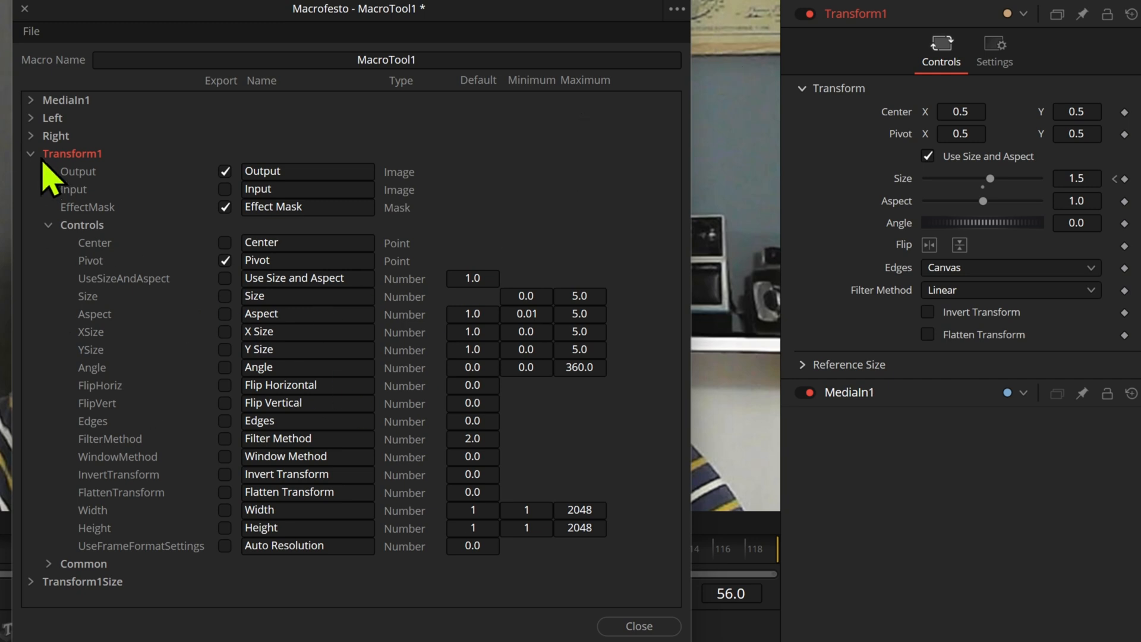
{"action": "left_click", "coordinate": [226, 296]}
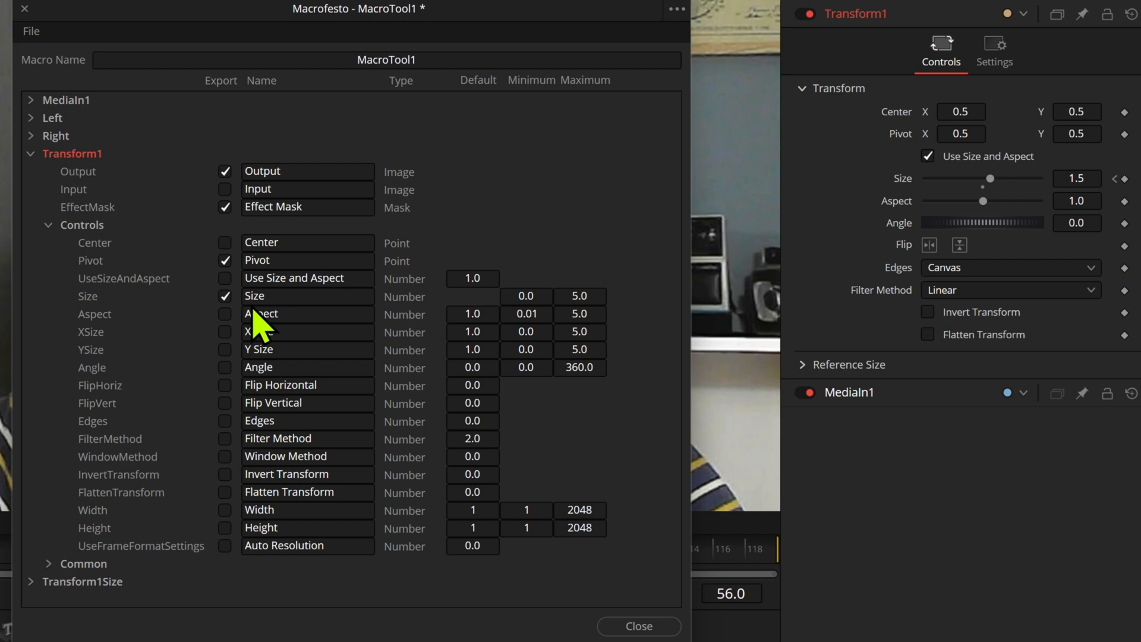
{"action": "mouse_move", "coordinate": [413, 99]}
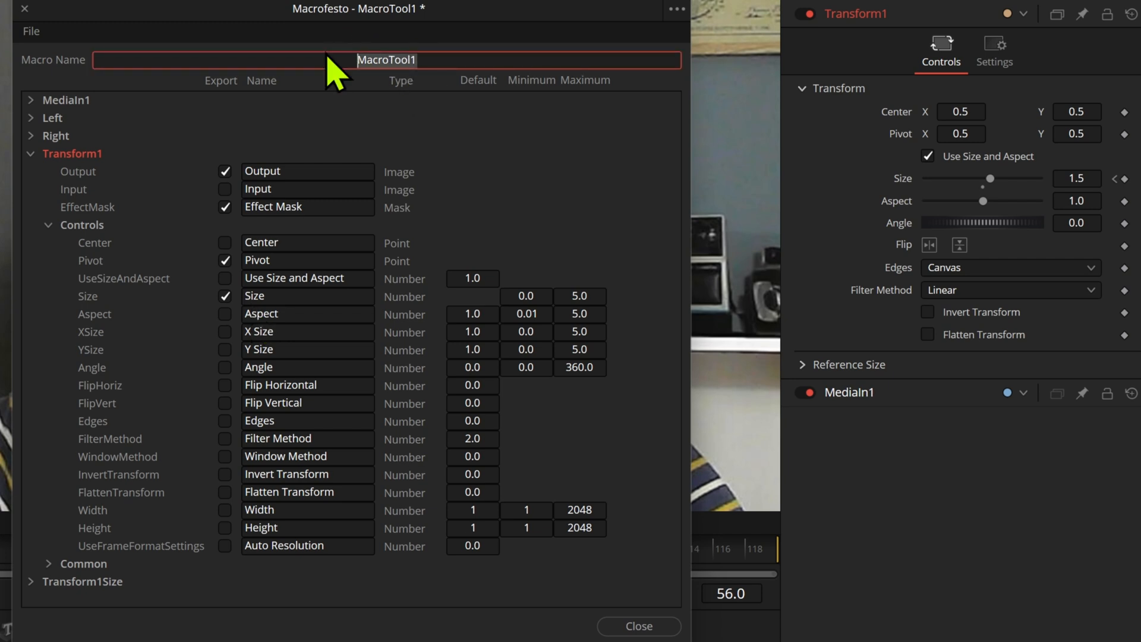
{"action": "type", "text": "Quick Zoom"}
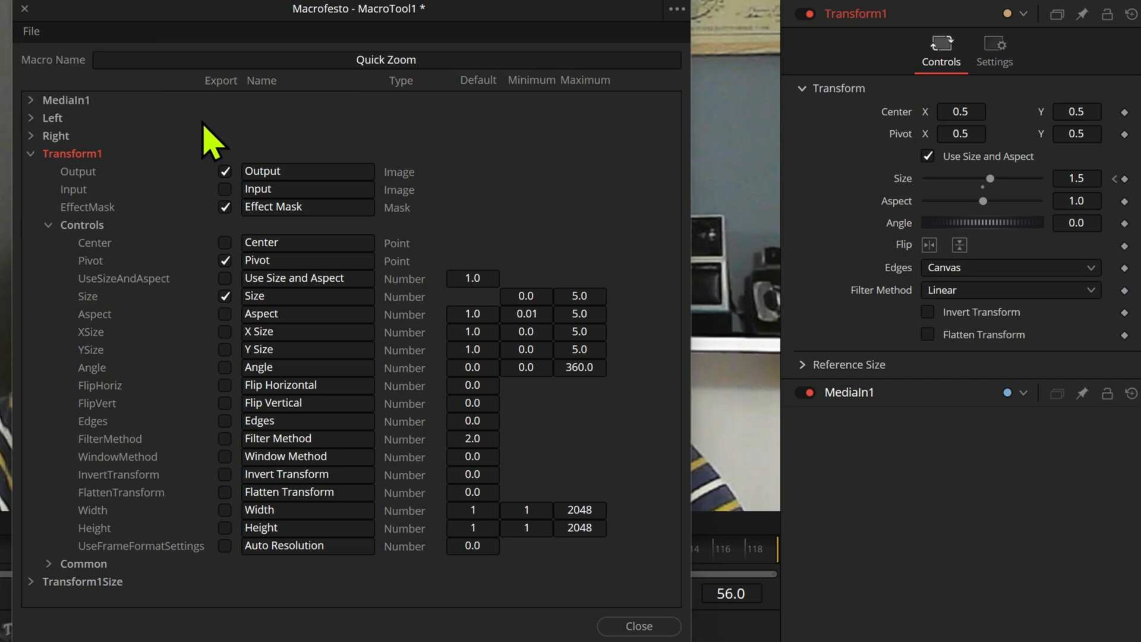
{"action": "left_click", "coordinate": [639, 626]}
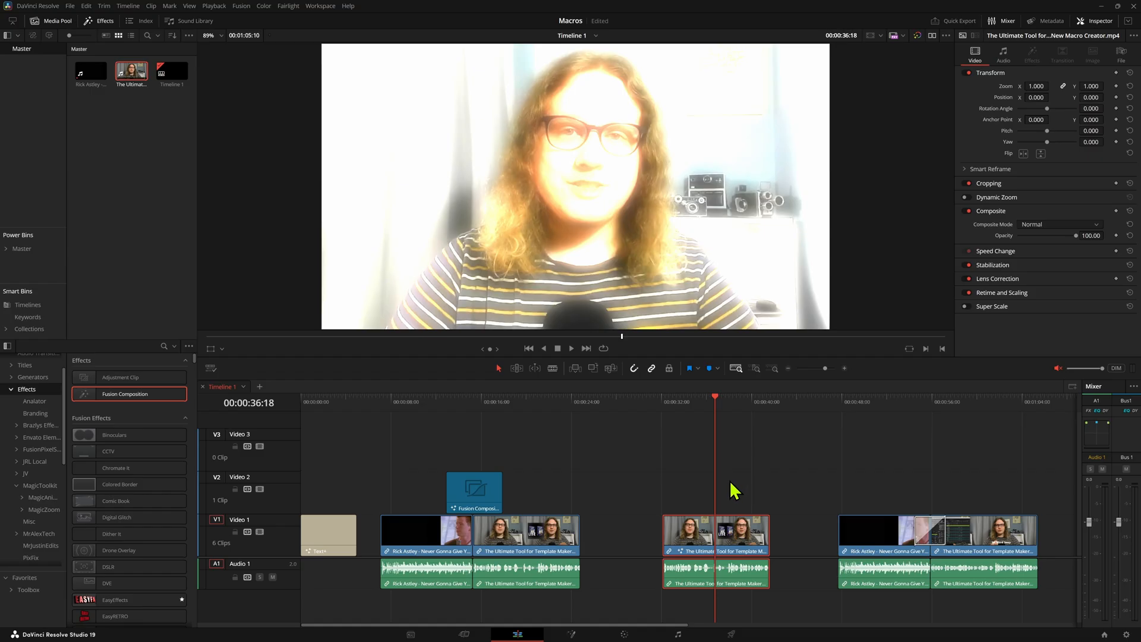
{"action": "mouse_move", "coordinate": [754, 515]}
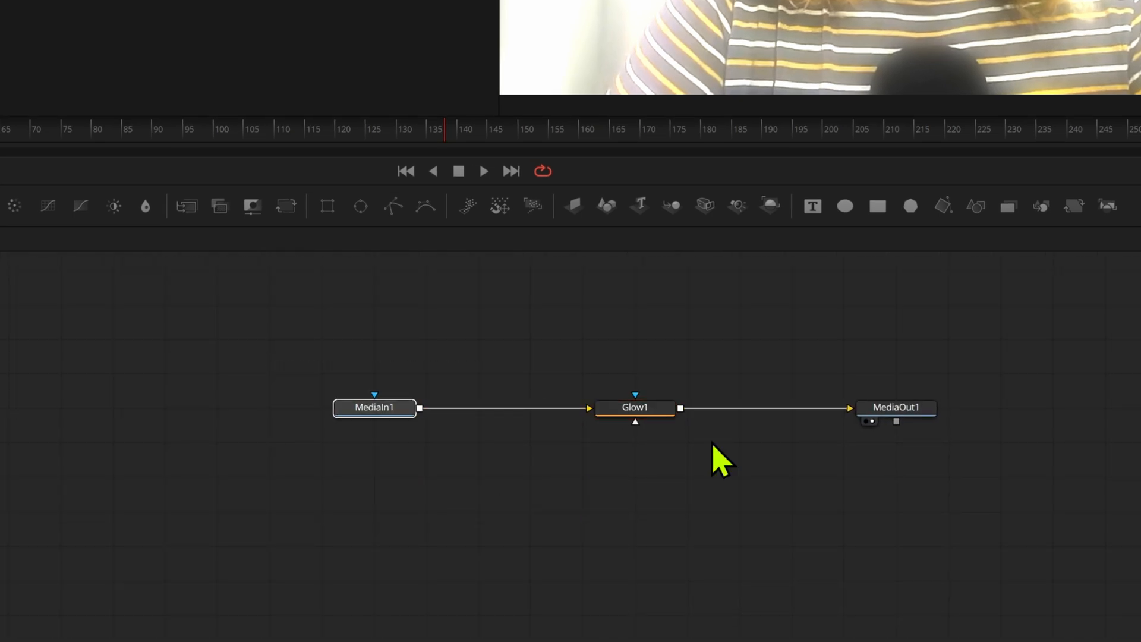
Step: Insert Glow1 between MediaIn1 and MediaOut1 with glow size 23.6 and glow 0.89
{"action": "left_click", "coordinate": [374, 406]}
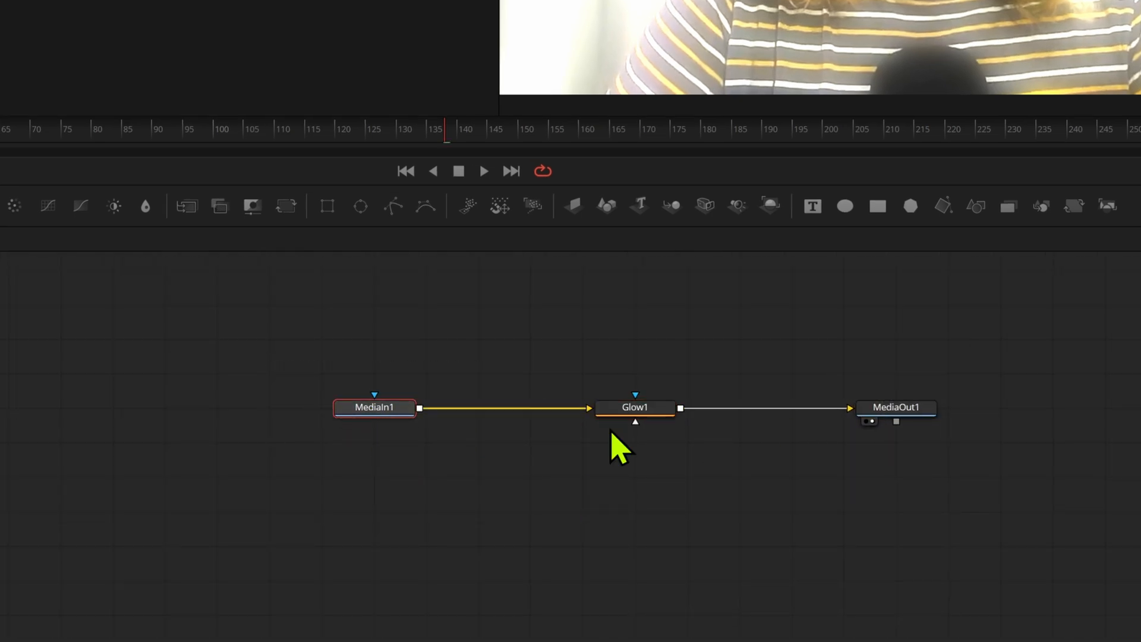
{"action": "left_click", "coordinate": [896, 408]}
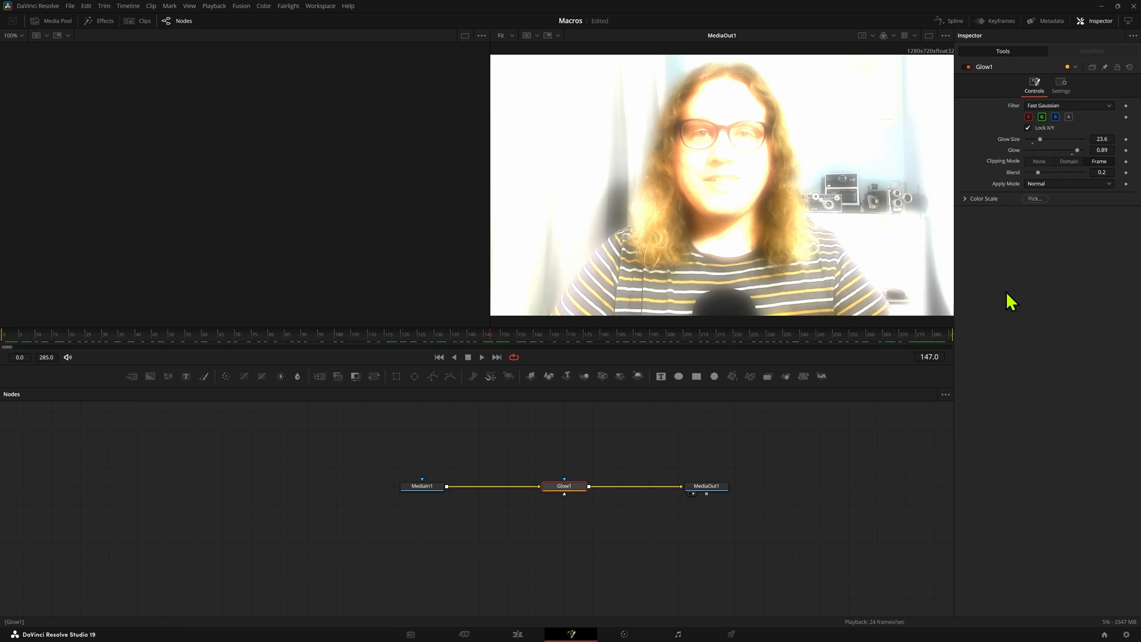
Step: Create a Glowing macro from Glow1 exposing Input, Glow Size and Glow, saved to Tutorial\Effect
{"action": "right_click", "coordinate": [564, 485]}
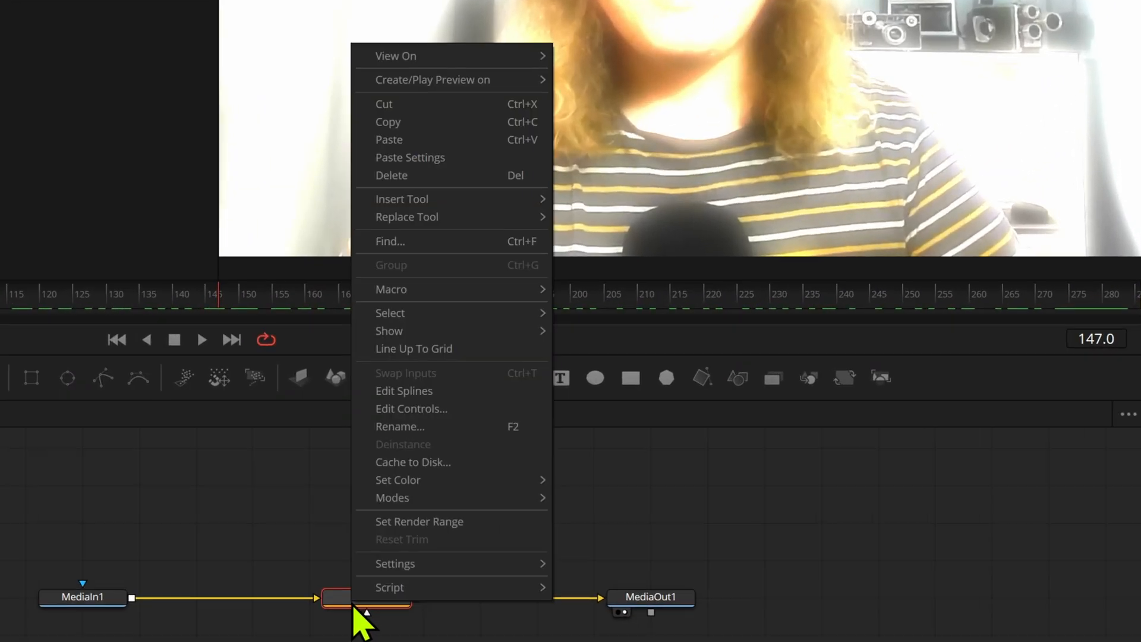
{"action": "mouse_move", "coordinate": [391, 289]}
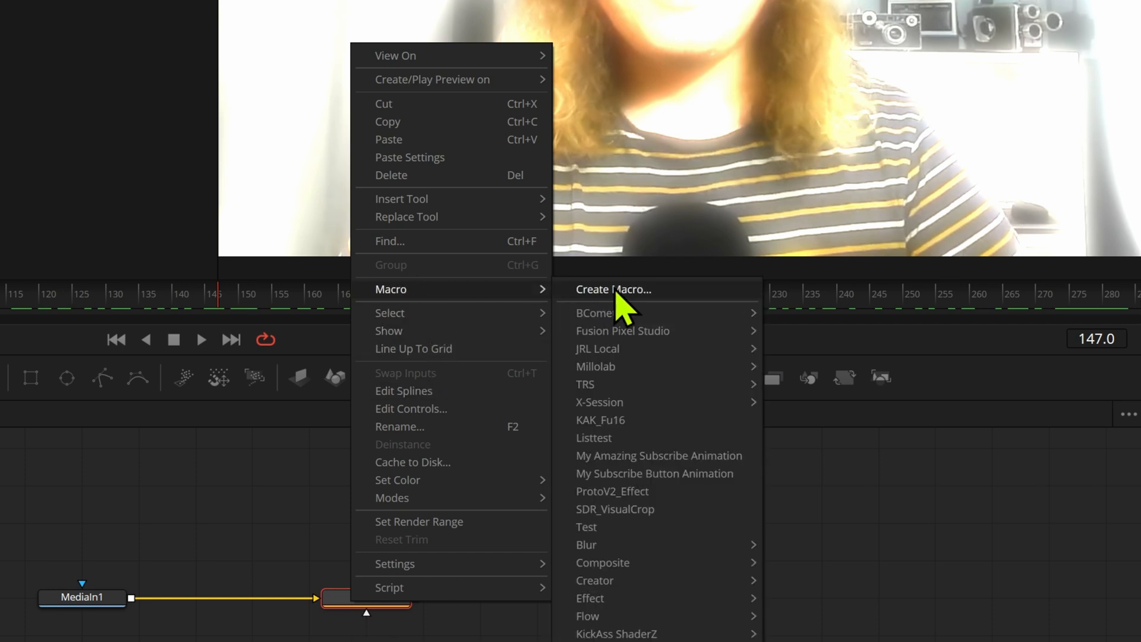
{"action": "left_click", "coordinate": [612, 289]}
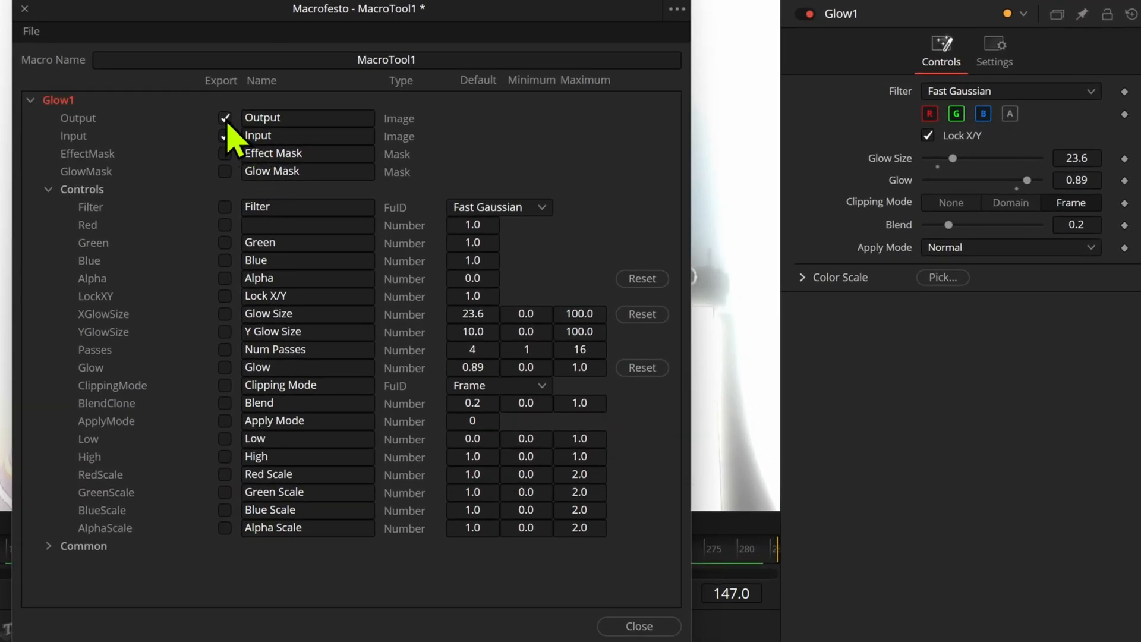
{"action": "left_click", "coordinate": [226, 136]}
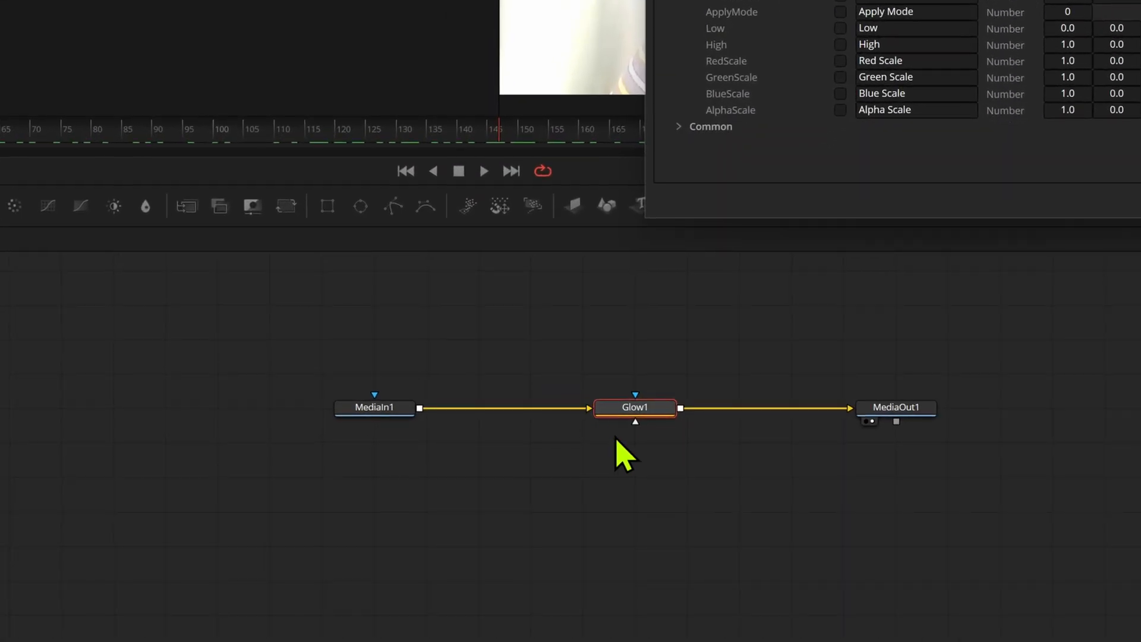
{"action": "mouse_move", "coordinate": [571, 469]}
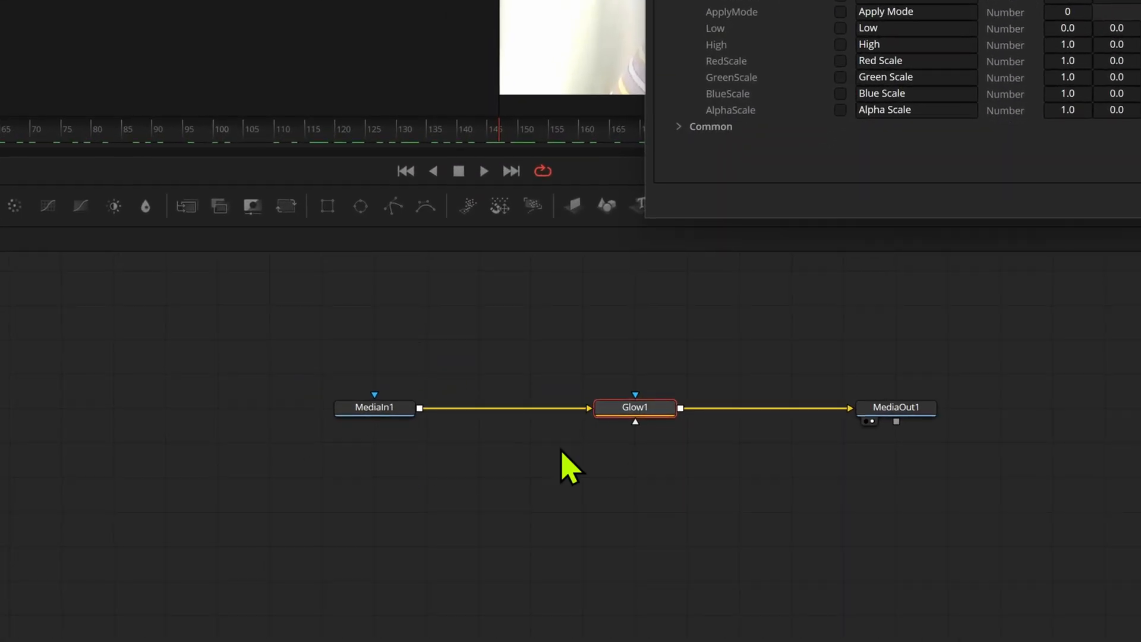
{"action": "mouse_move", "coordinate": [785, 361]}
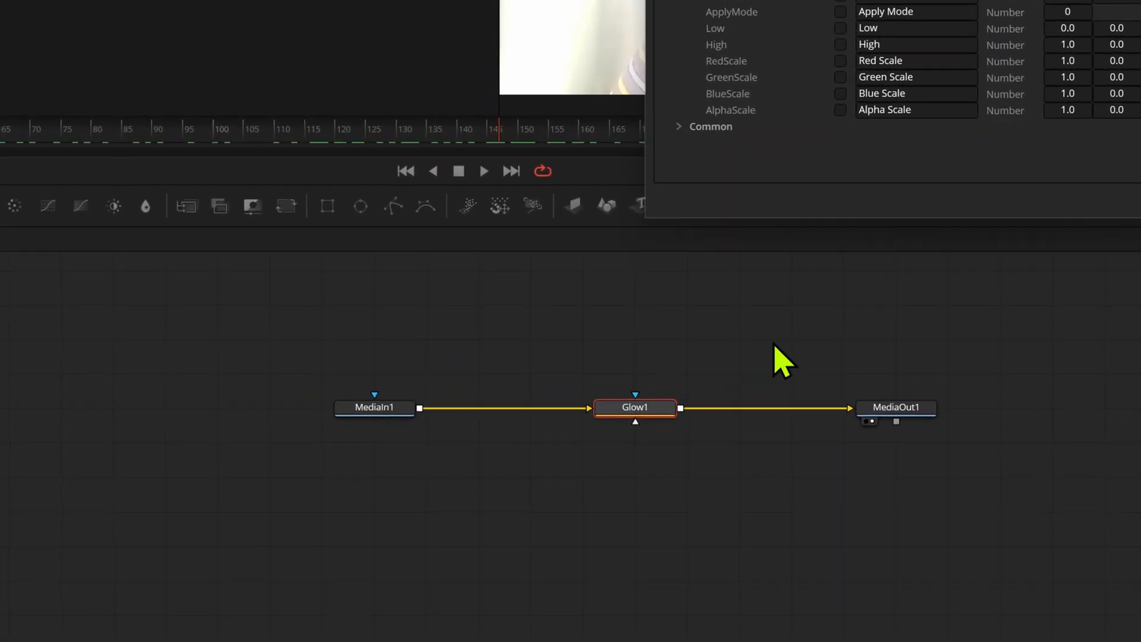
{"action": "mouse_move", "coordinate": [983, 507]}
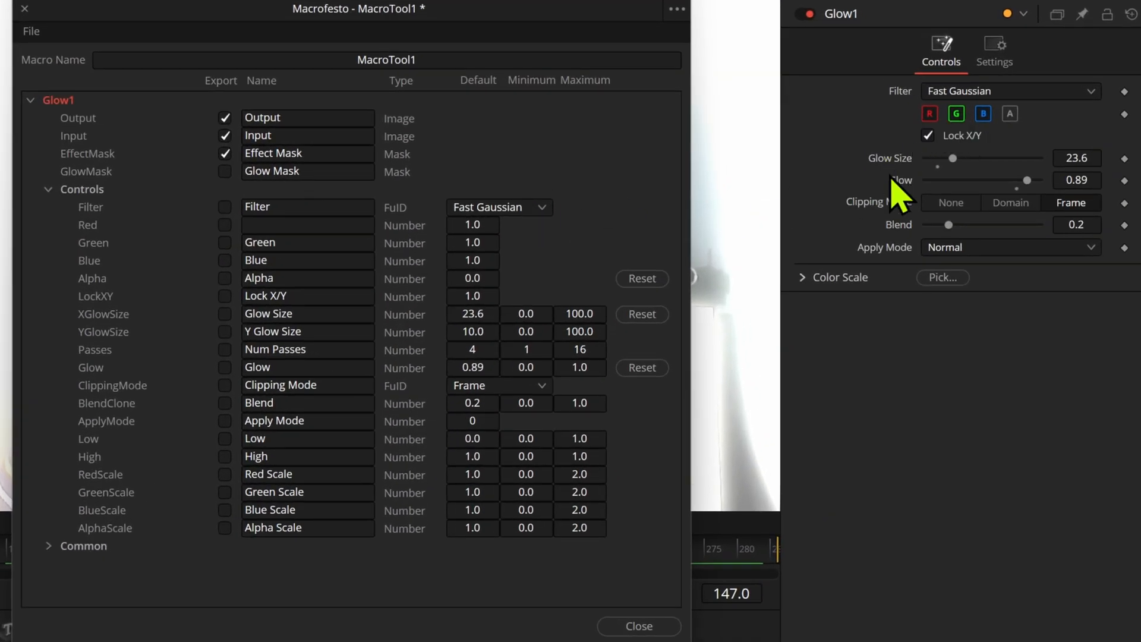
{"action": "mouse_move", "coordinate": [924, 219]}
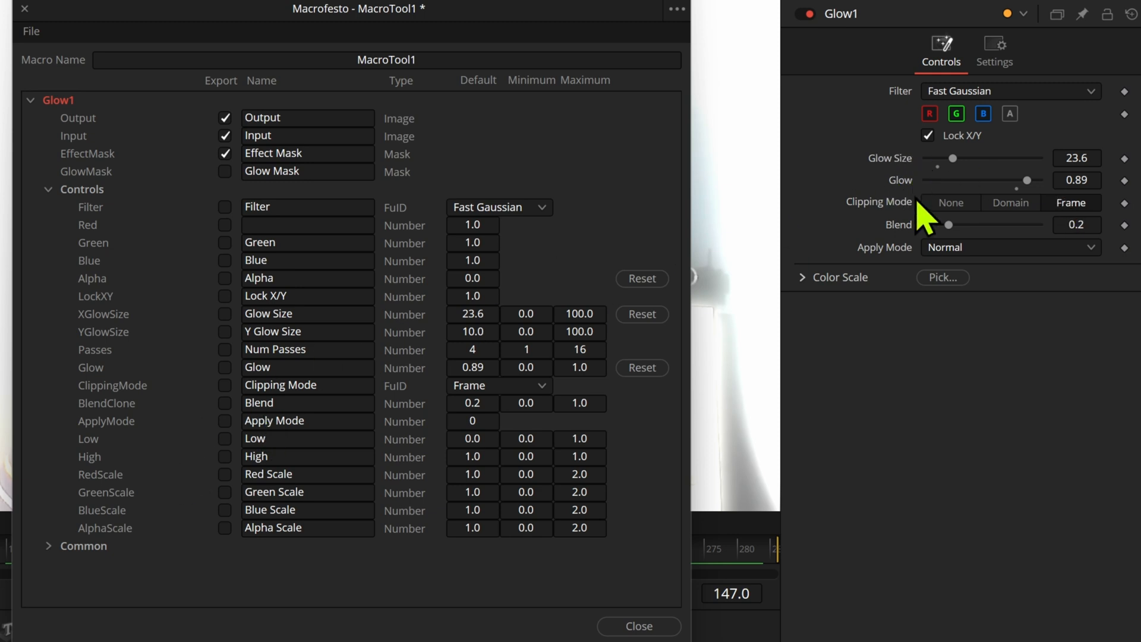
{"action": "left_click", "coordinate": [225, 314]}
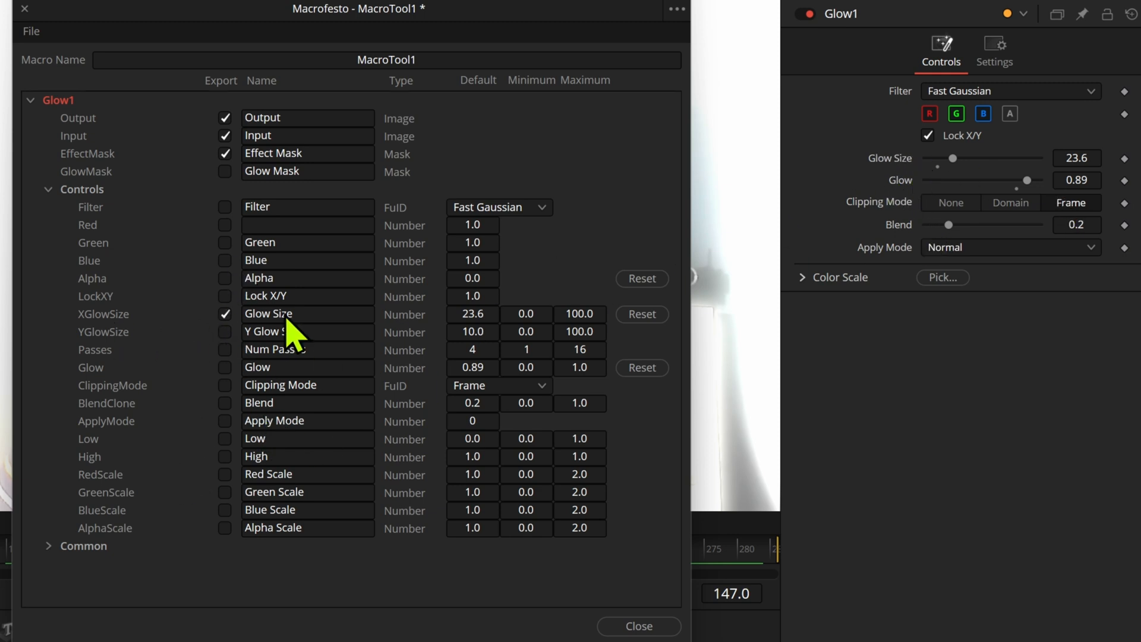
{"action": "mouse_move", "coordinate": [236, 378]}
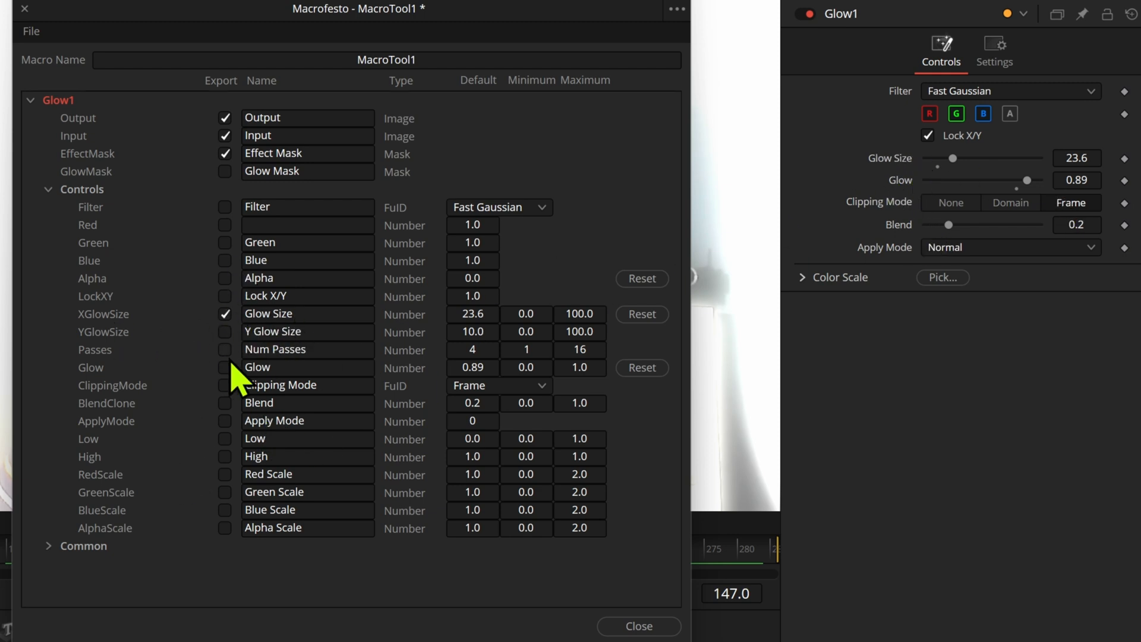
{"action": "left_click", "coordinate": [225, 367]}
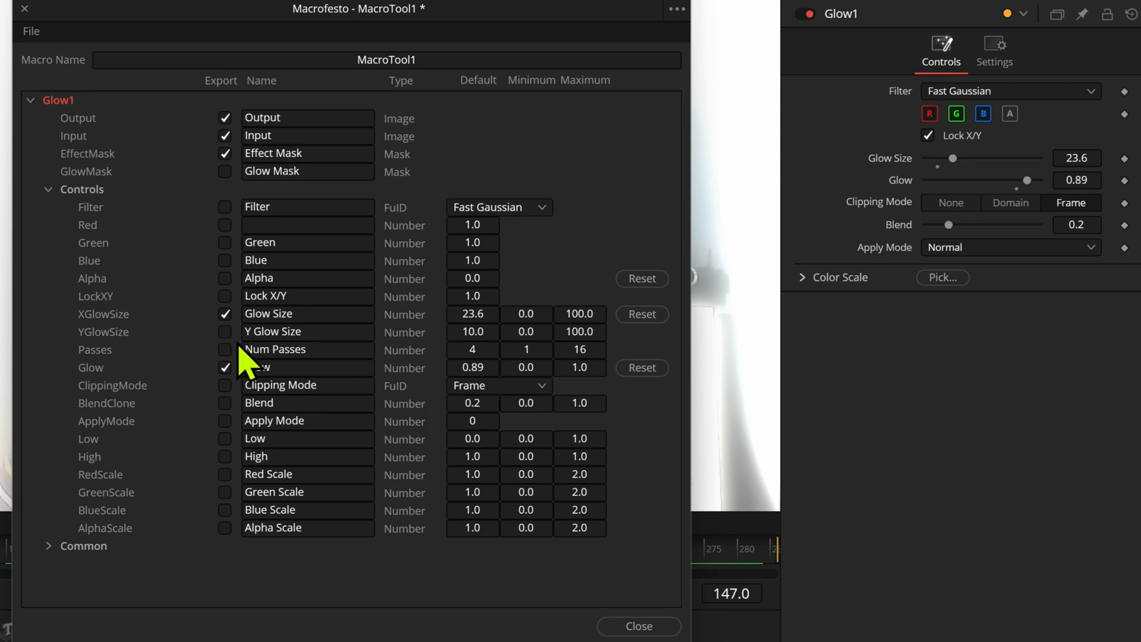
{"action": "mouse_move", "coordinate": [894, 181]}
{"action": "type", "text": "Glowing"}
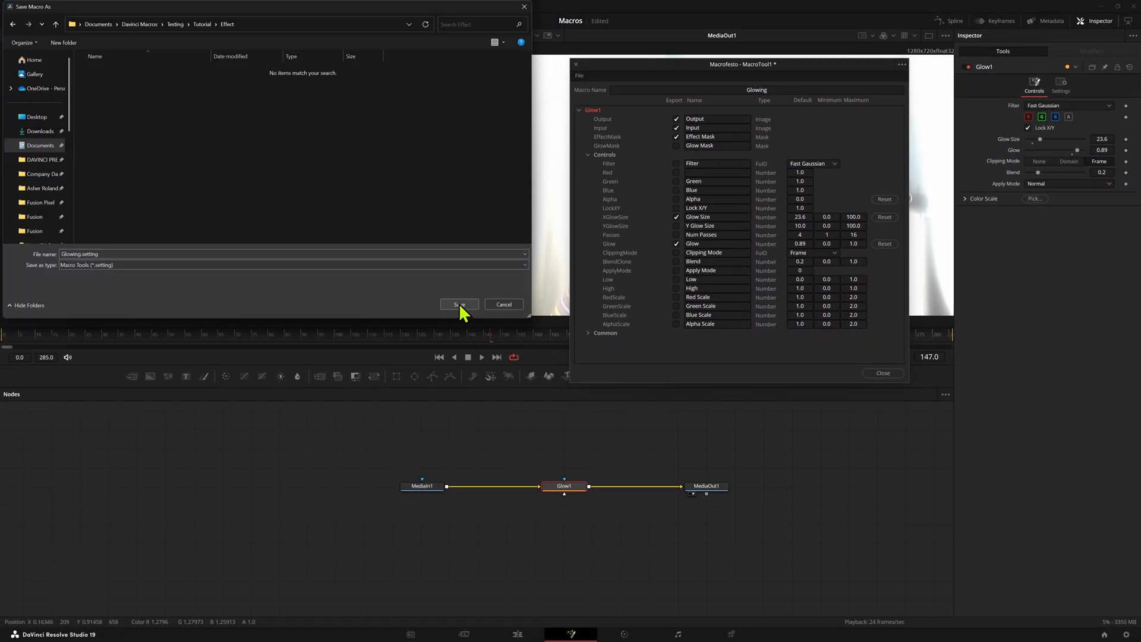
{"action": "left_click", "coordinate": [459, 304]}
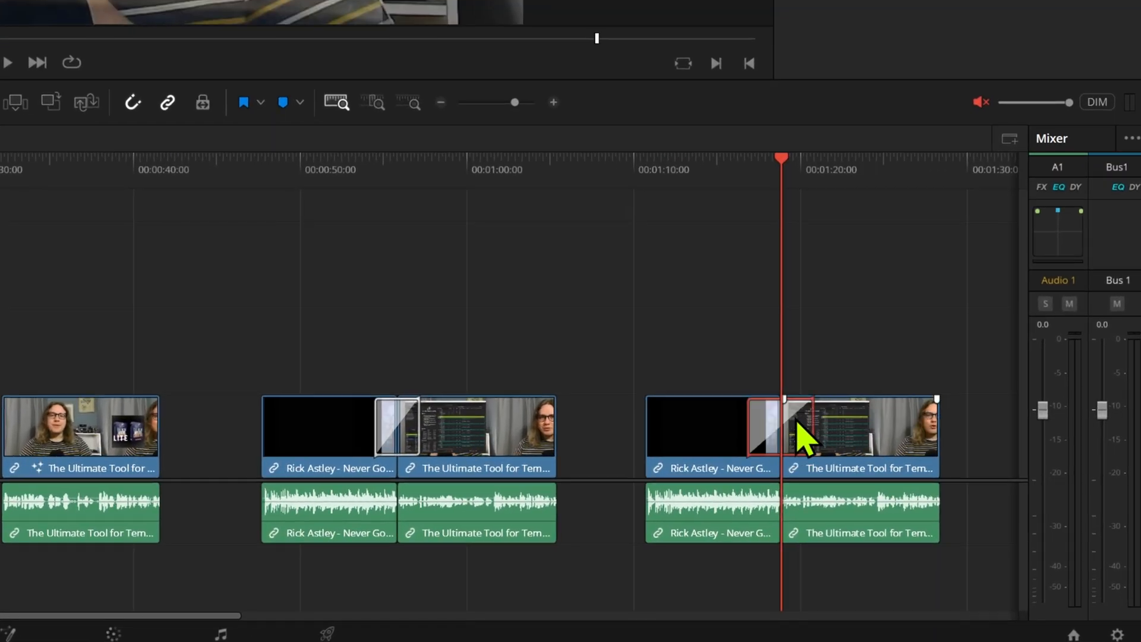
Step: Open the timeline transition in the Fusion page to show its node tree
{"action": "right_click", "coordinate": [778, 428]}
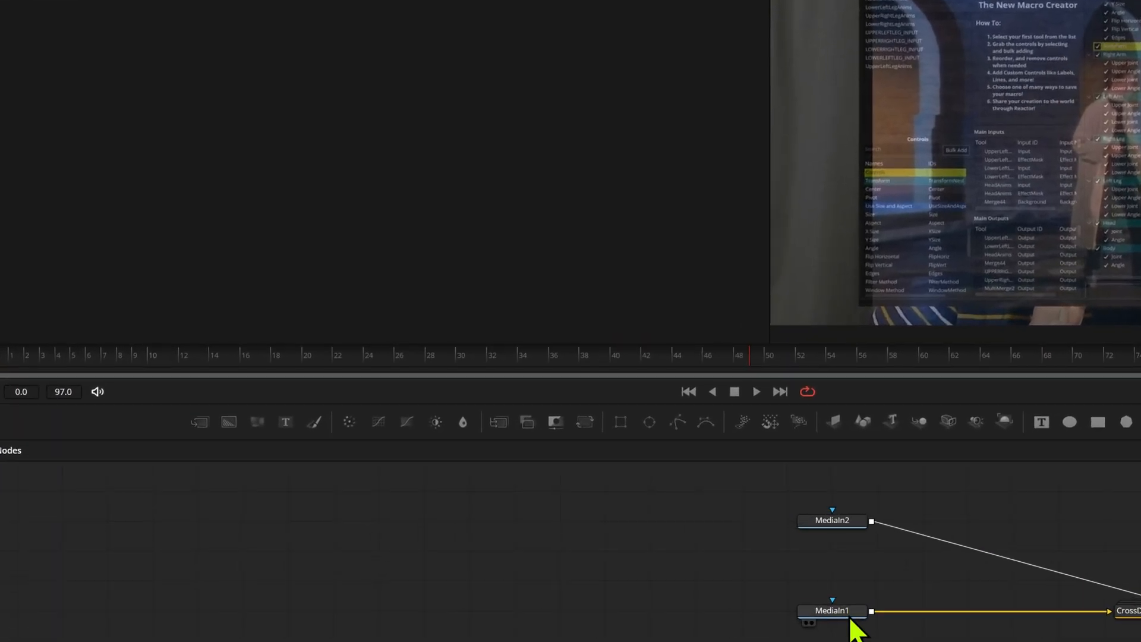
Step: Add Merge1 combining MediaIn1 and MediaIn2 into MediaOut1, ready for a macro
{"action": "left_click", "coordinate": [832, 611]}
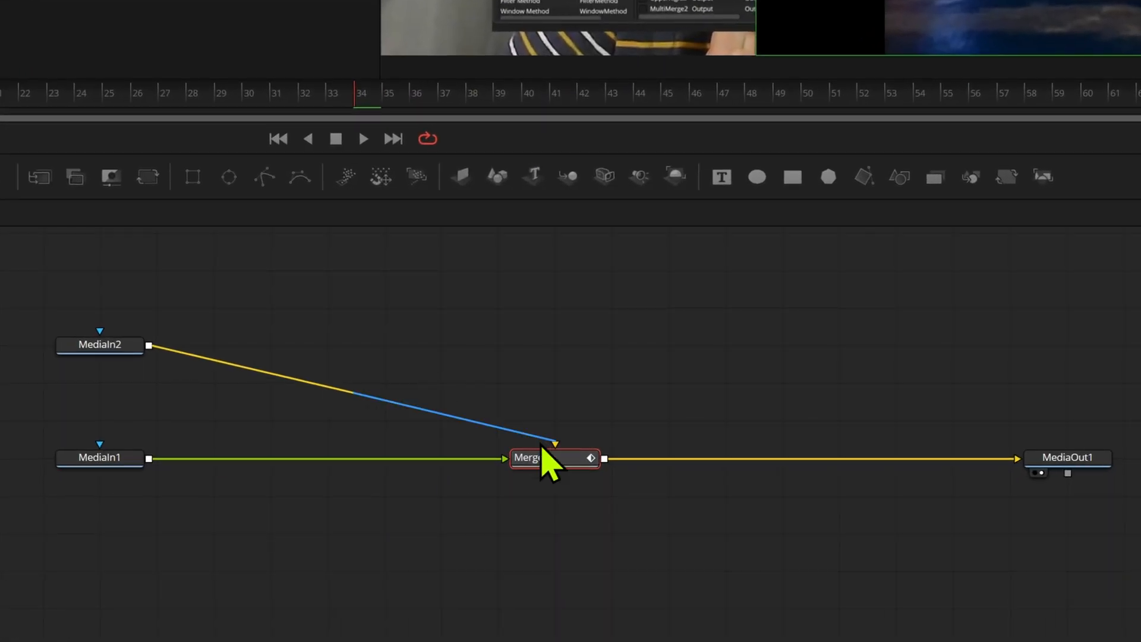
{"action": "double_click", "coordinate": [553, 457]}
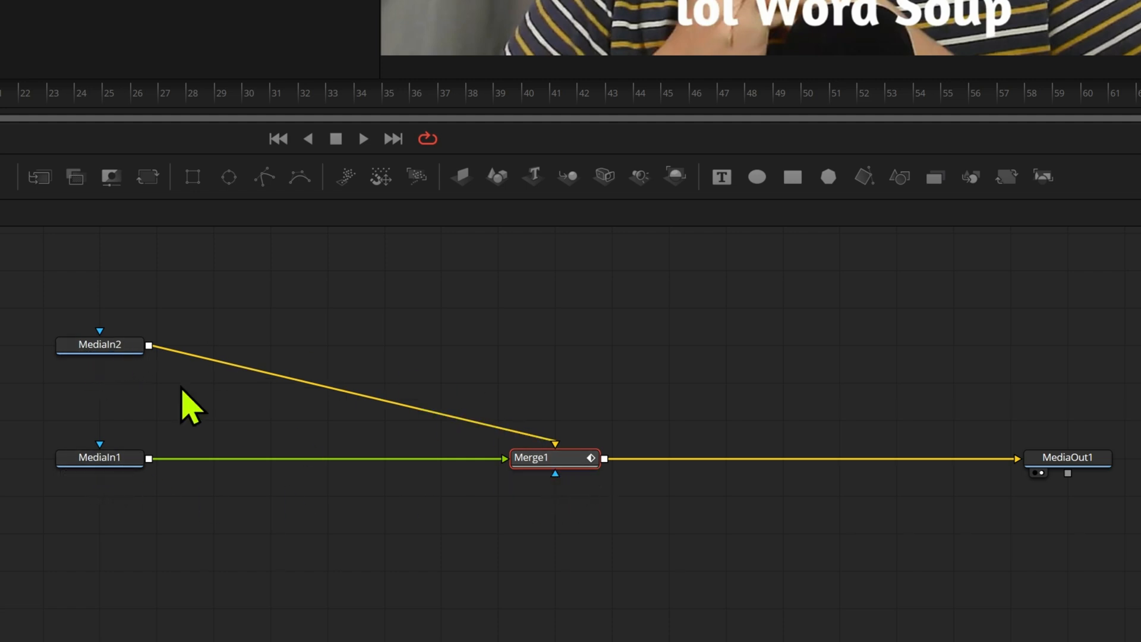
{"action": "mouse_move", "coordinate": [120, 466]}
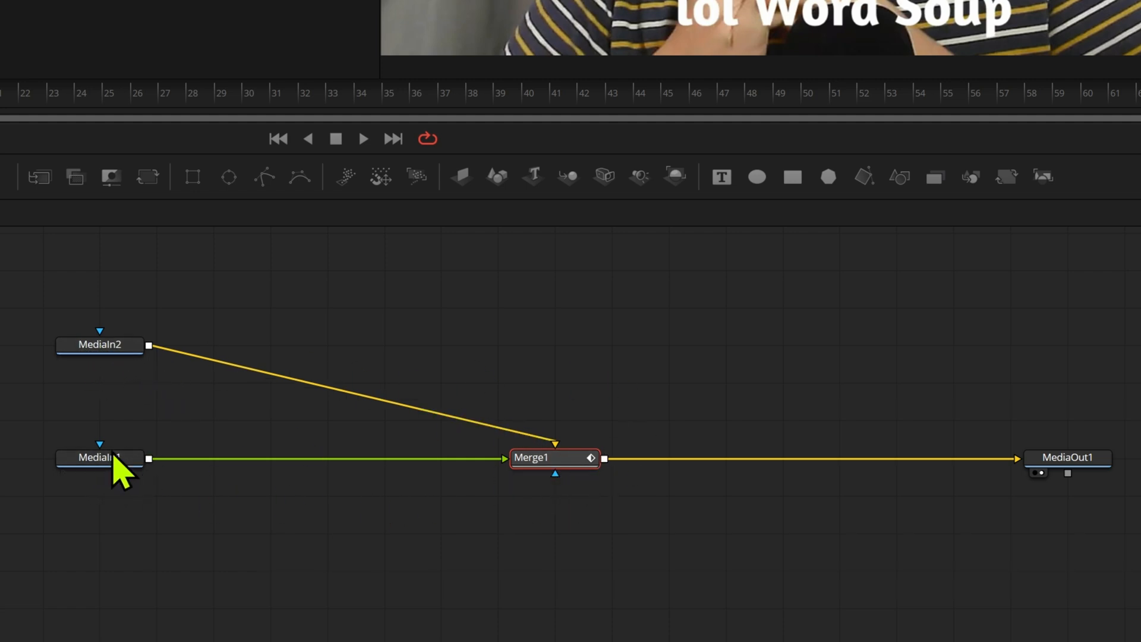
{"action": "right_click", "coordinate": [555, 457]}
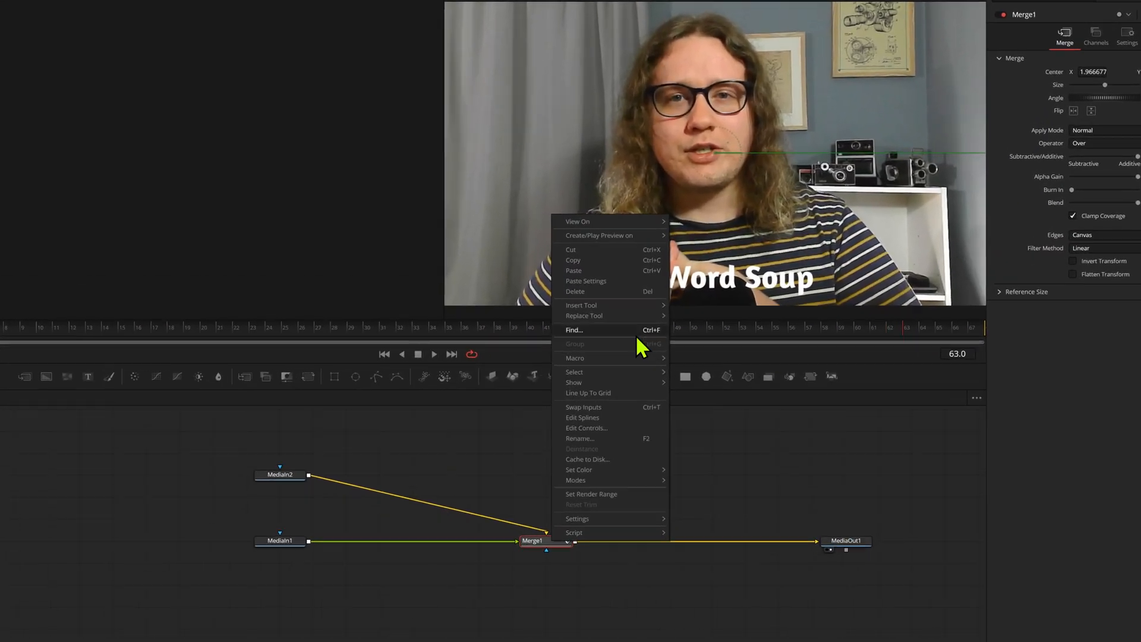
Step: Create a Smooth Slide macro from Merge1 exposing Output, Background and Foreground
{"action": "left_click", "coordinate": [586, 428]}
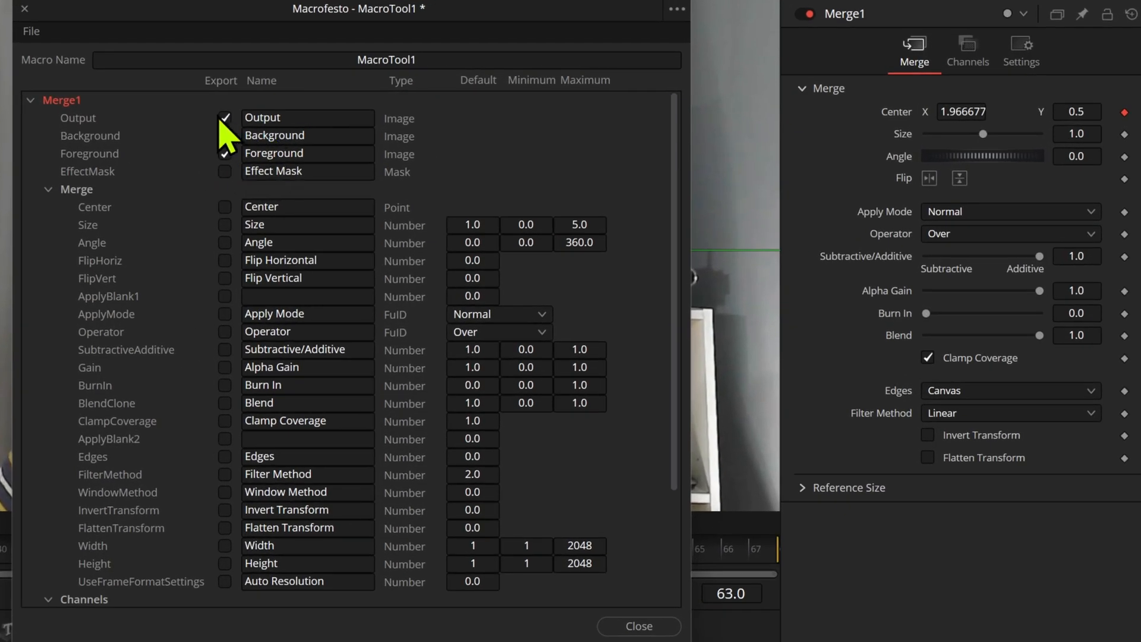
{"action": "left_click", "coordinate": [224, 136]}
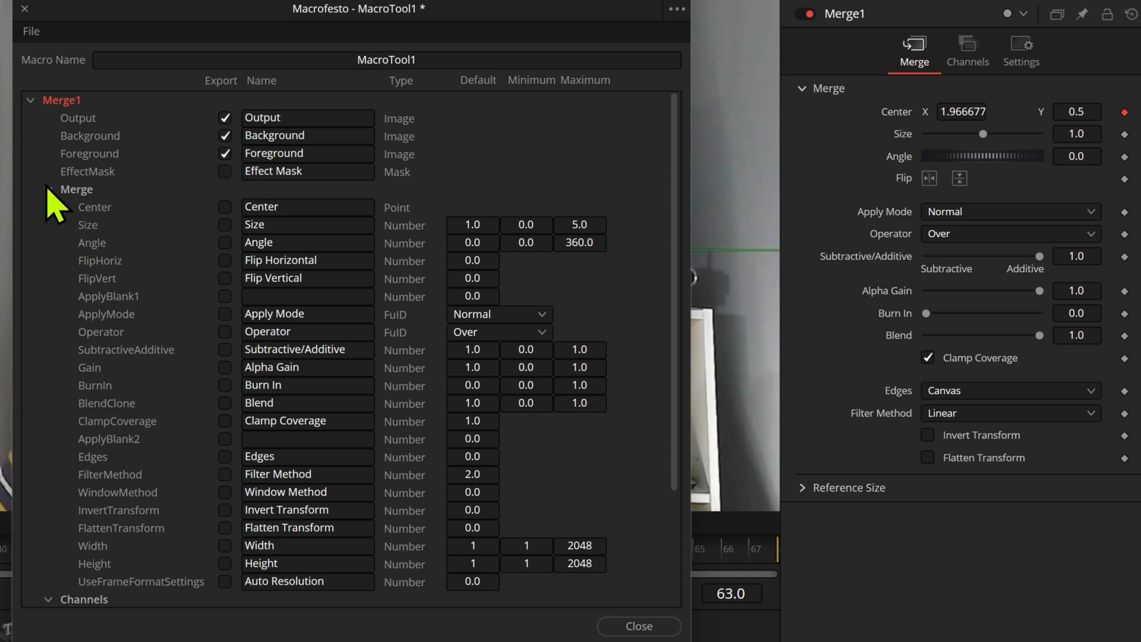
{"action": "left_click", "coordinate": [48, 189]}
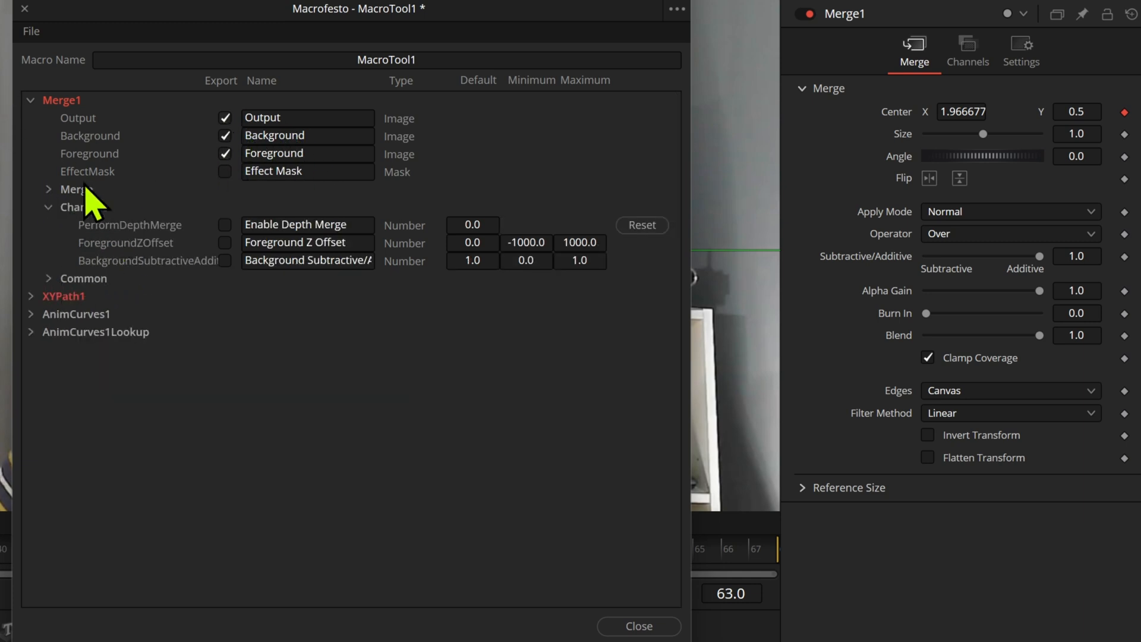
{"action": "left_click", "coordinate": [31, 100]}
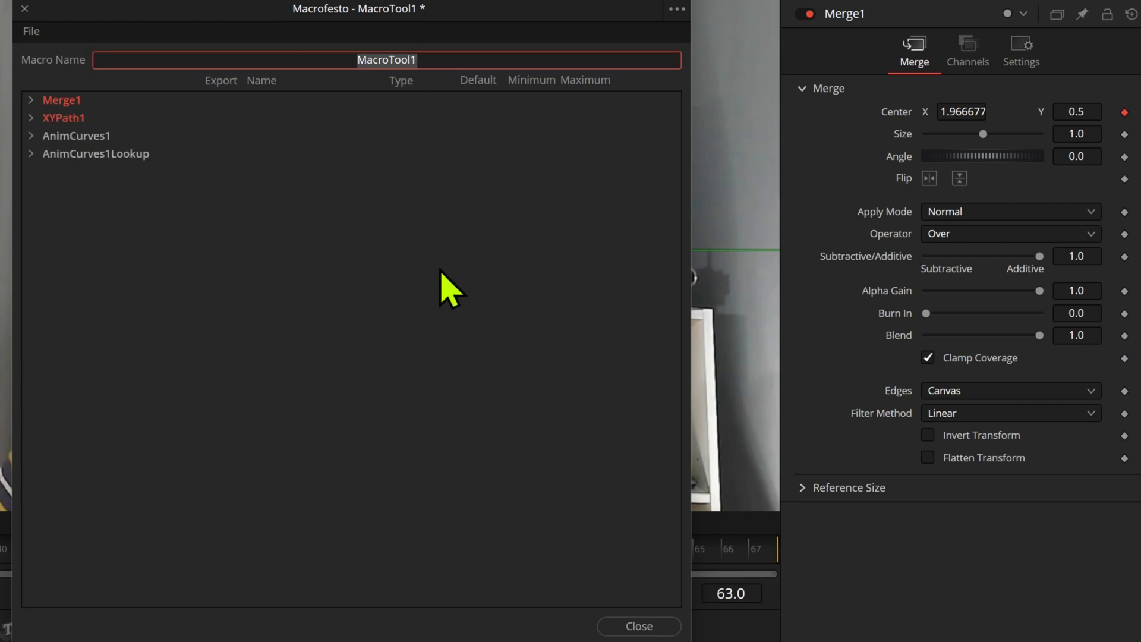
{"action": "type", "text": "Smooth Slide"}
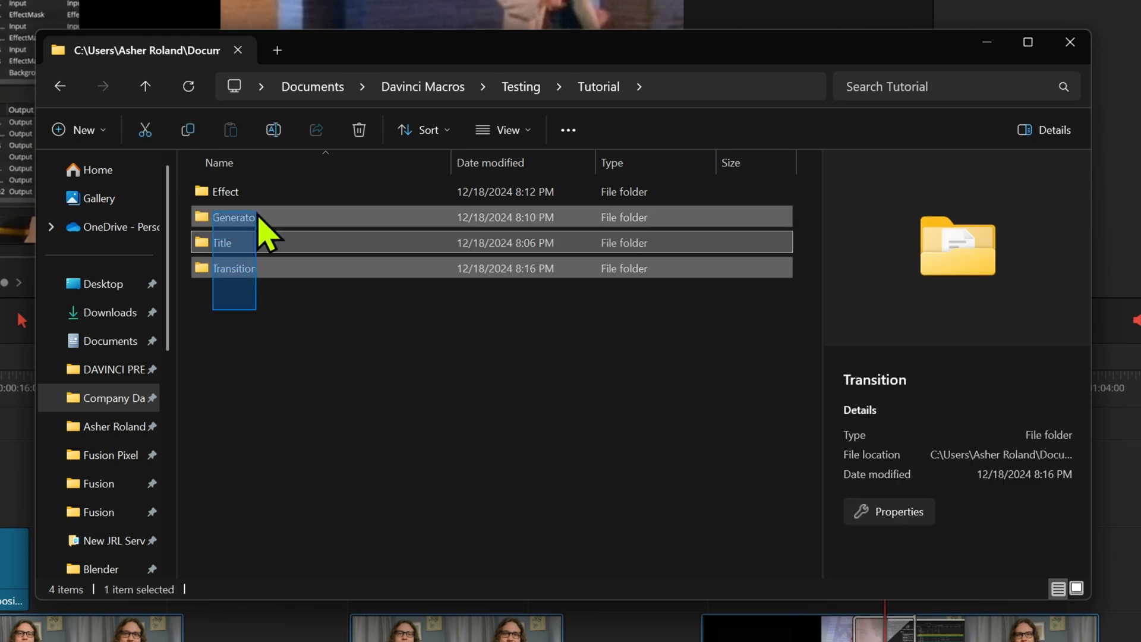
Step: Move the pluralised Effects, Generators, Titles and Transitions folders into a new Edit folder and check Generators
{"action": "left_click", "coordinate": [226, 191]}
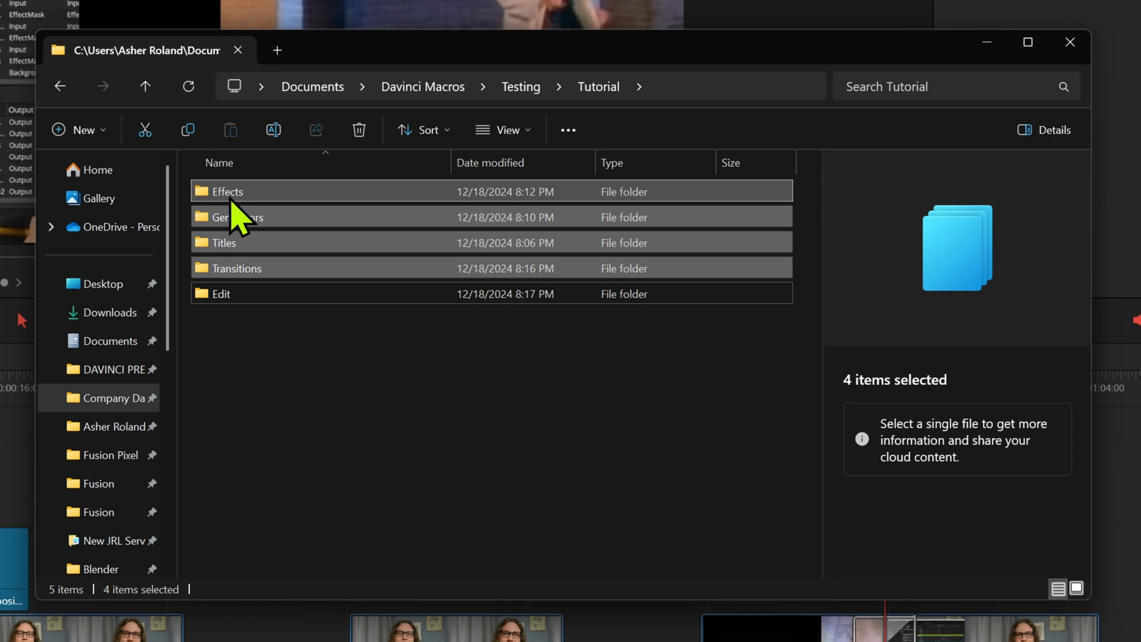
{"action": "mouse_move", "coordinate": [339, 360]}
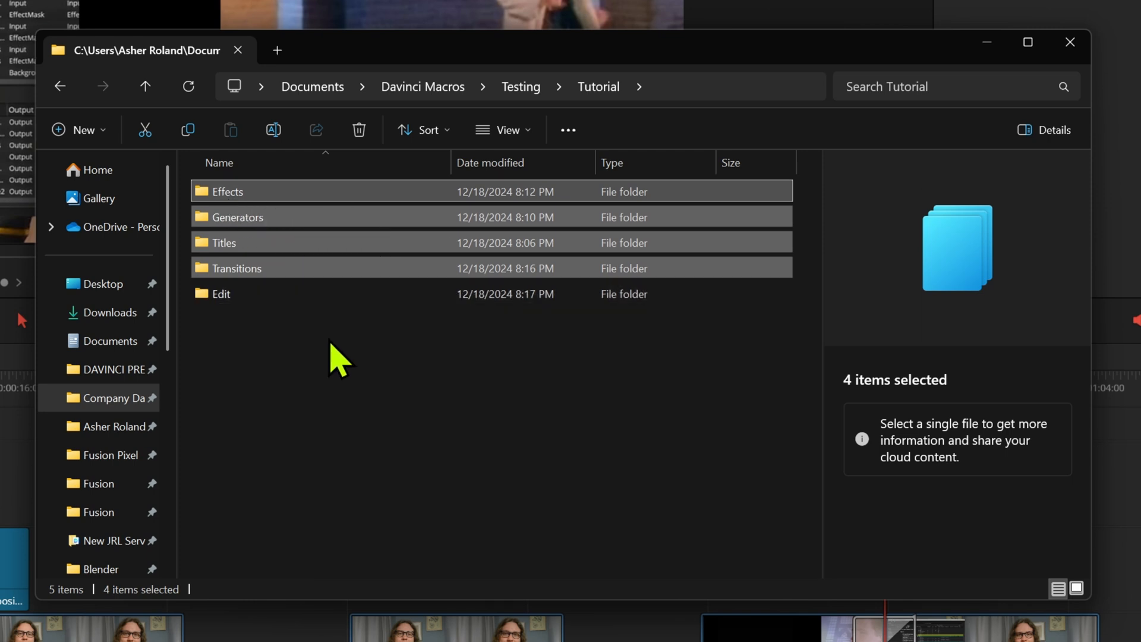
{"action": "double_click", "coordinate": [221, 294]}
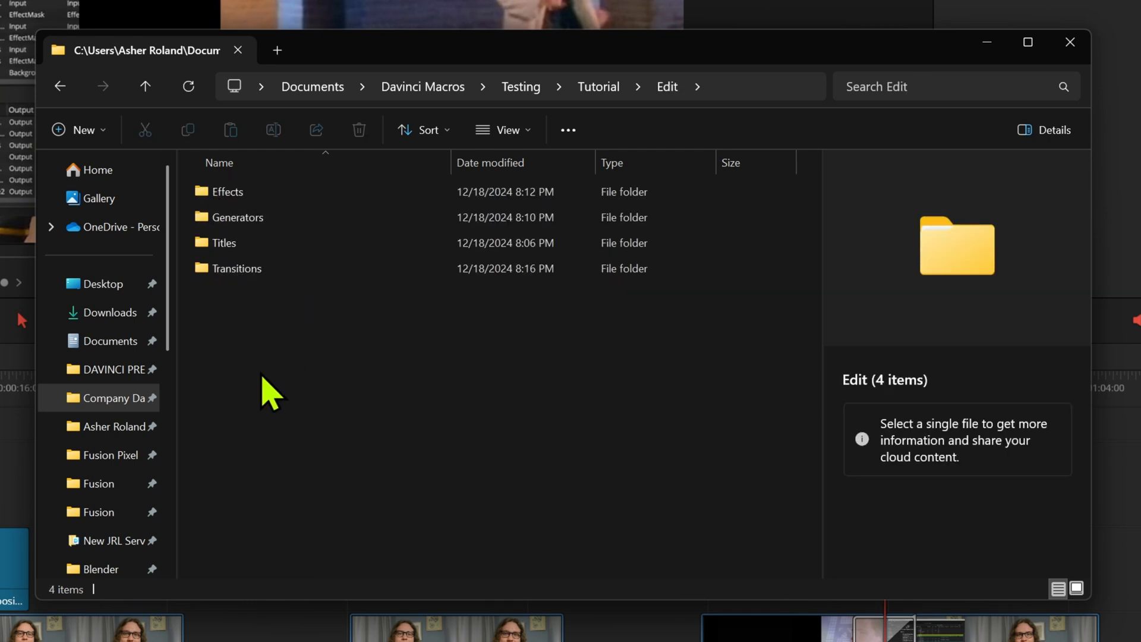
{"action": "double_click", "coordinate": [229, 191]}
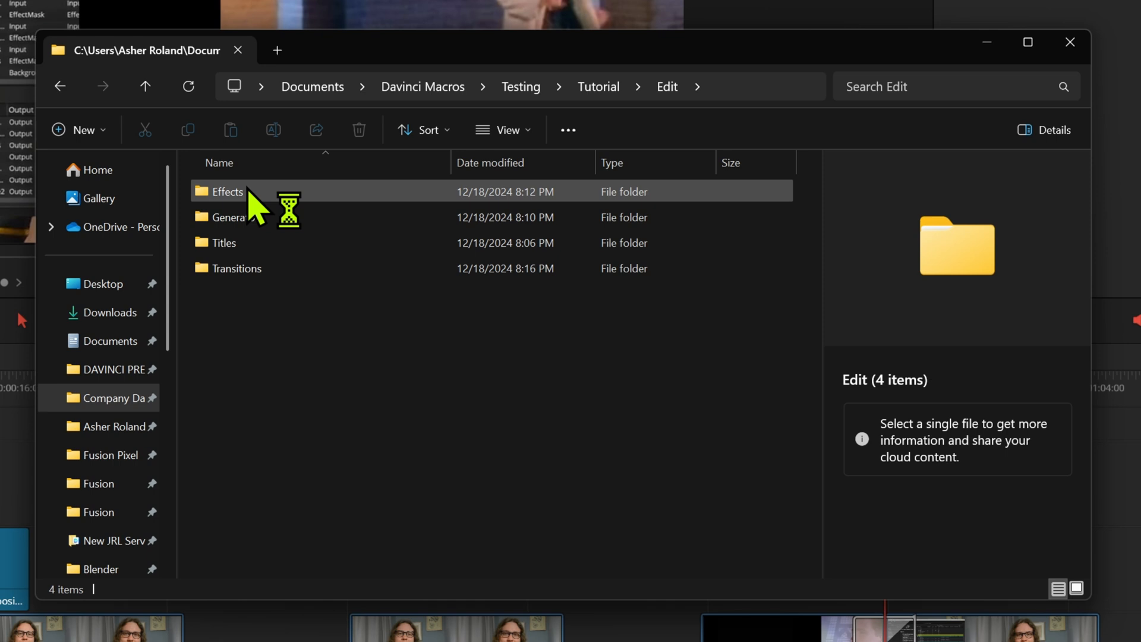
{"action": "double_click", "coordinate": [228, 191]}
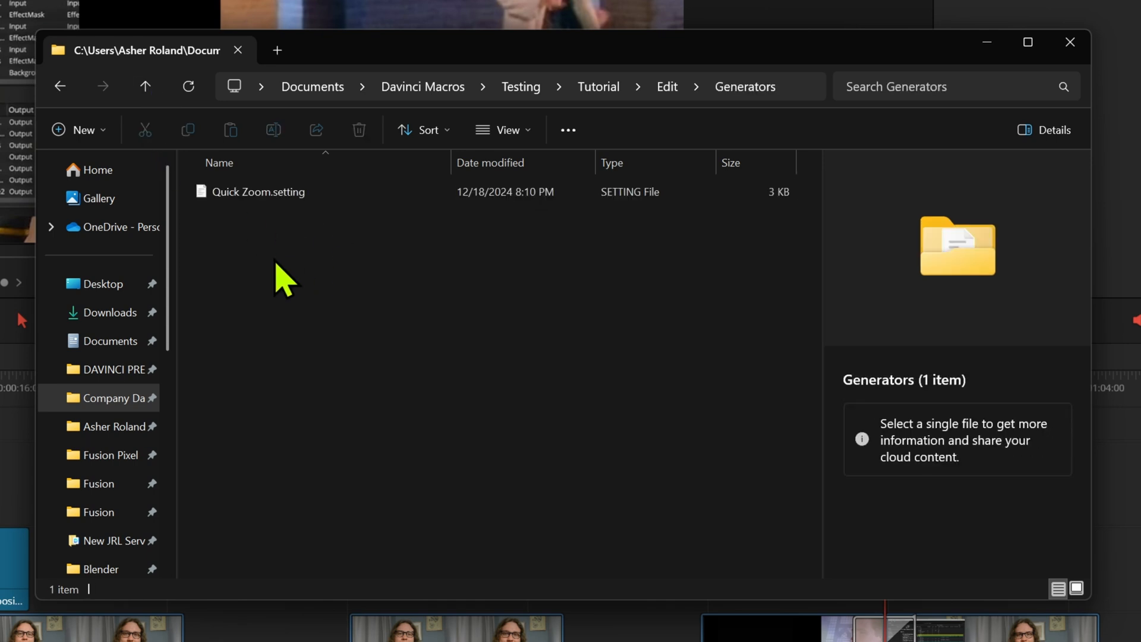
{"action": "left_click", "coordinate": [145, 86]}
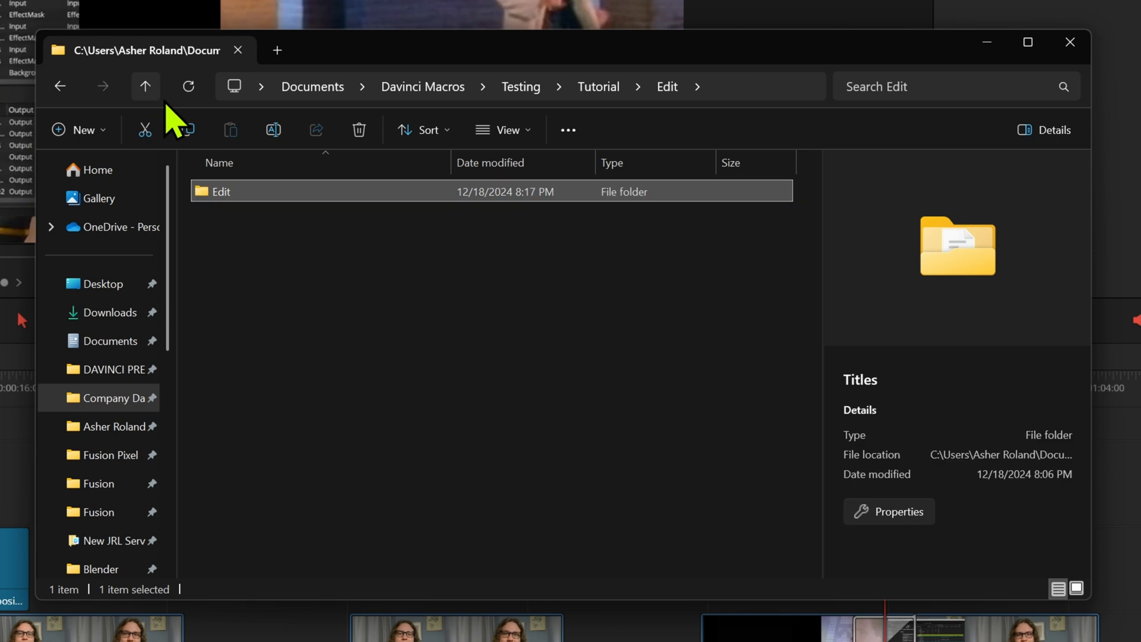
Step: Create a FusionPixelStudio folder inside Effects and place Glowing.setting in it
{"action": "double_click", "coordinate": [221, 191]}
{"action": "type", "text": "FusionPixelStudio"}
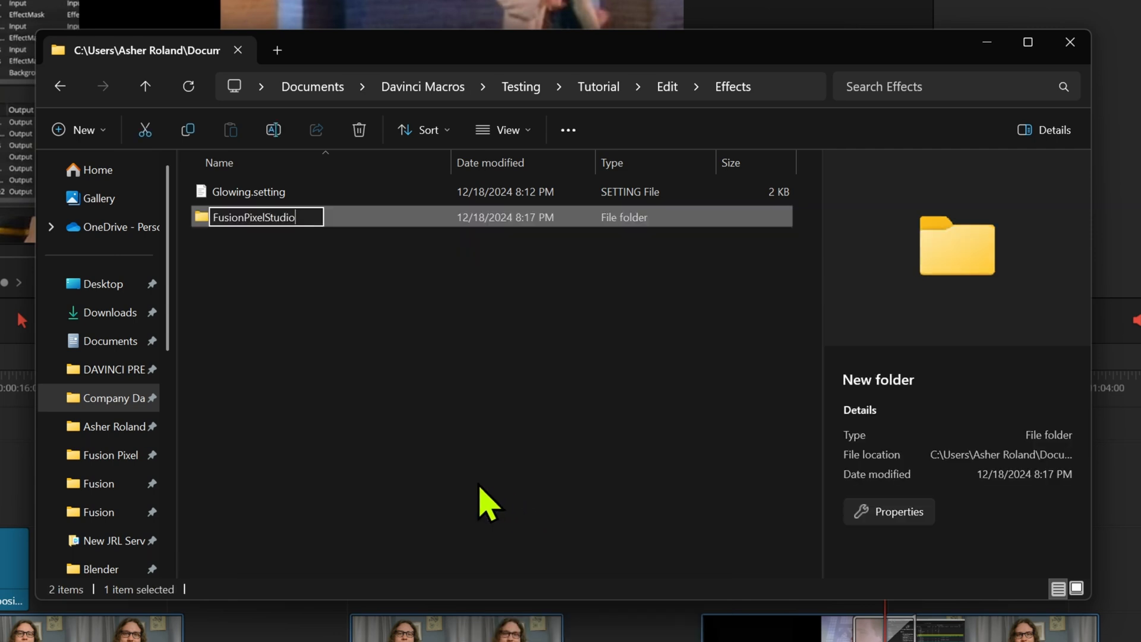
{"action": "mouse_move", "coordinate": [271, 290]}
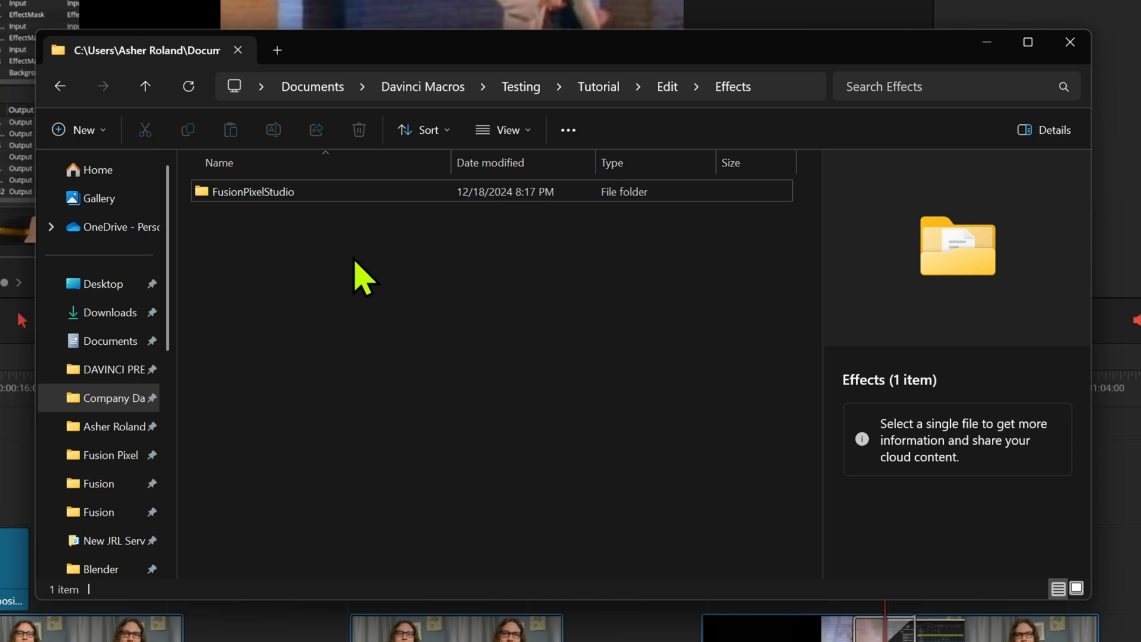
{"action": "double_click", "coordinate": [254, 192]}
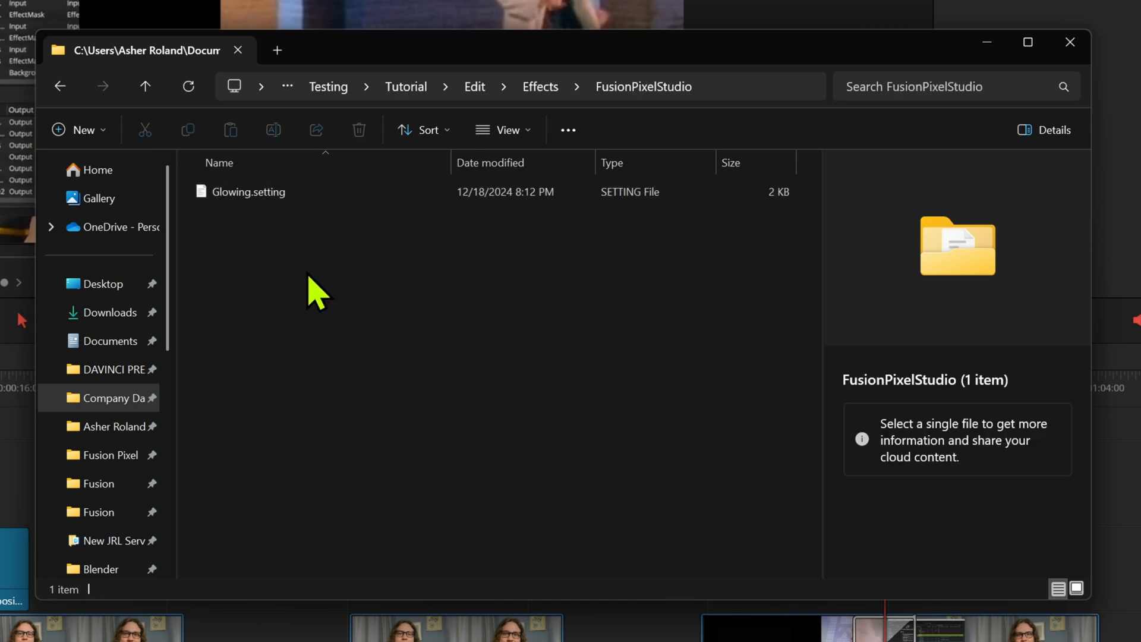
{"action": "right_click", "coordinate": [316, 291]}
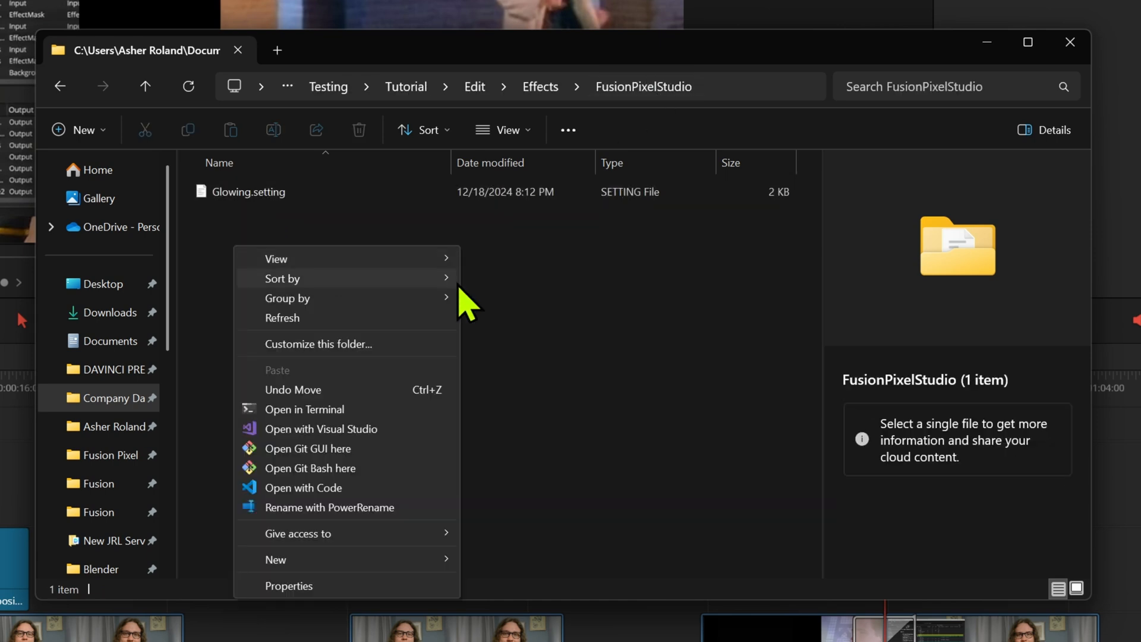
{"action": "left_click", "coordinate": [542, 572]}
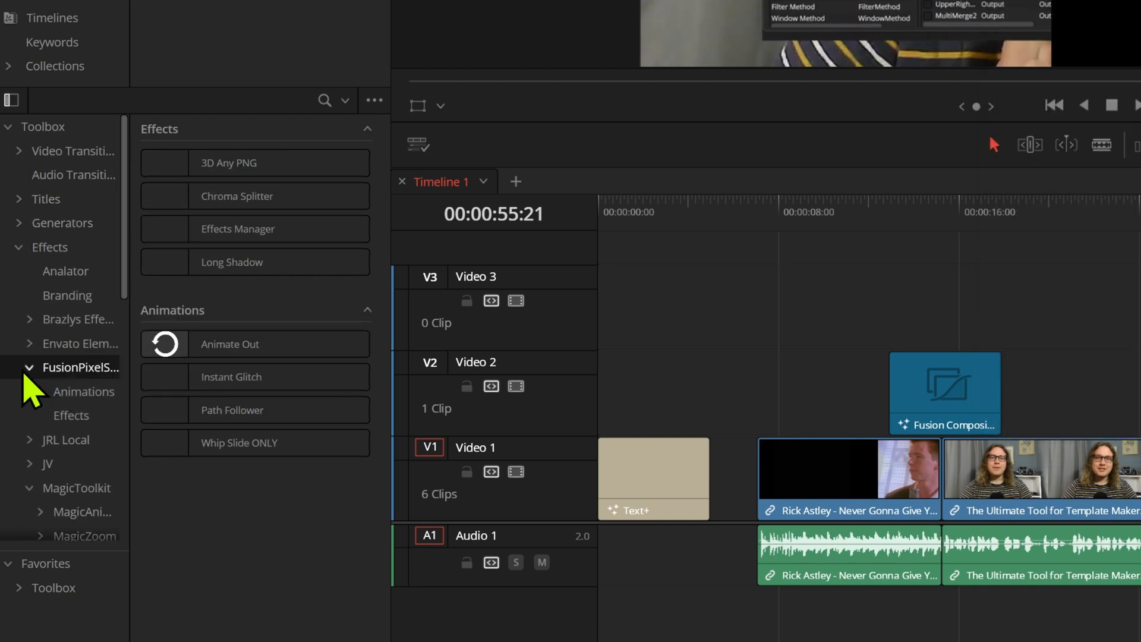
Step: Expand FusionPixelStudio in the Effects Library and list the macros in its Effects subcategory
{"action": "left_click", "coordinate": [72, 415]}
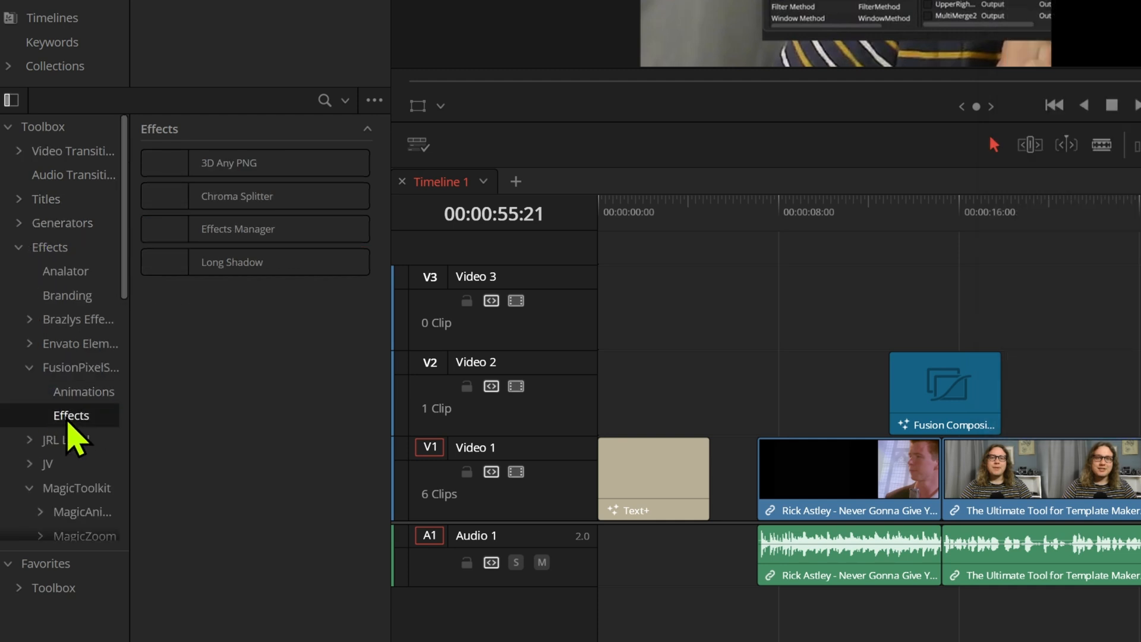
{"action": "left_click", "coordinate": [83, 391]}
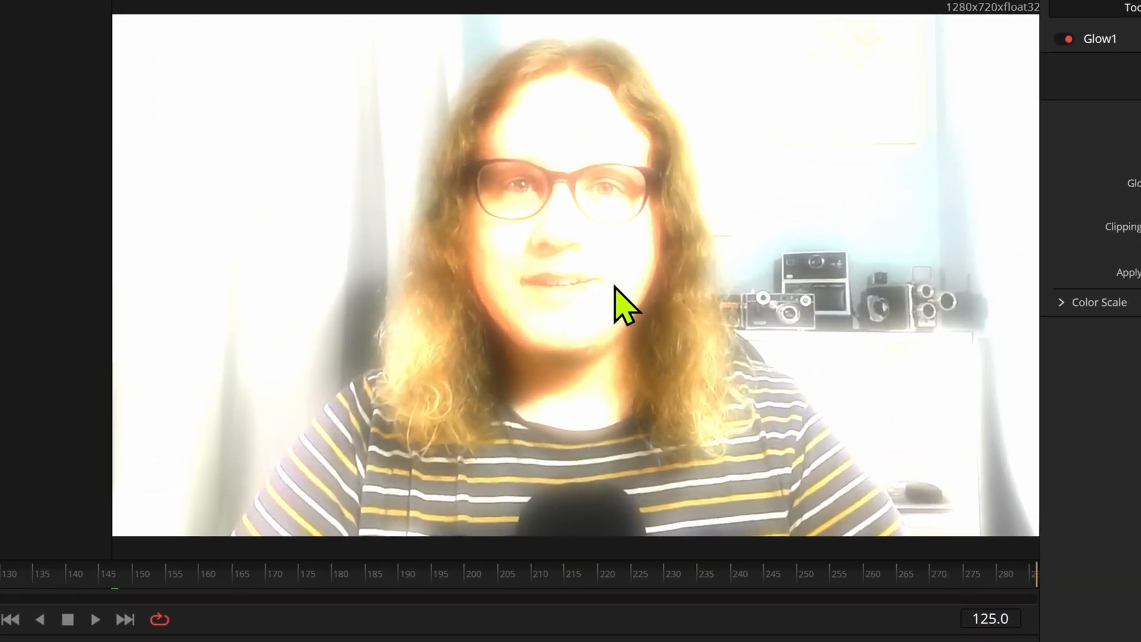
Step: Save the glowing viewer frame as Glowing.png next to Glowing.setting in the Tutorial folder
{"action": "right_click", "coordinate": [622, 304]}
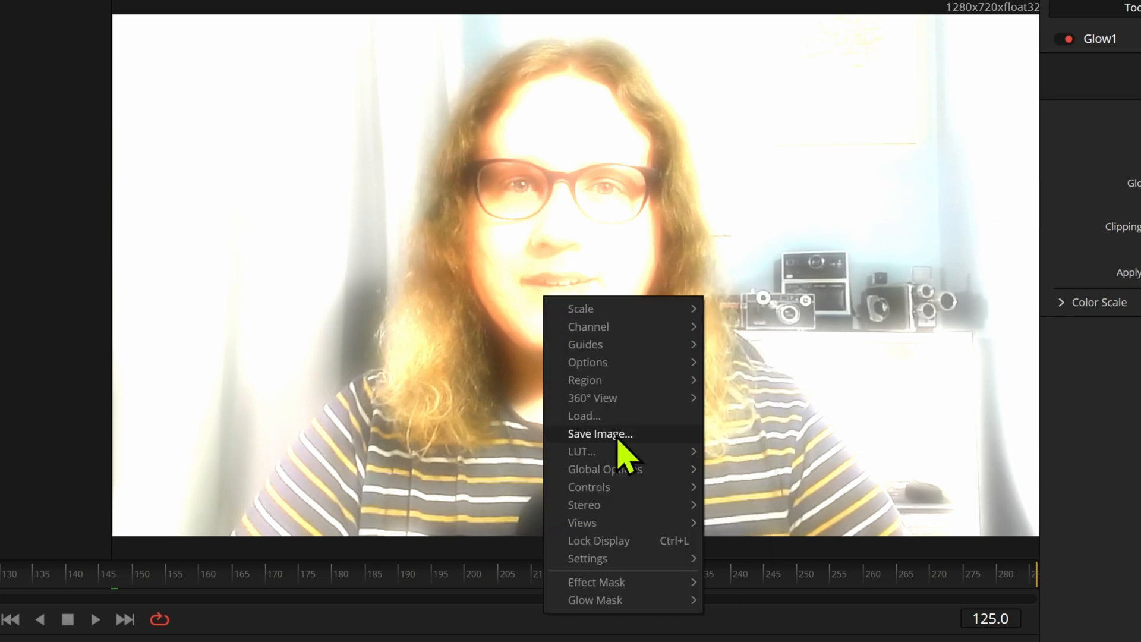
{"action": "left_click", "coordinate": [599, 434]}
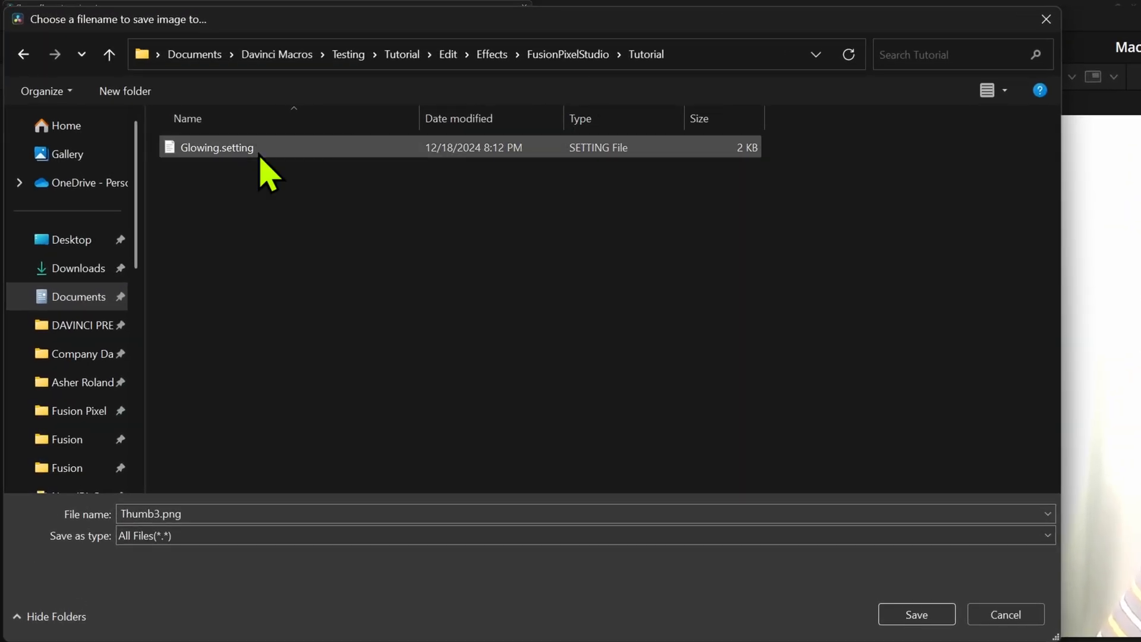
{"action": "left_click", "coordinate": [217, 147]}
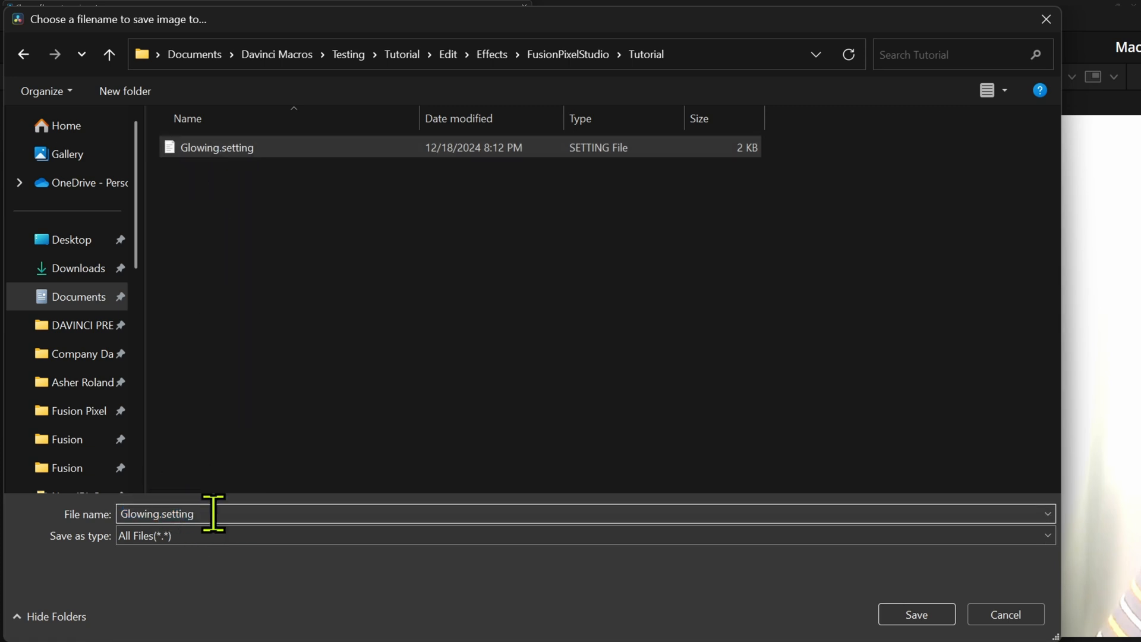
{"action": "double_click", "coordinate": [178, 514]}
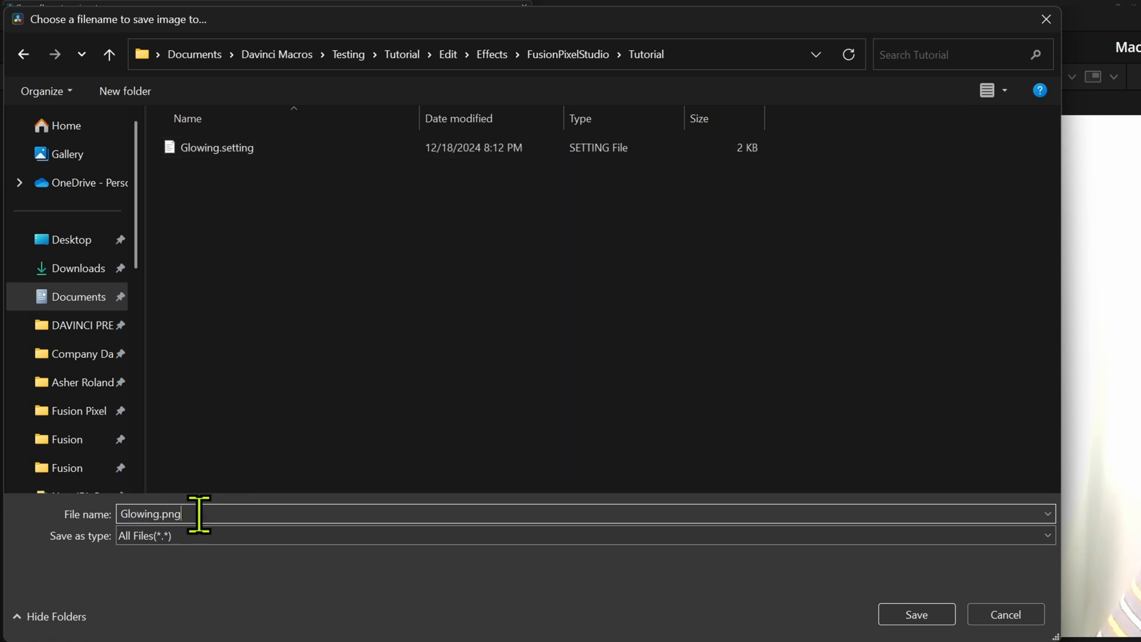
{"action": "left_click", "coordinate": [216, 147]}
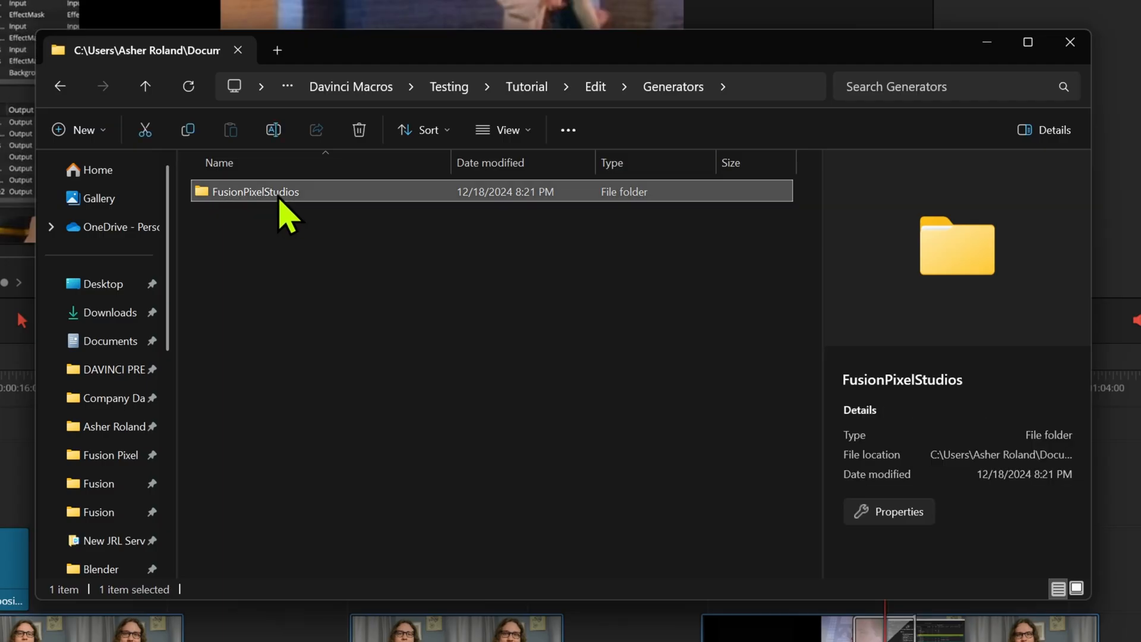
Step: Check Generators > FusionPixelStudios, then start a 7-Zip archive of the Edit folder in Testing > Tutorial
{"action": "double_click", "coordinate": [255, 192]}
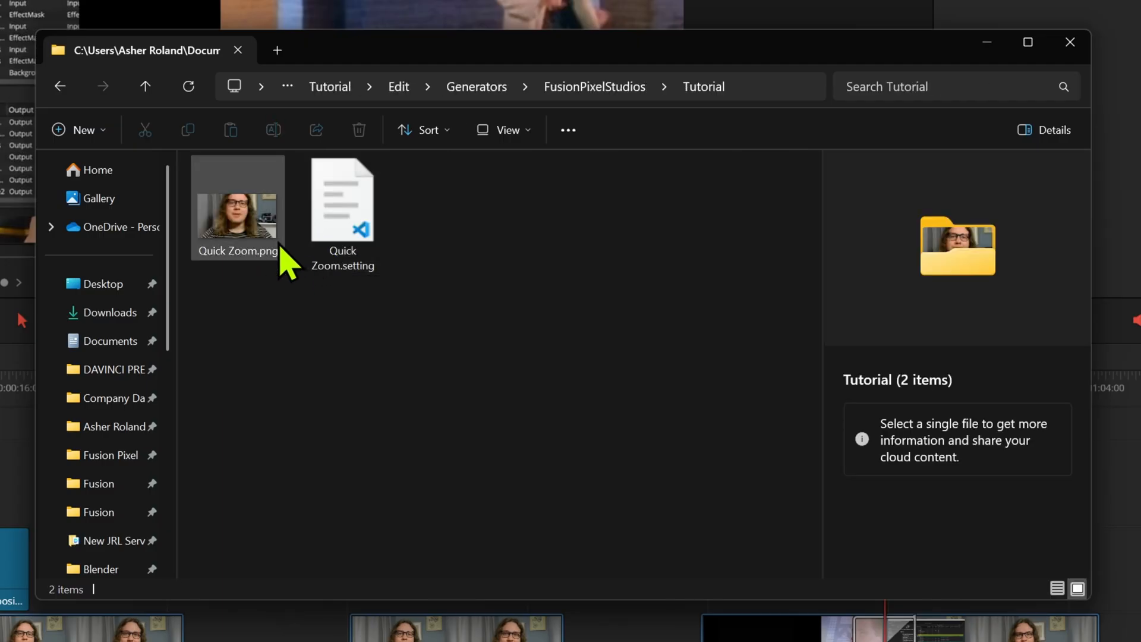
{"action": "left_click", "coordinate": [237, 212]}
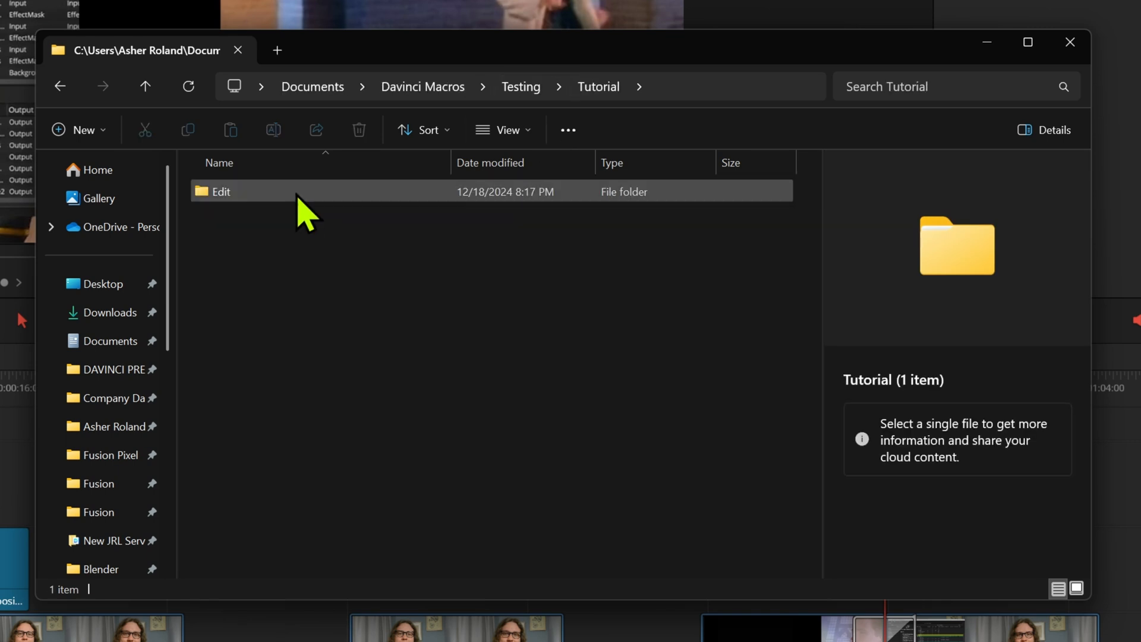
{"action": "left_click", "coordinate": [221, 191]}
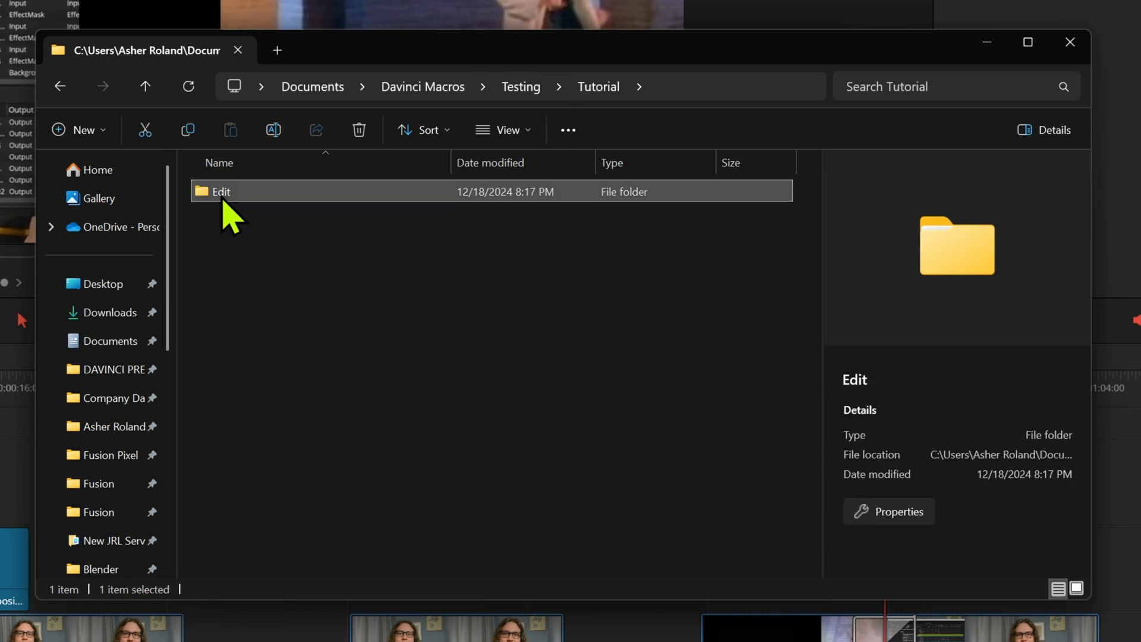
{"action": "right_click", "coordinate": [221, 190]}
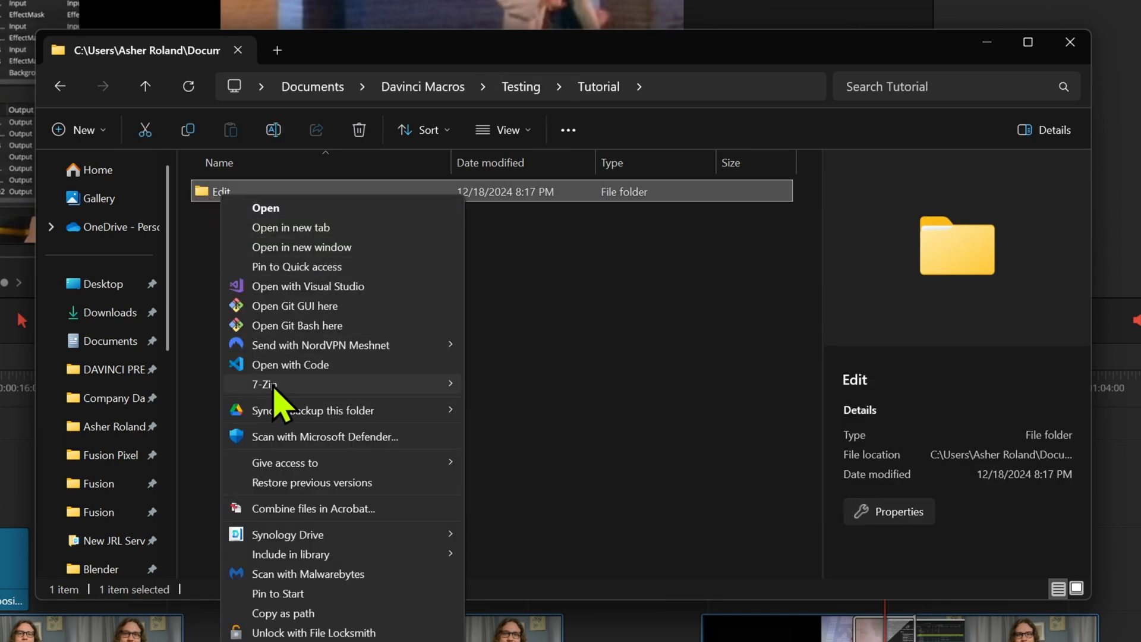
{"action": "mouse_move", "coordinate": [264, 384]}
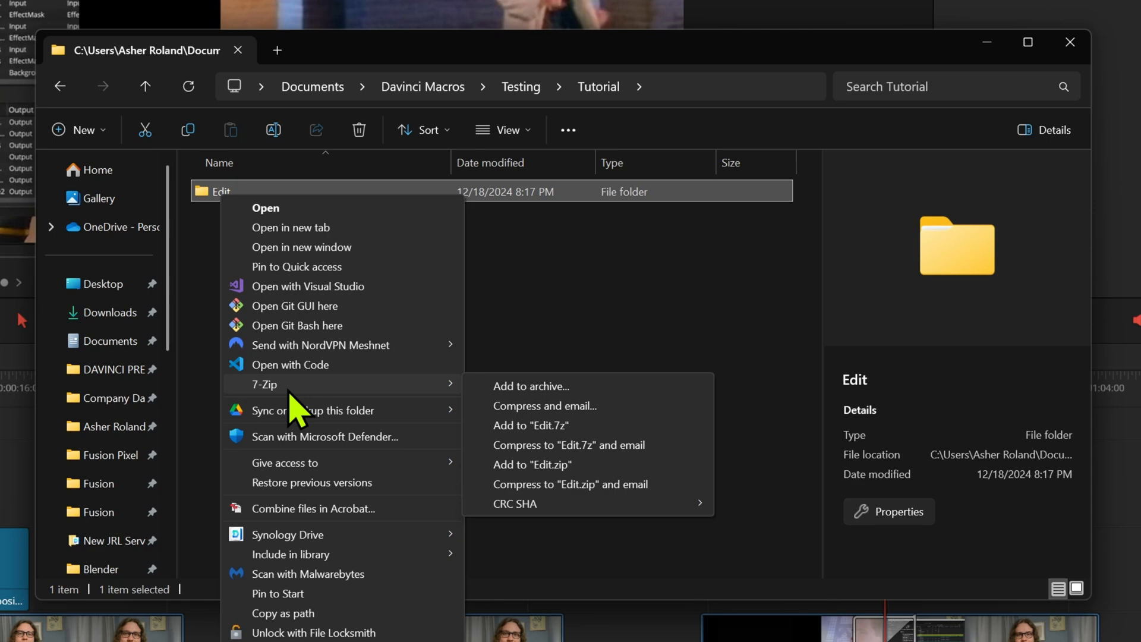
{"action": "mouse_move", "coordinate": [412, 411]}
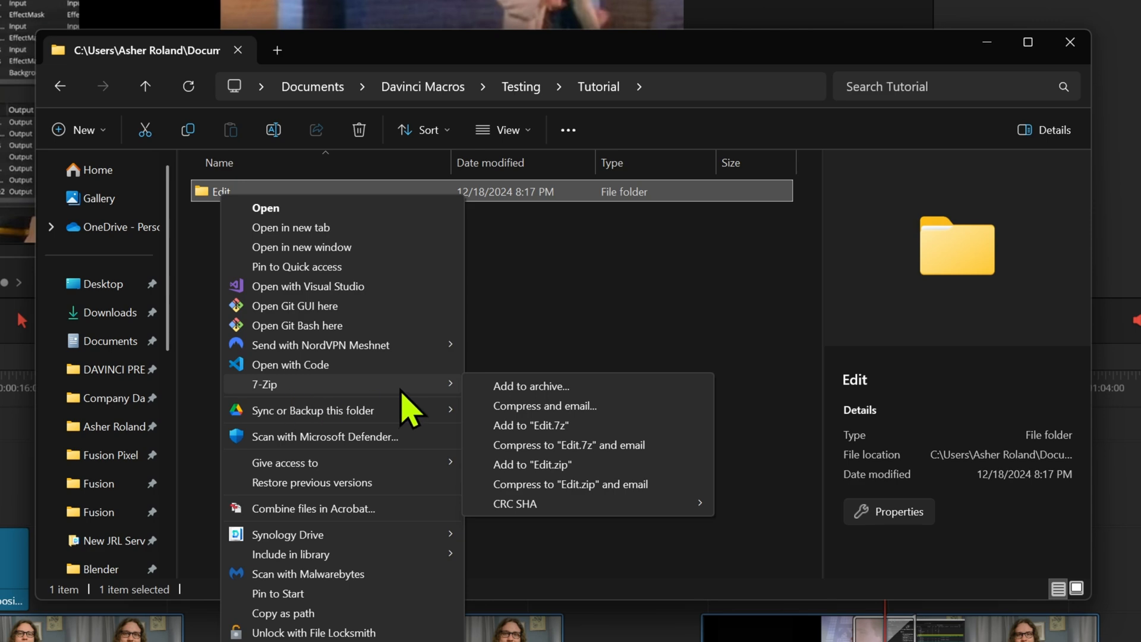
{"action": "left_click", "coordinate": [531, 385]}
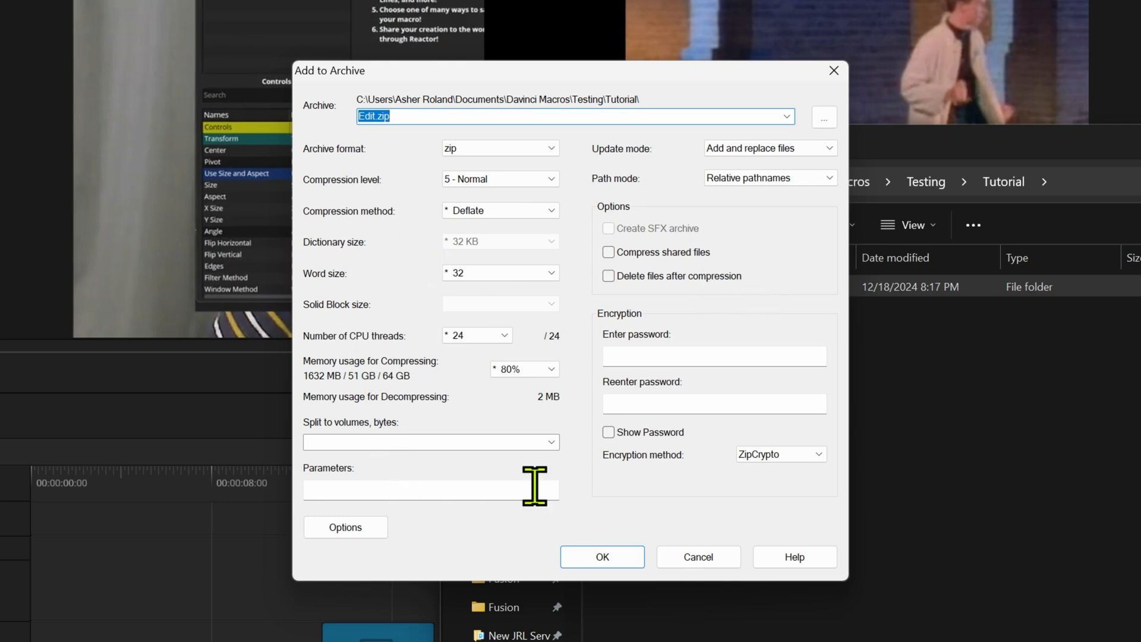
{"action": "mouse_move", "coordinate": [470, 485]}
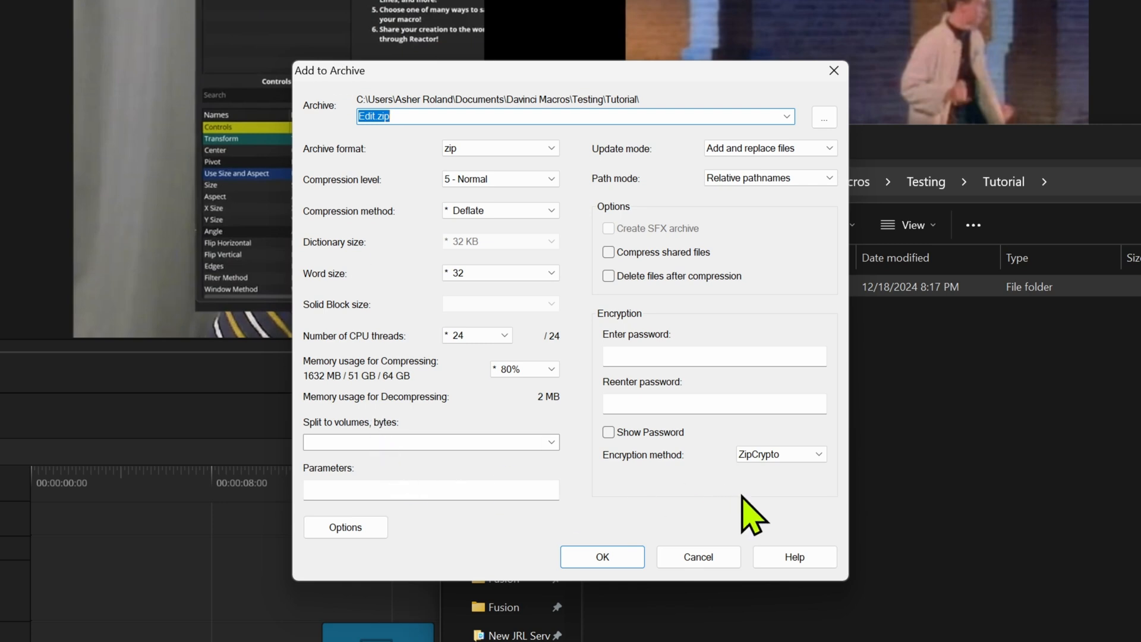
{"action": "mouse_move", "coordinate": [724, 518]}
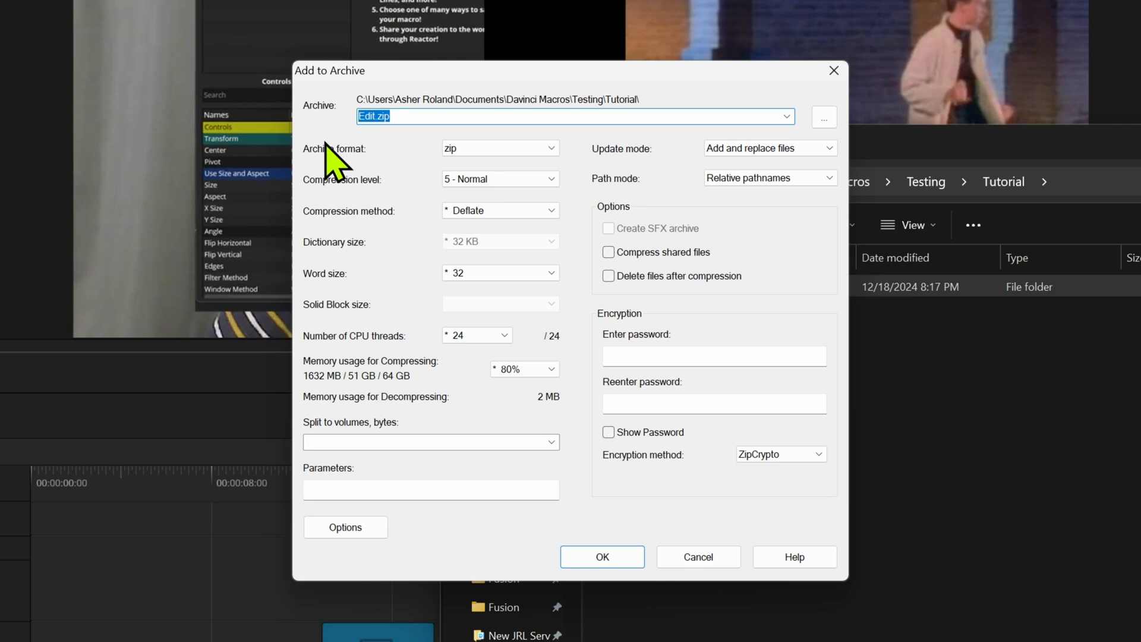
Step: Name the zip archive Tutorials.drfx and create it in the Tutorial folder
{"action": "type", "text": "Tutorials."}
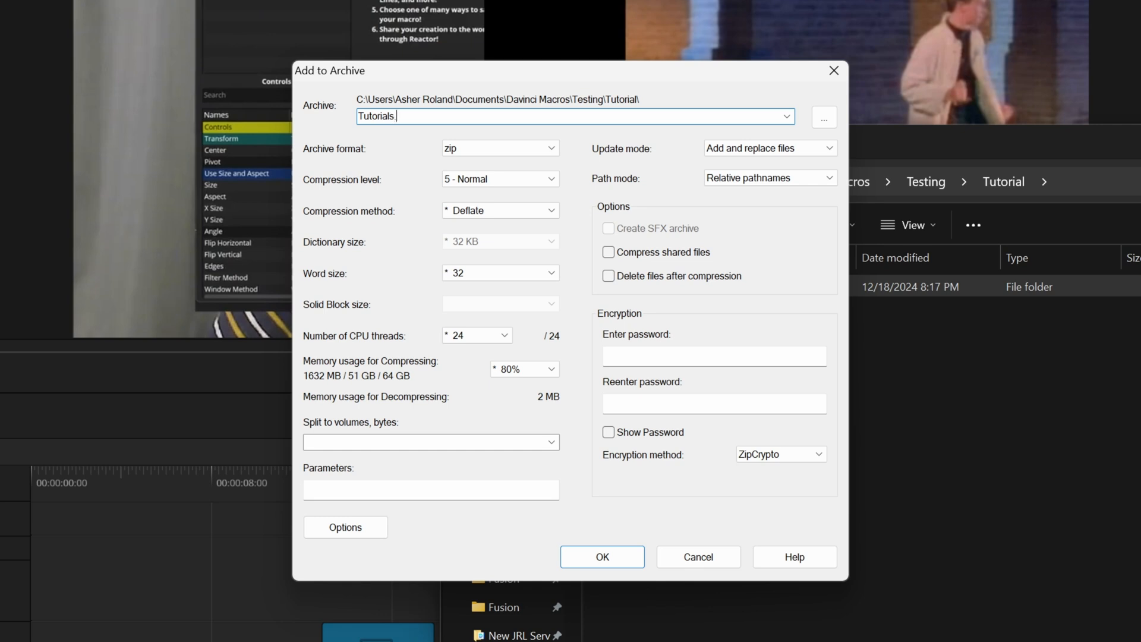
{"action": "type", "text": "drfx"}
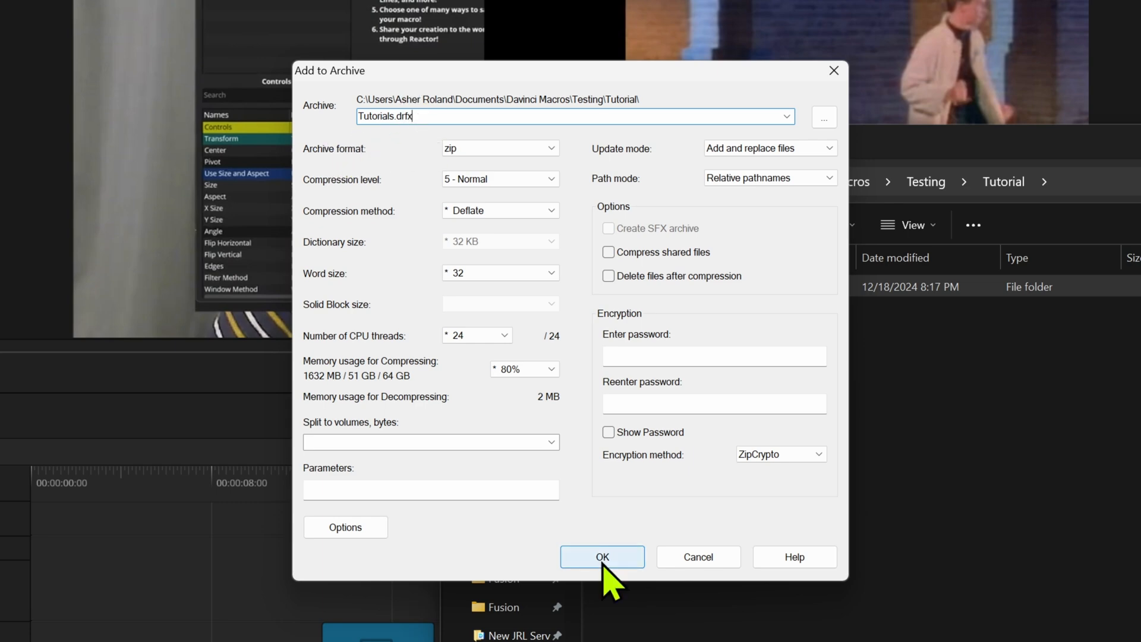
{"action": "left_click", "coordinate": [601, 556]}
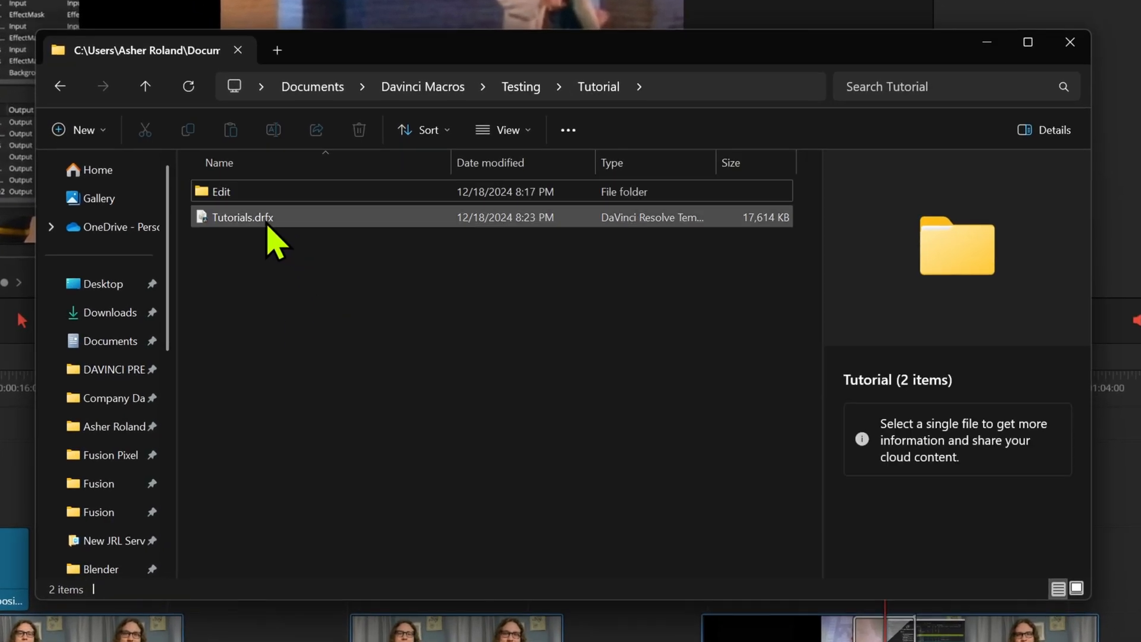
Step: Launch Tutorials.drfx so DaVinci Resolve offers to install the bundle
{"action": "left_click", "coordinate": [241, 217]}
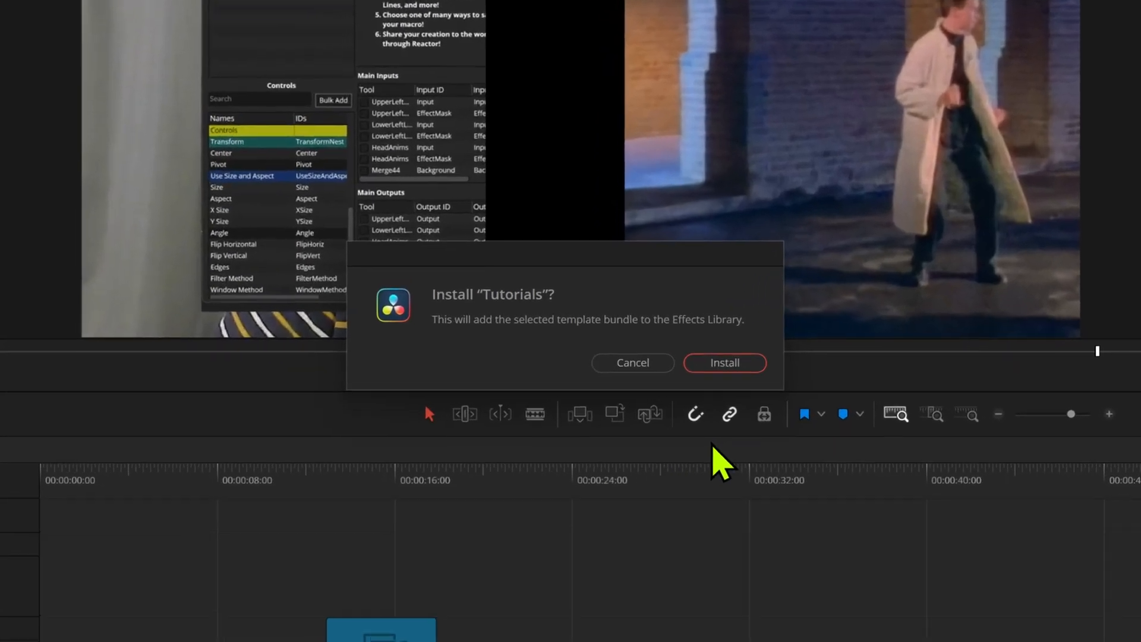
Step: Install the Tutorials bundle and show the Tutorial category under FusionPixelStudios effects
{"action": "left_click", "coordinate": [724, 362]}
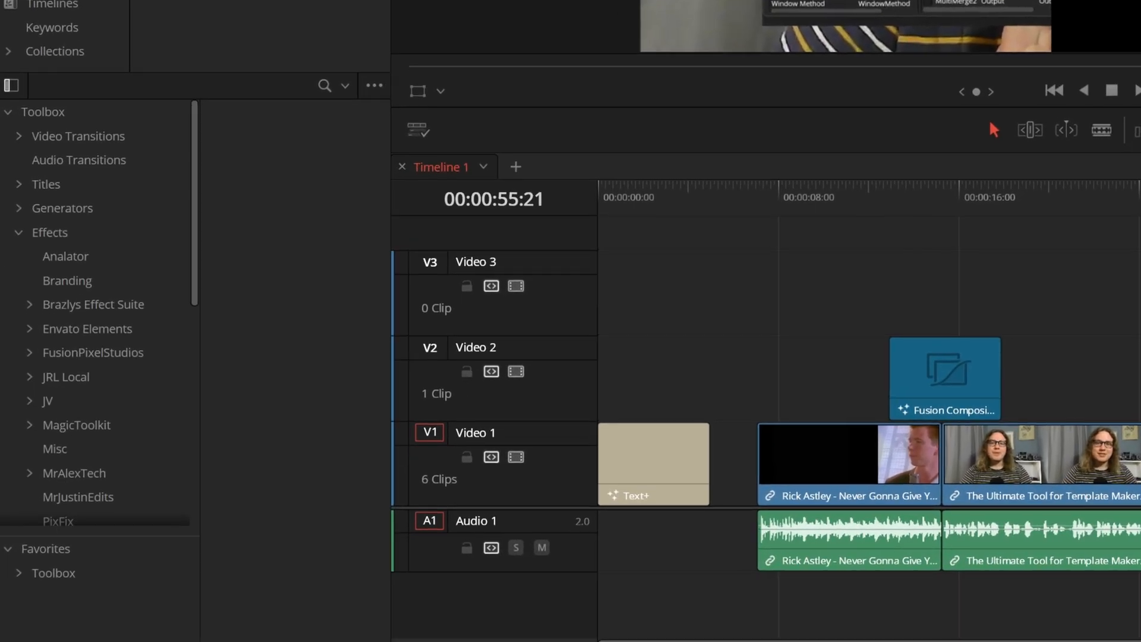
{"action": "mouse_move", "coordinate": [303, 168]}
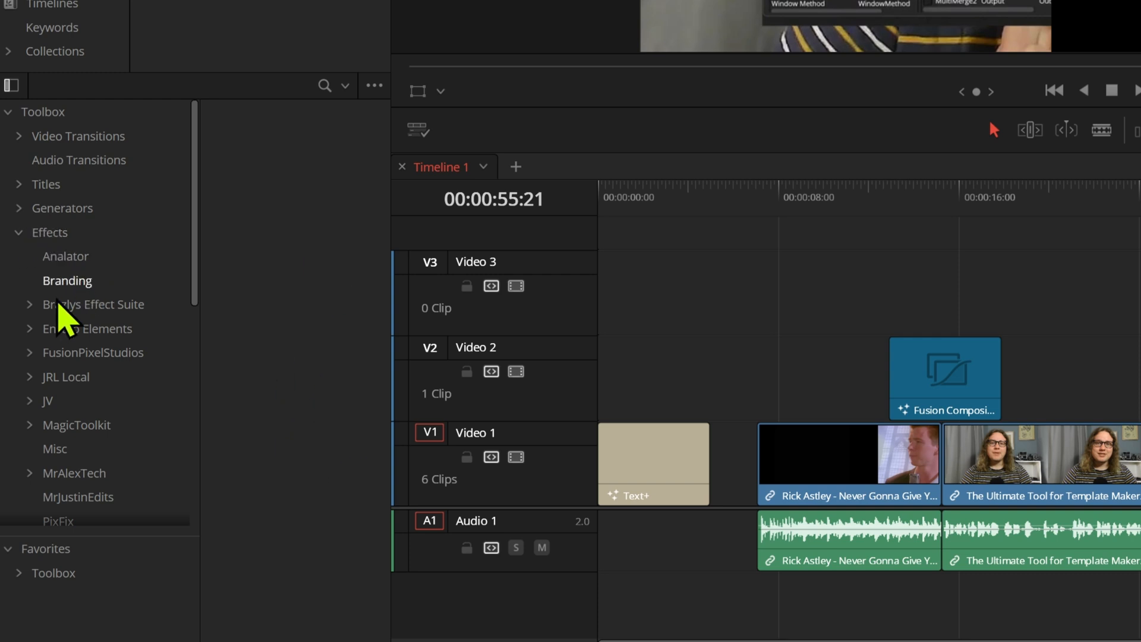
{"action": "mouse_move", "coordinate": [66, 385]}
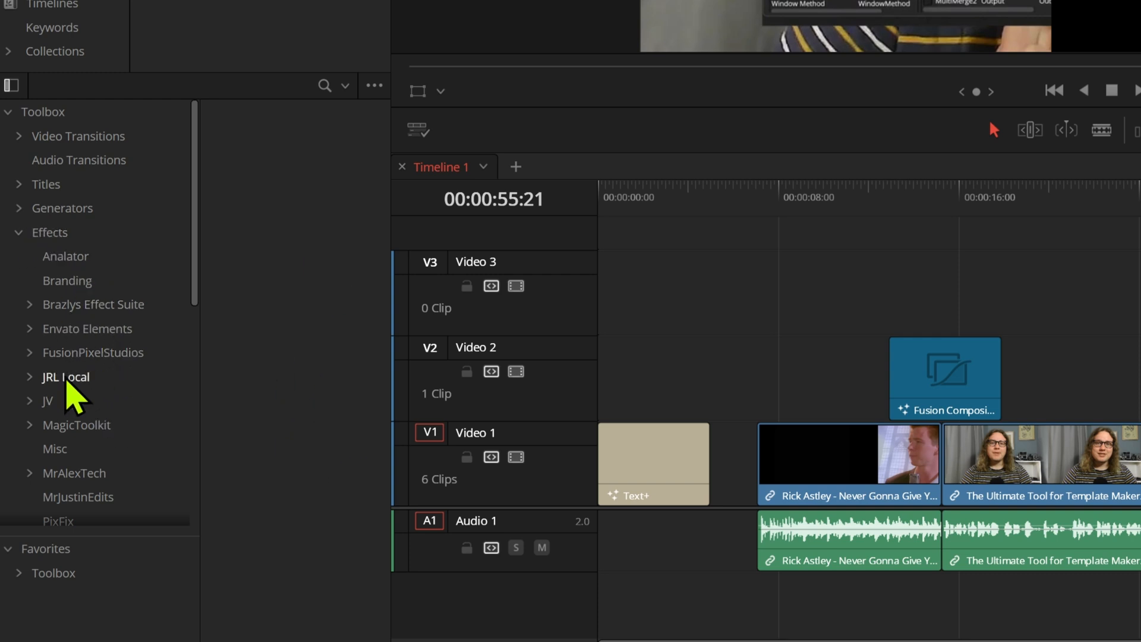
{"action": "mouse_move", "coordinate": [124, 378]}
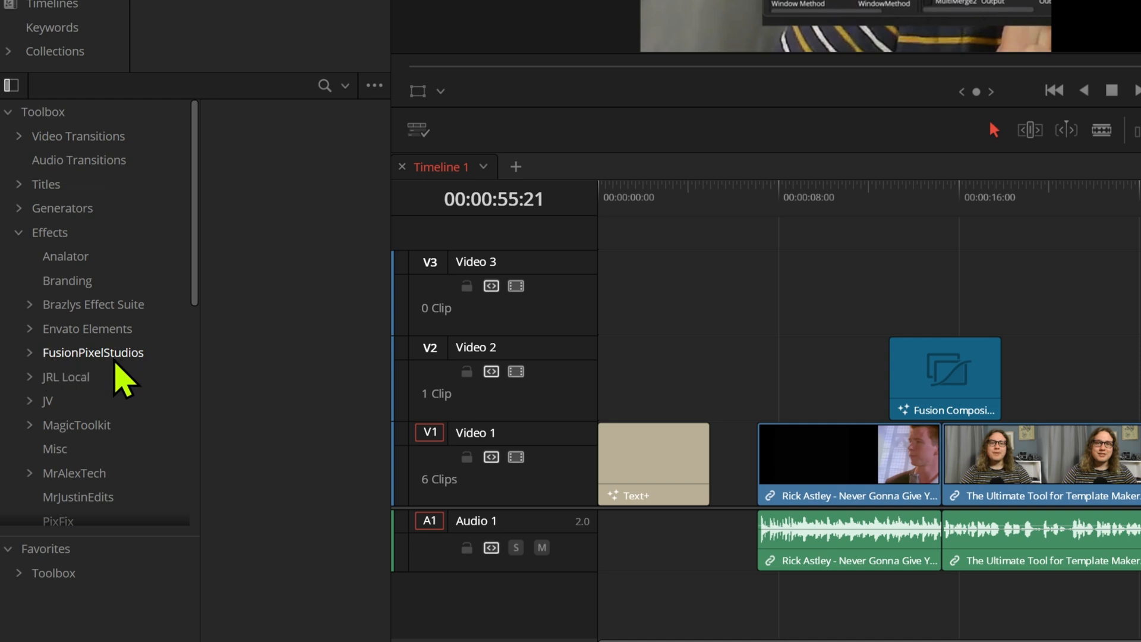
{"action": "left_click", "coordinate": [29, 352]}
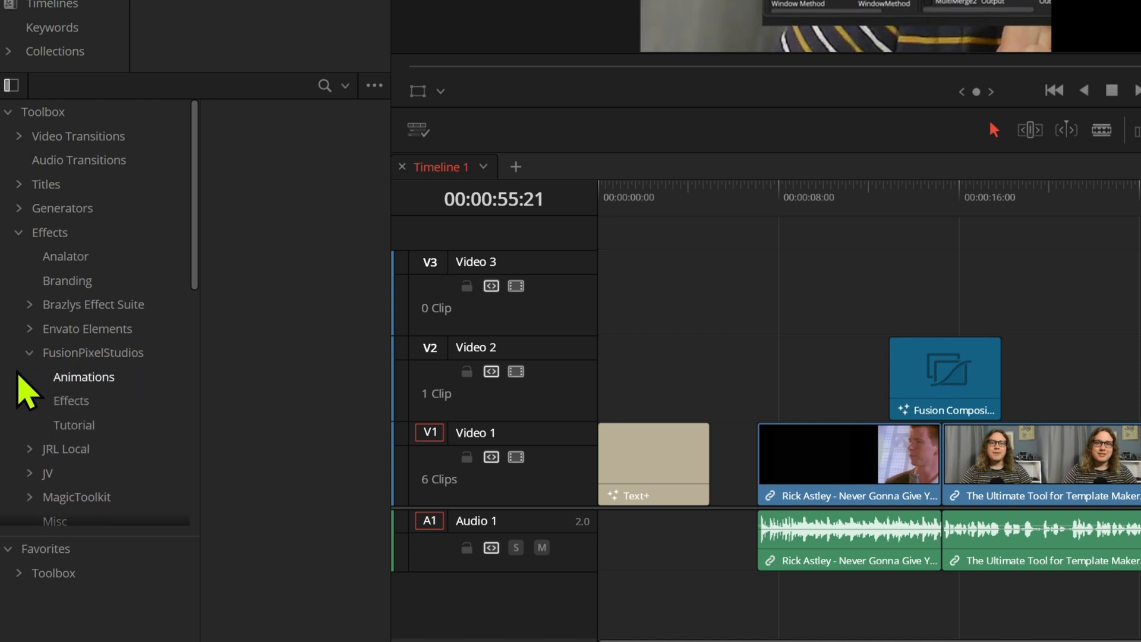
{"action": "mouse_move", "coordinate": [93, 440]}
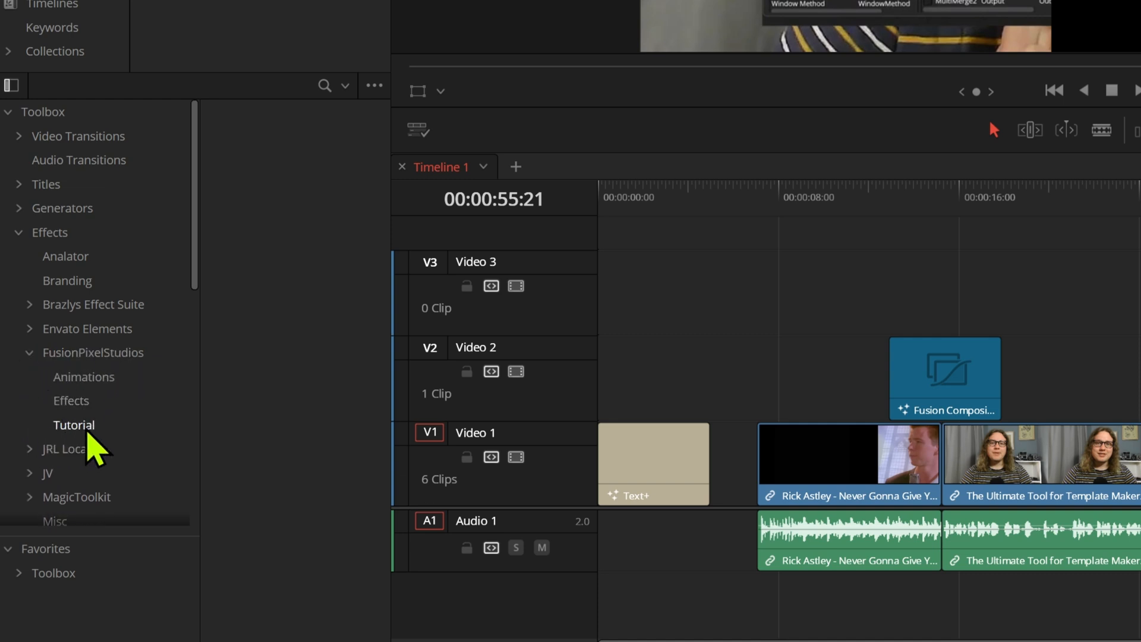
{"action": "left_click", "coordinate": [73, 426]}
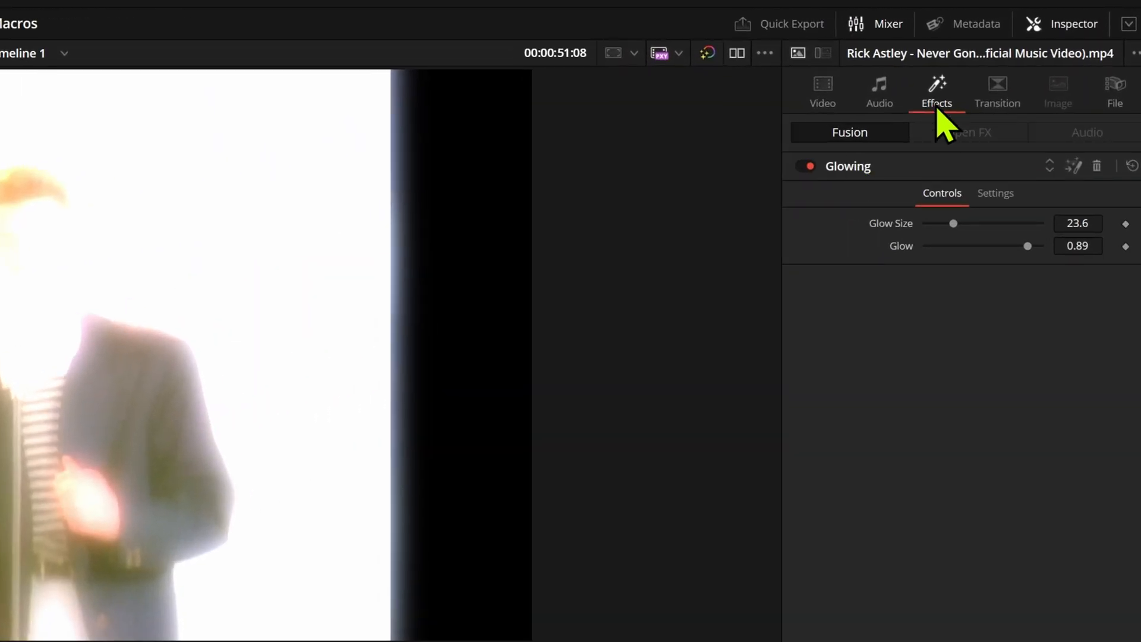
Step: Check Glowing's Inspector values and Sliced Title, then list Quick Zoom under FusionPixelStudios generators
{"action": "left_click_drag", "start_coordinate": [953, 223], "coordinate": [939, 224]}
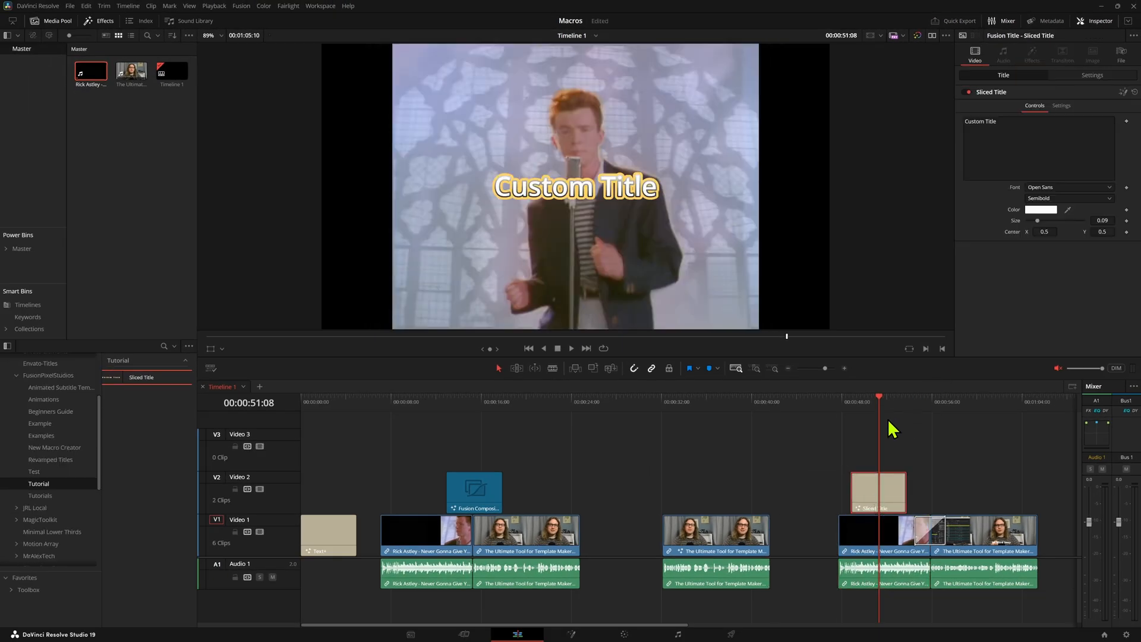
{"action": "left_click", "coordinate": [572, 348]}
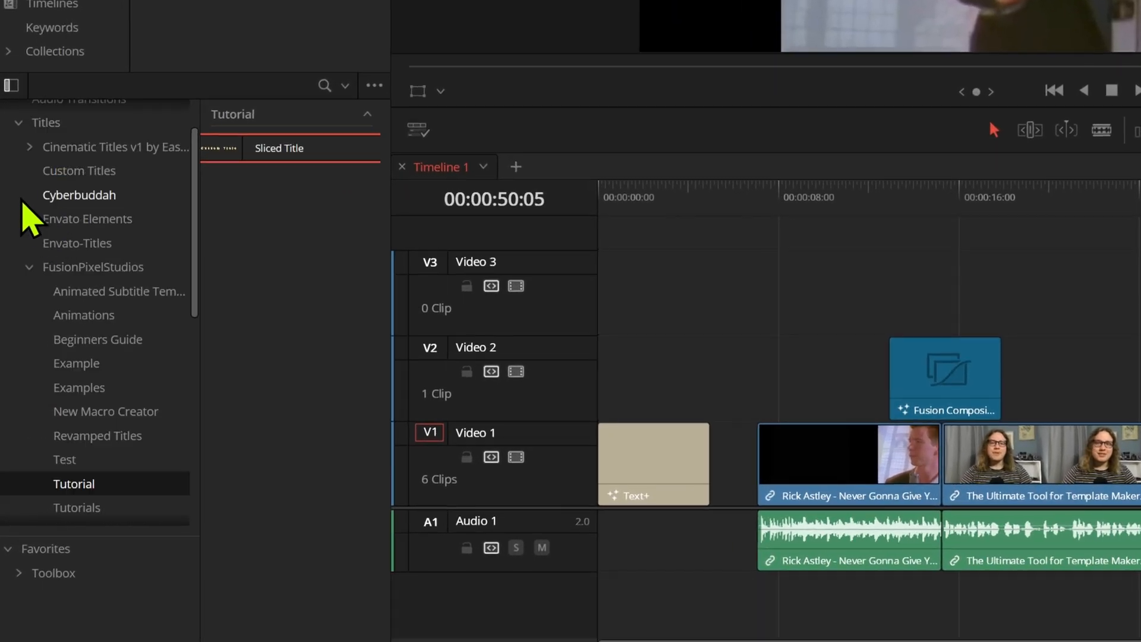
{"action": "left_click", "coordinate": [40, 112]}
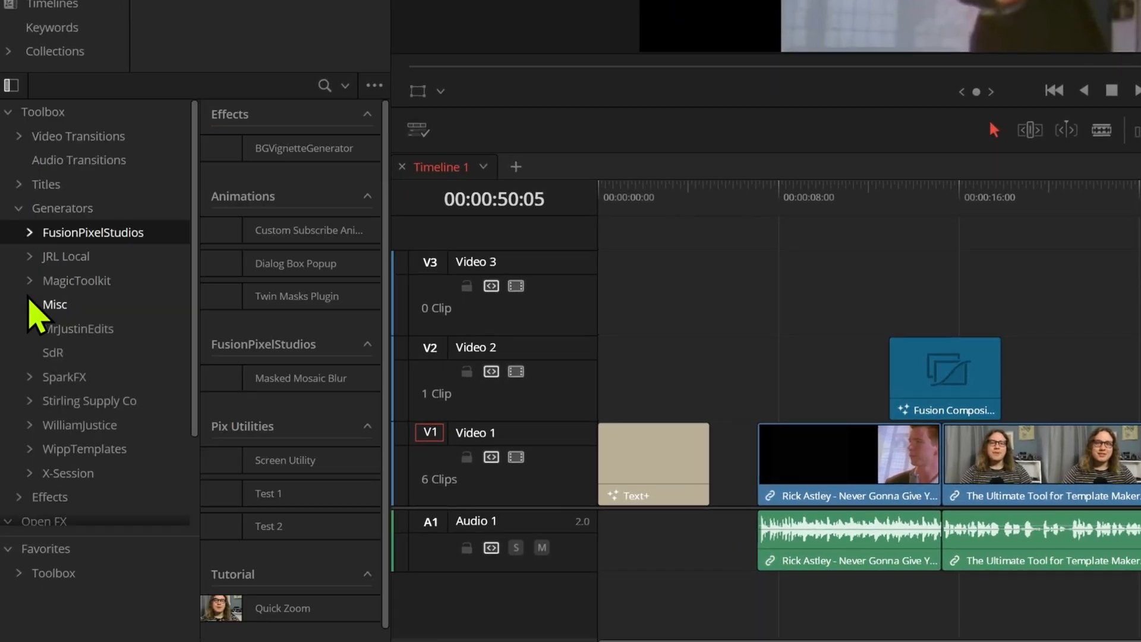